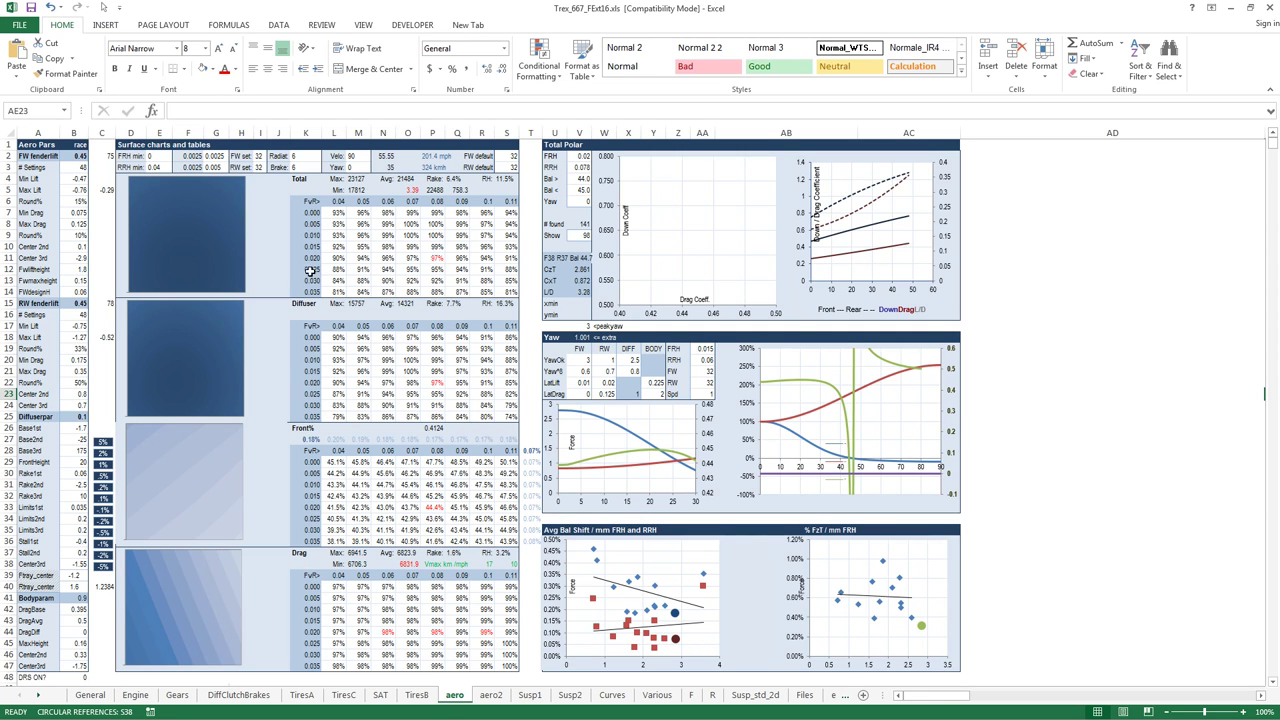
pyautogui.moveTo(328, 314)
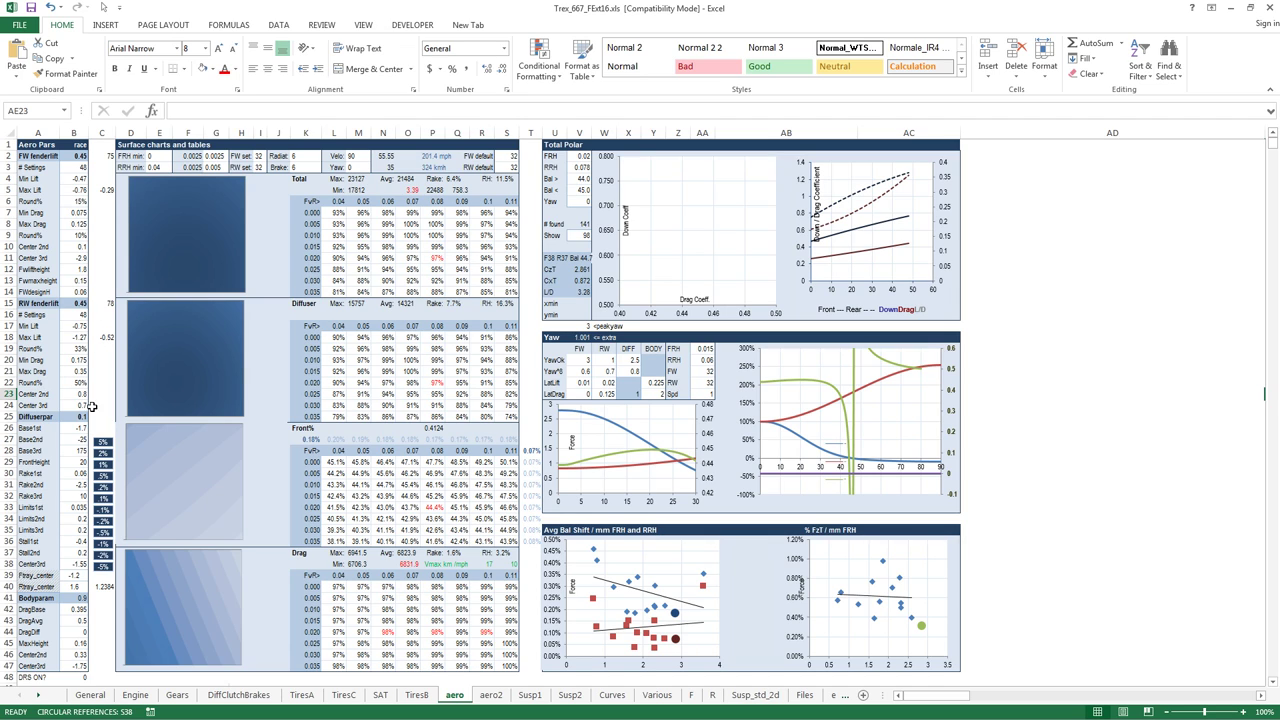
pyautogui.moveTo(76, 464)
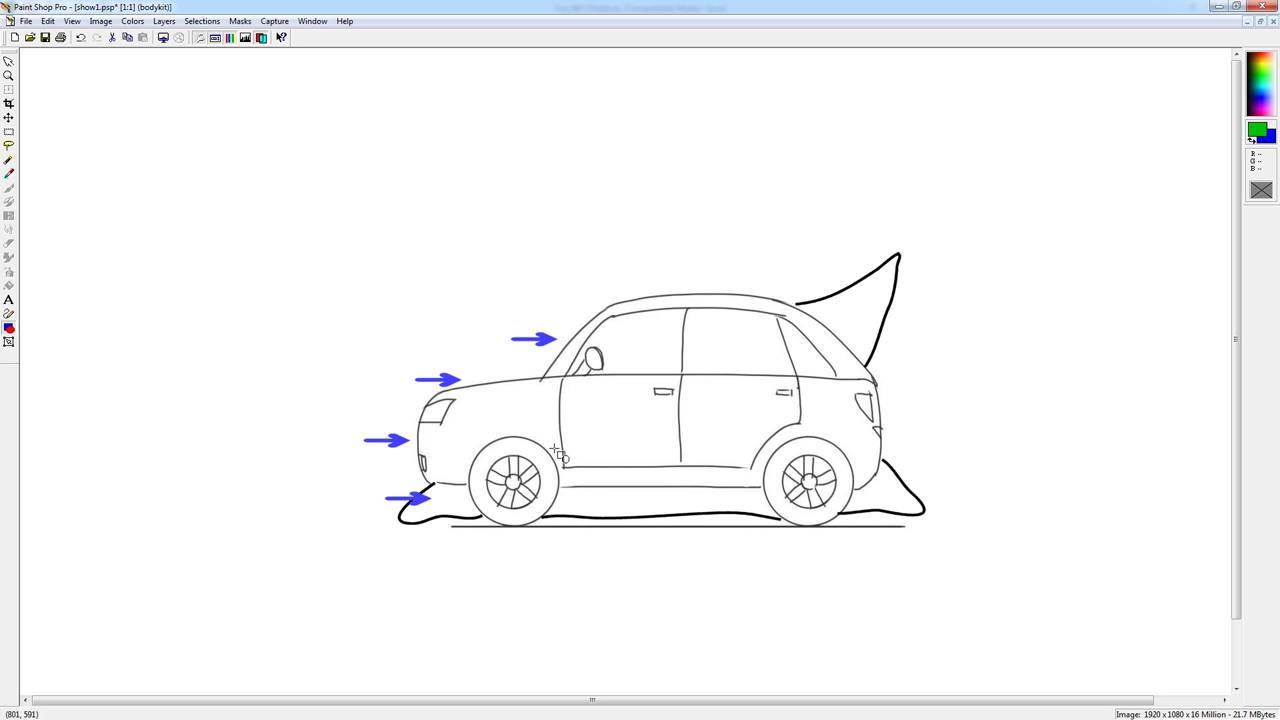
pyautogui.moveTo(620, 362)
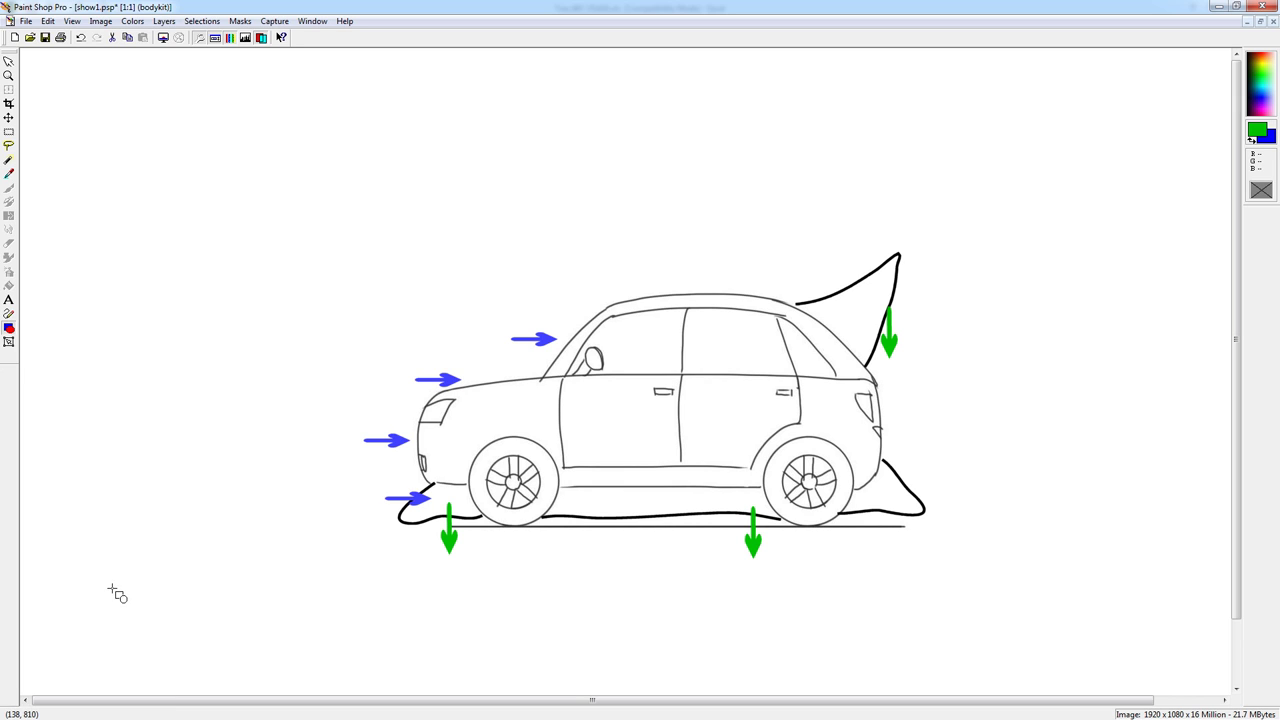
pyautogui.moveTo(450, 536)
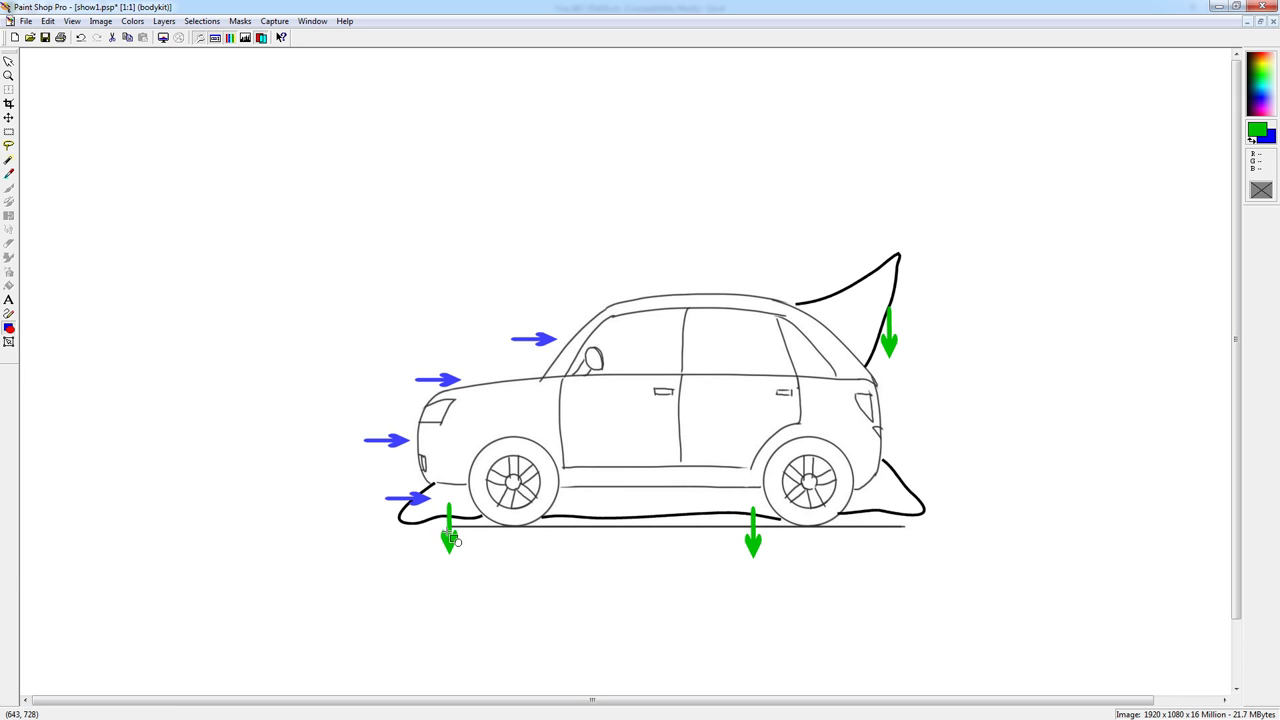
pyautogui.moveTo(730, 458)
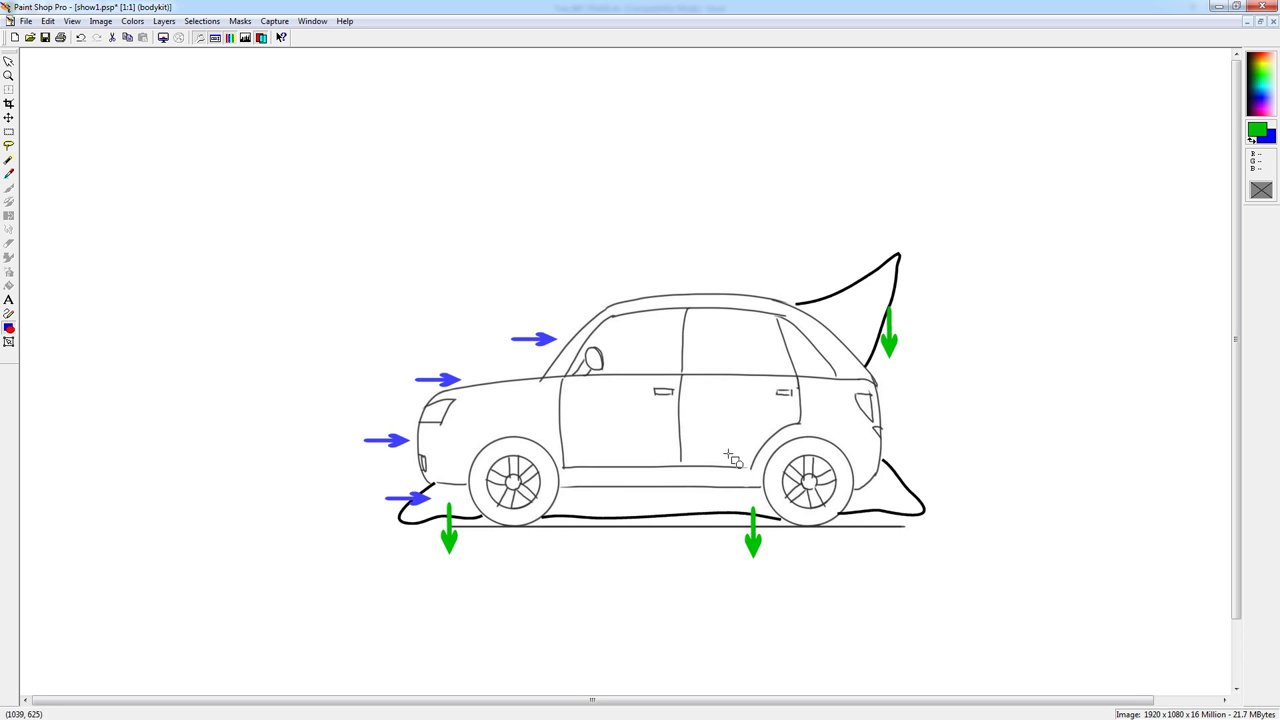
pyautogui.moveTo(890, 256)
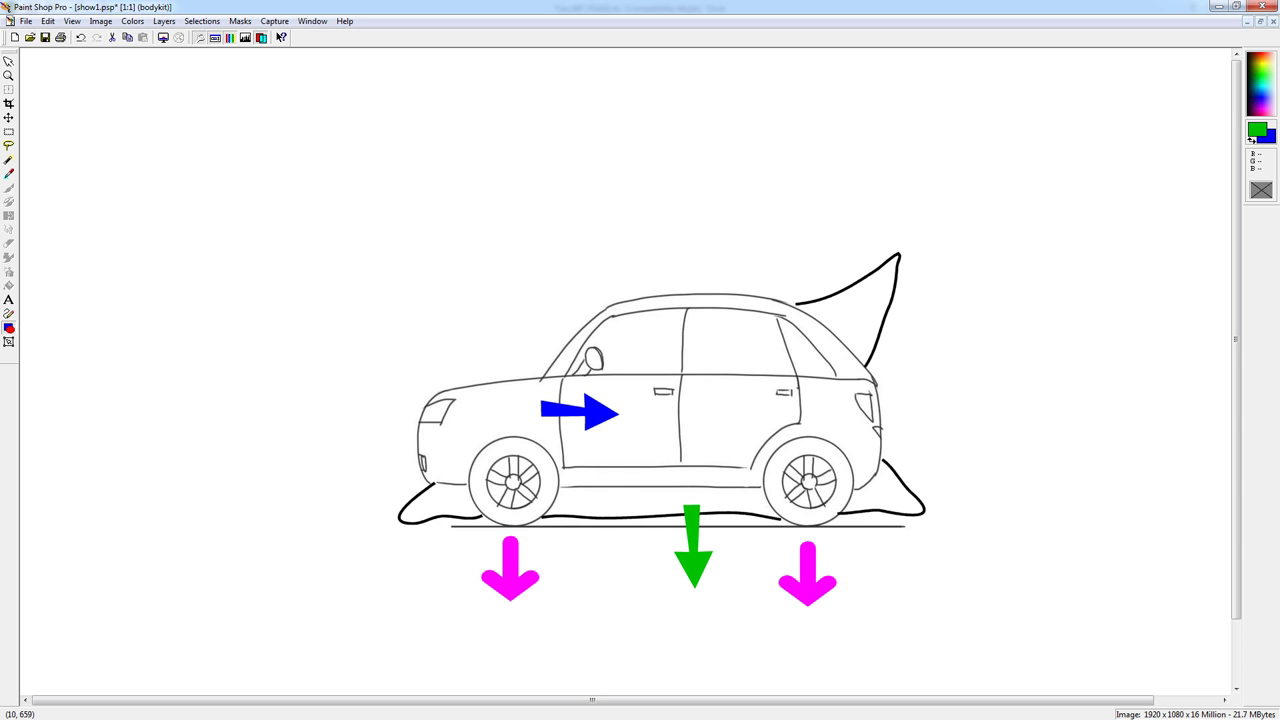
# - Stamp a red dot at the rear tire's ground contact point
pyautogui.click(808, 526)
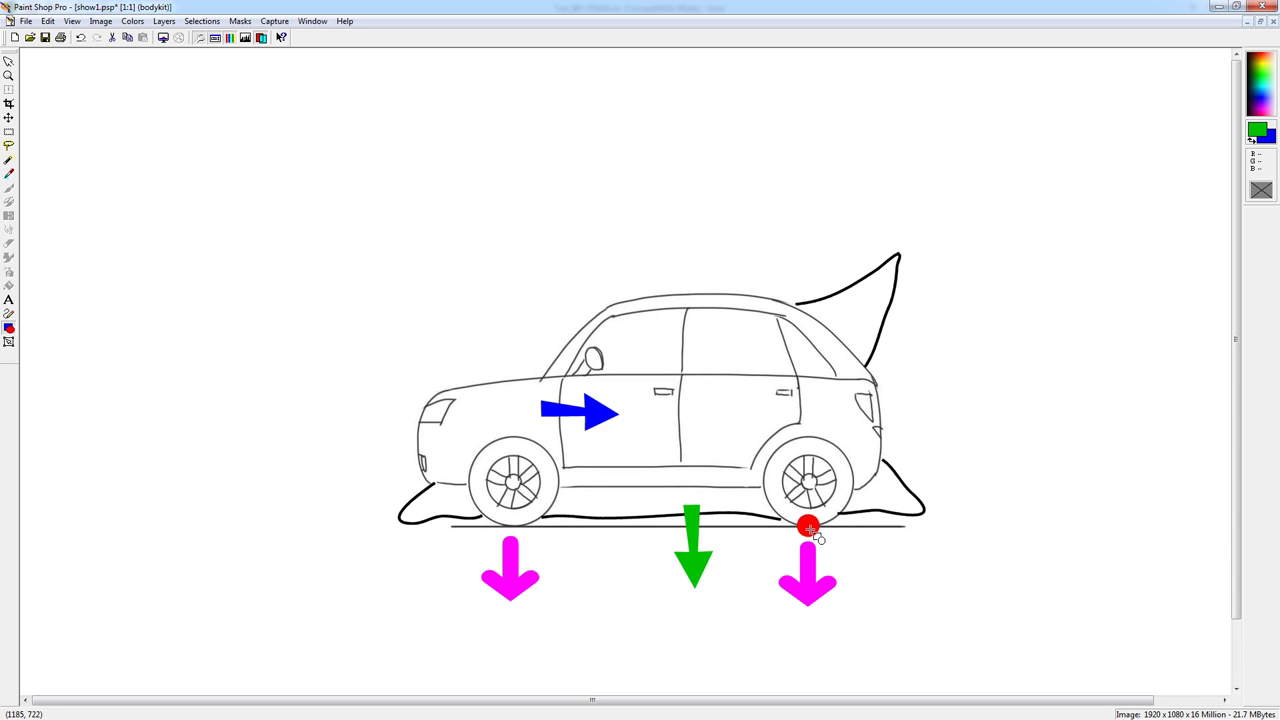
pyautogui.moveTo(644, 400)
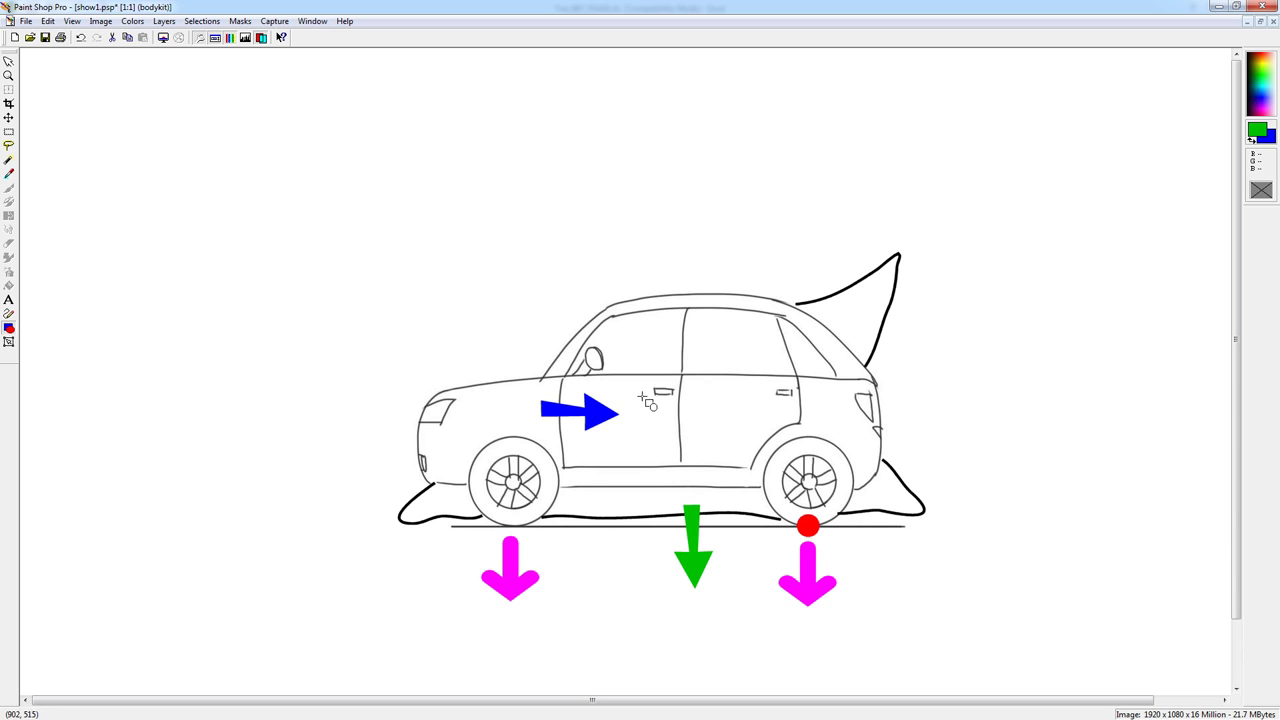
pyautogui.moveTo(736, 504)
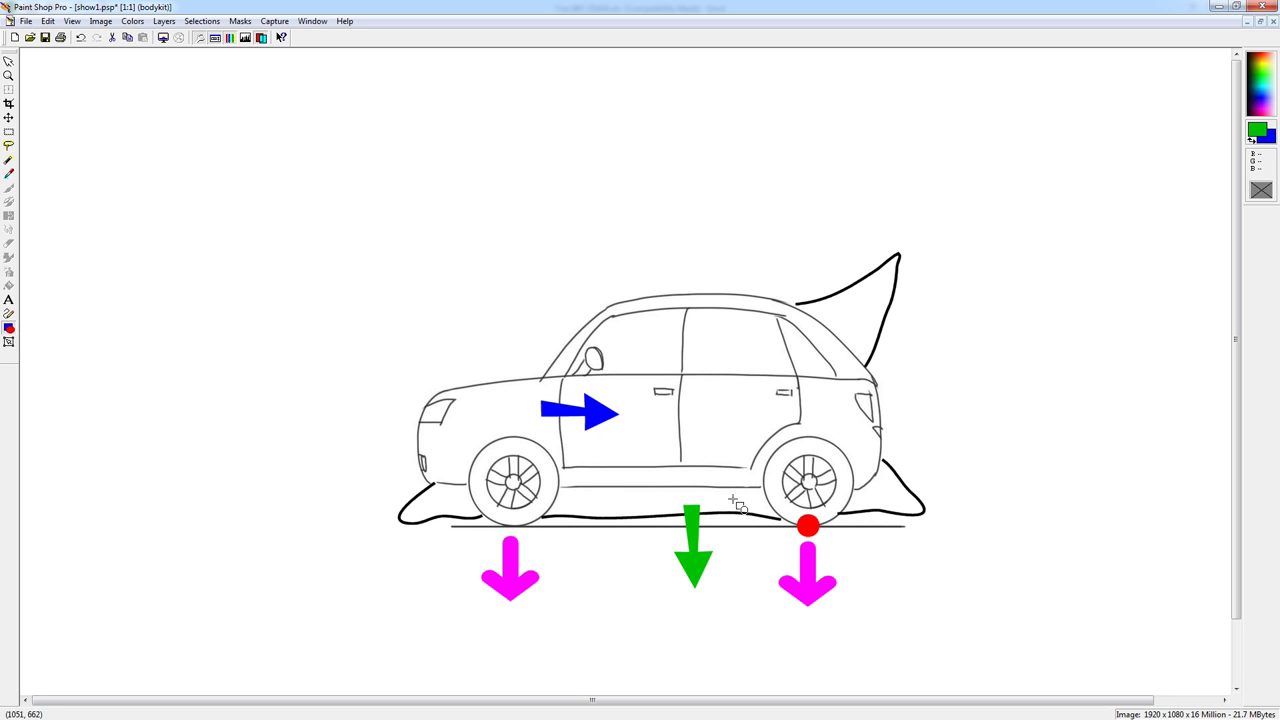
pyautogui.moveTo(758, 562)
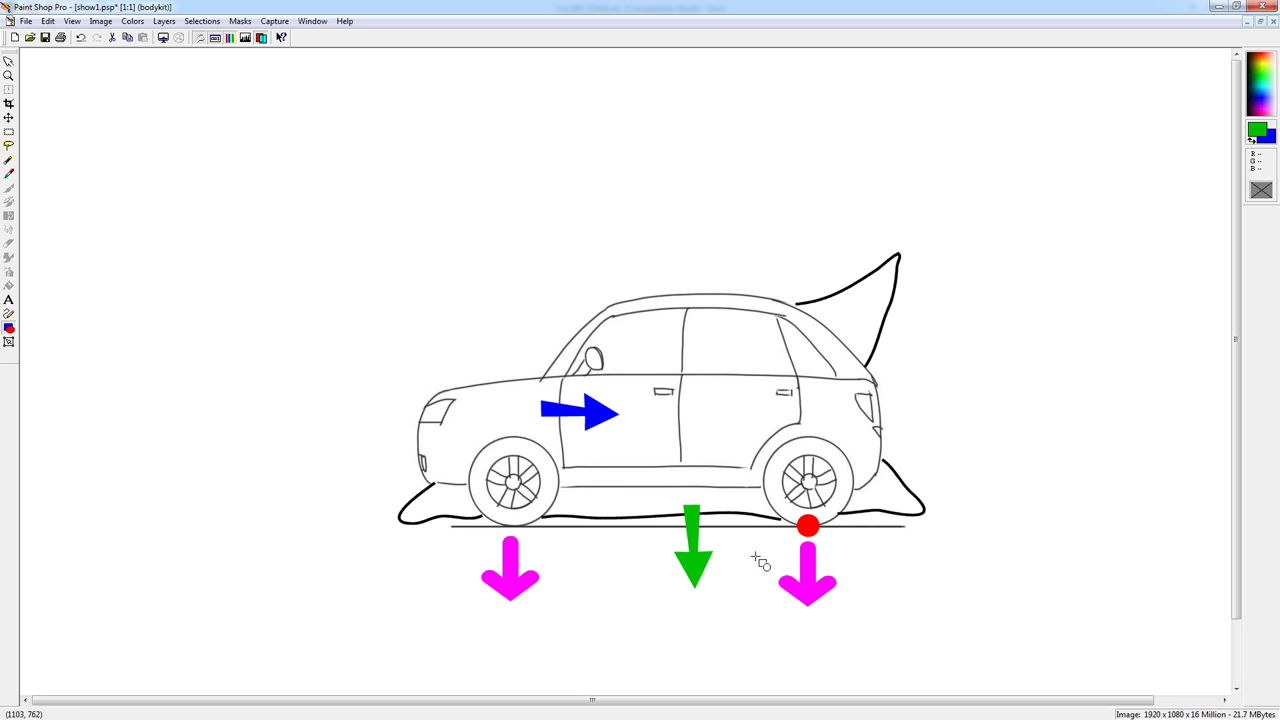
pyautogui.moveTo(776, 550)
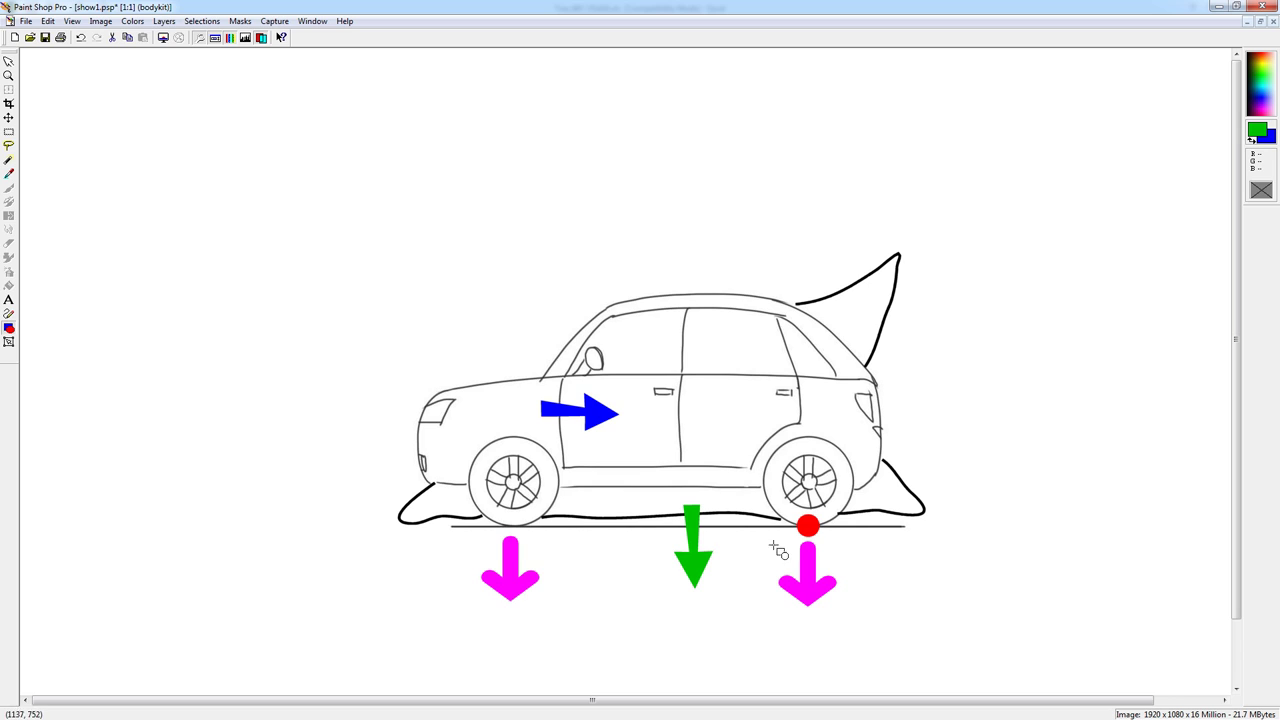
pyautogui.moveTo(768, 510)
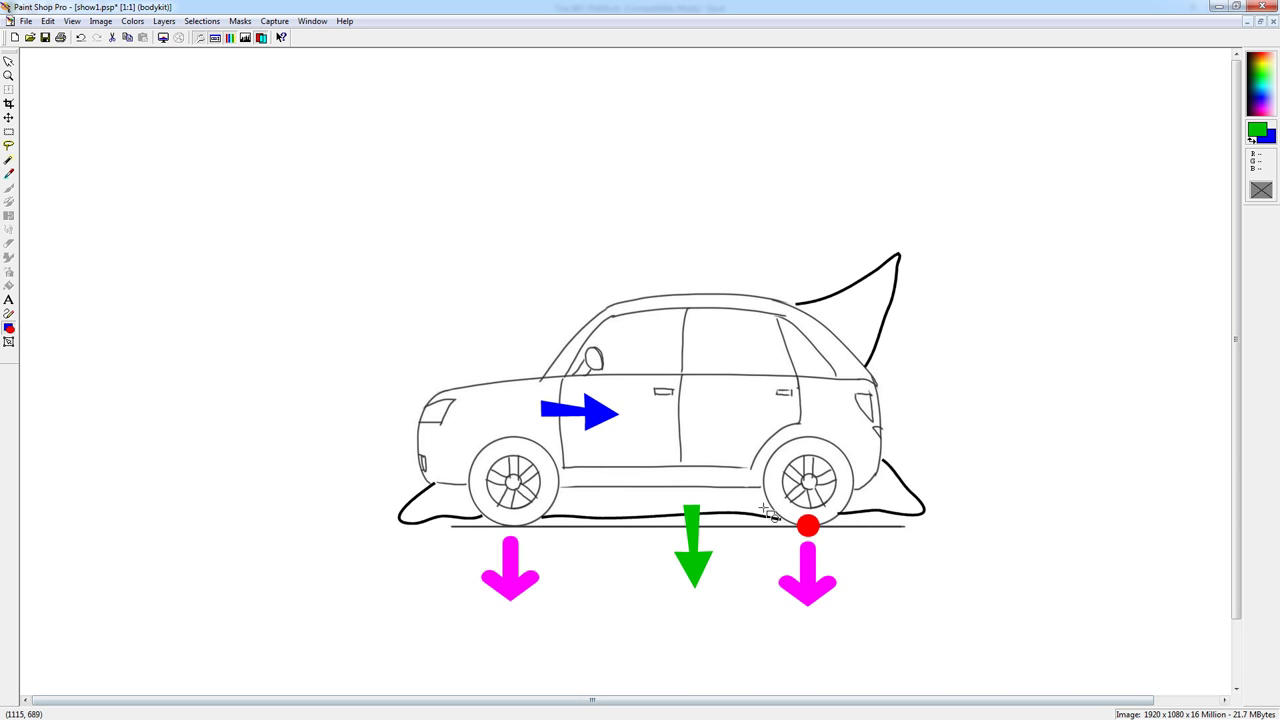
pyautogui.moveTo(552, 536)
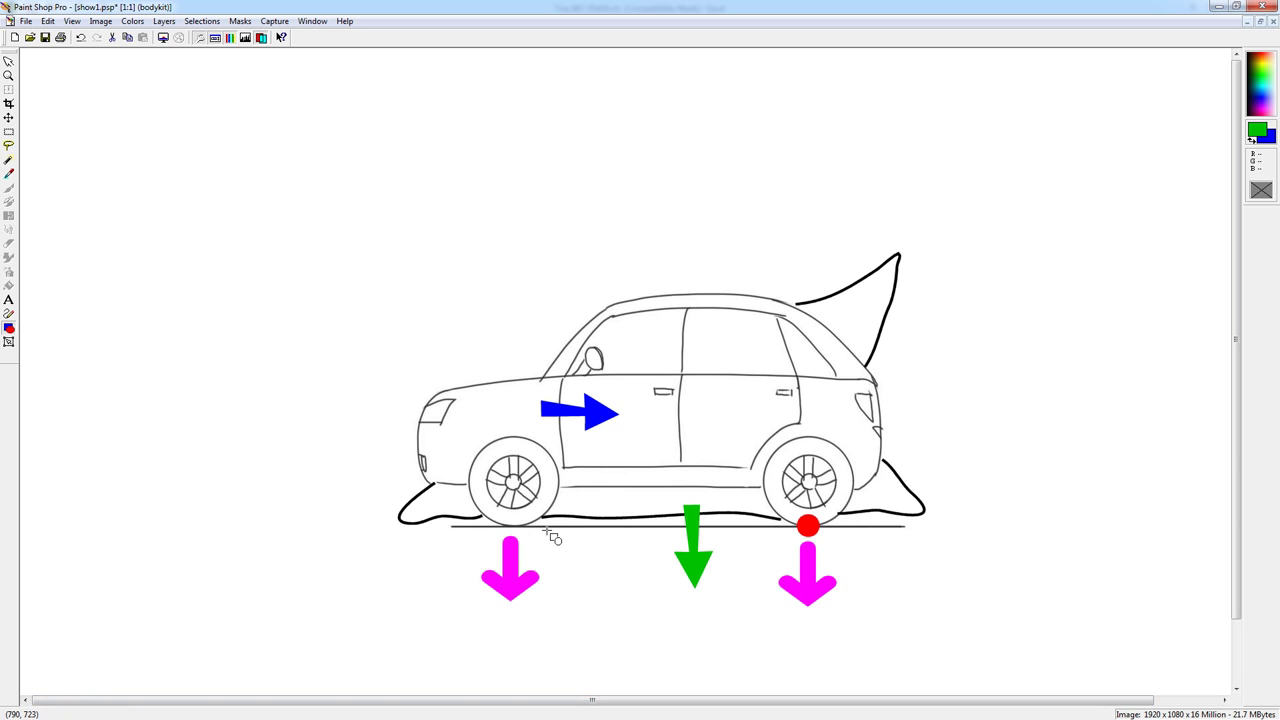
pyautogui.moveTo(552, 512)
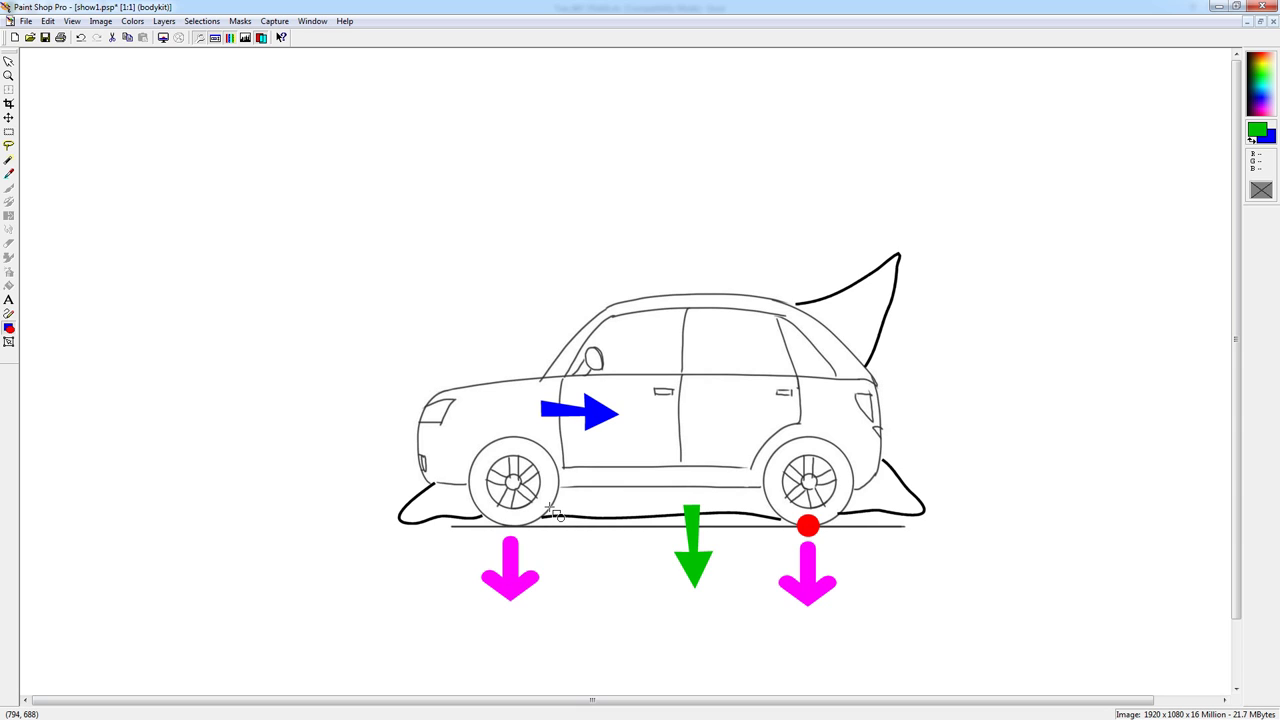
pyautogui.moveTo(518, 348)
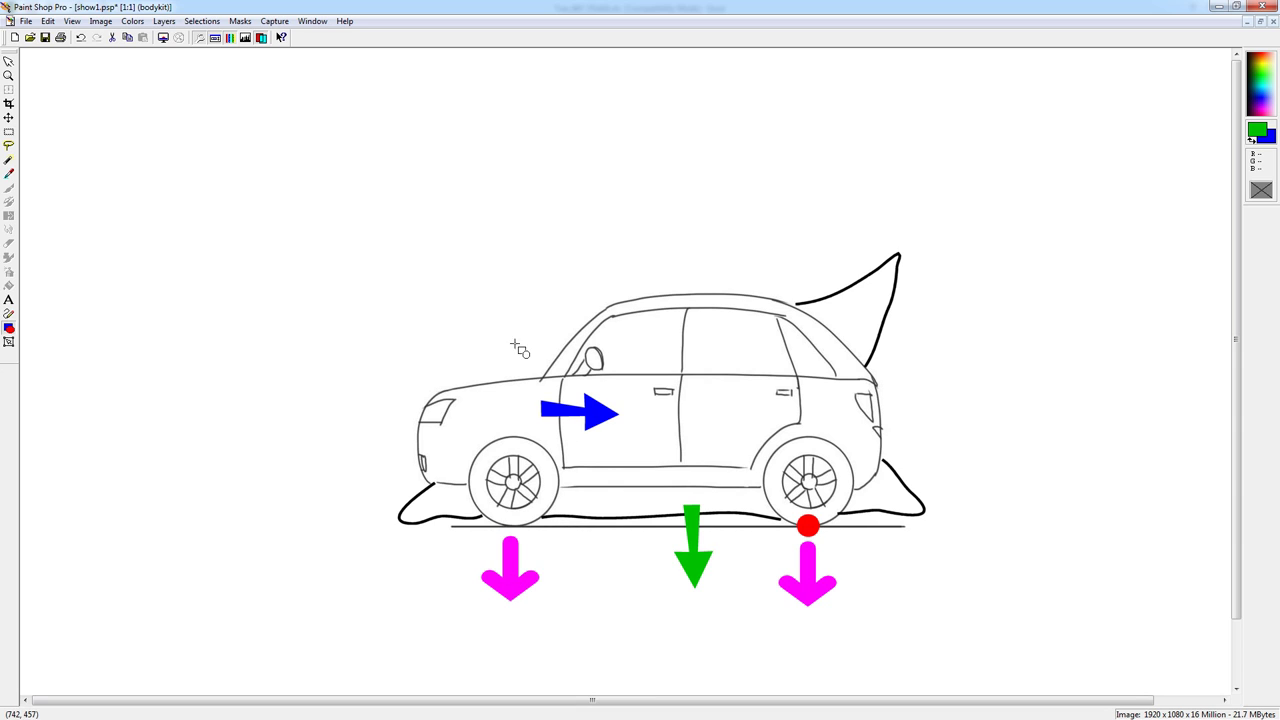
pyautogui.moveTo(778, 572)
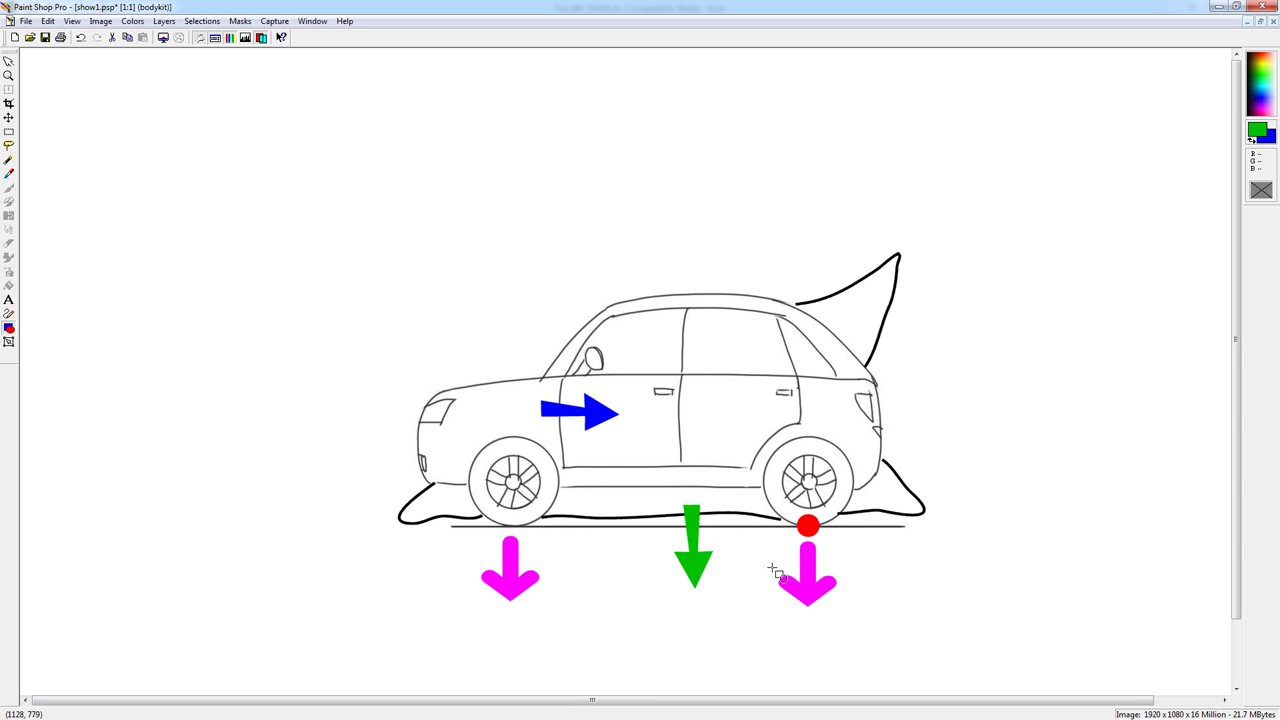
pyautogui.moveTo(770, 572)
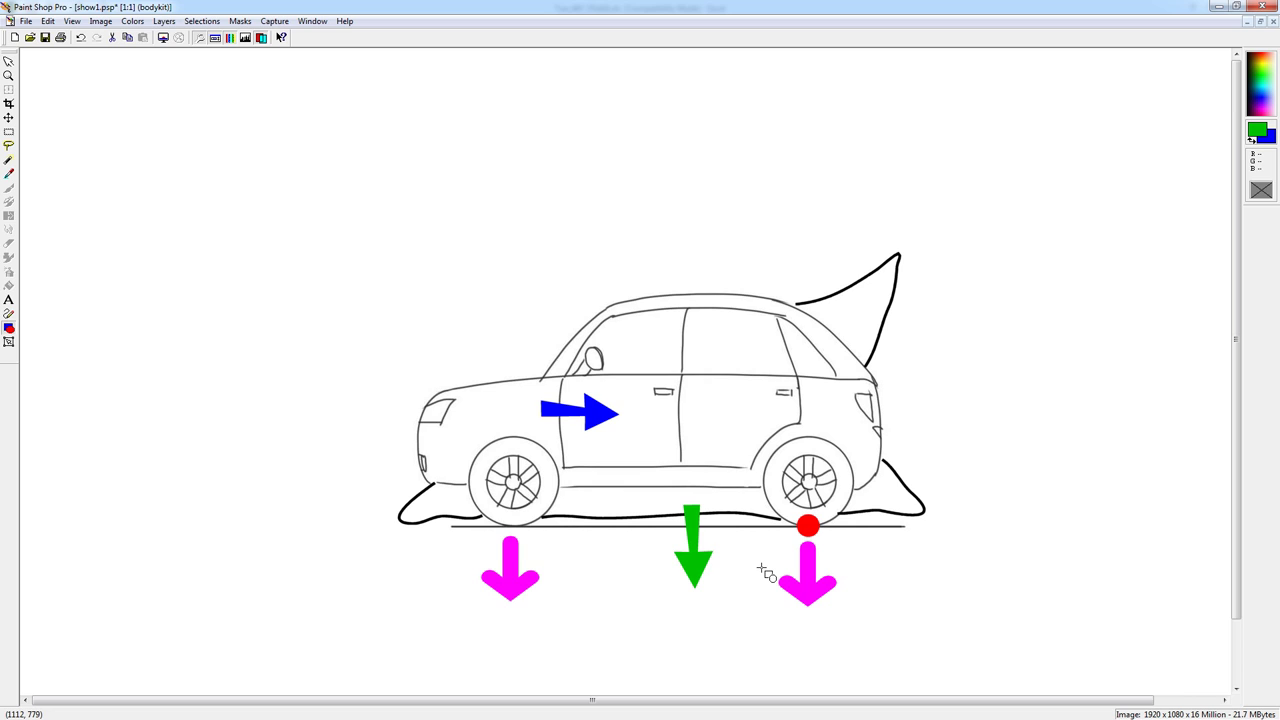
pyautogui.moveTo(728, 524)
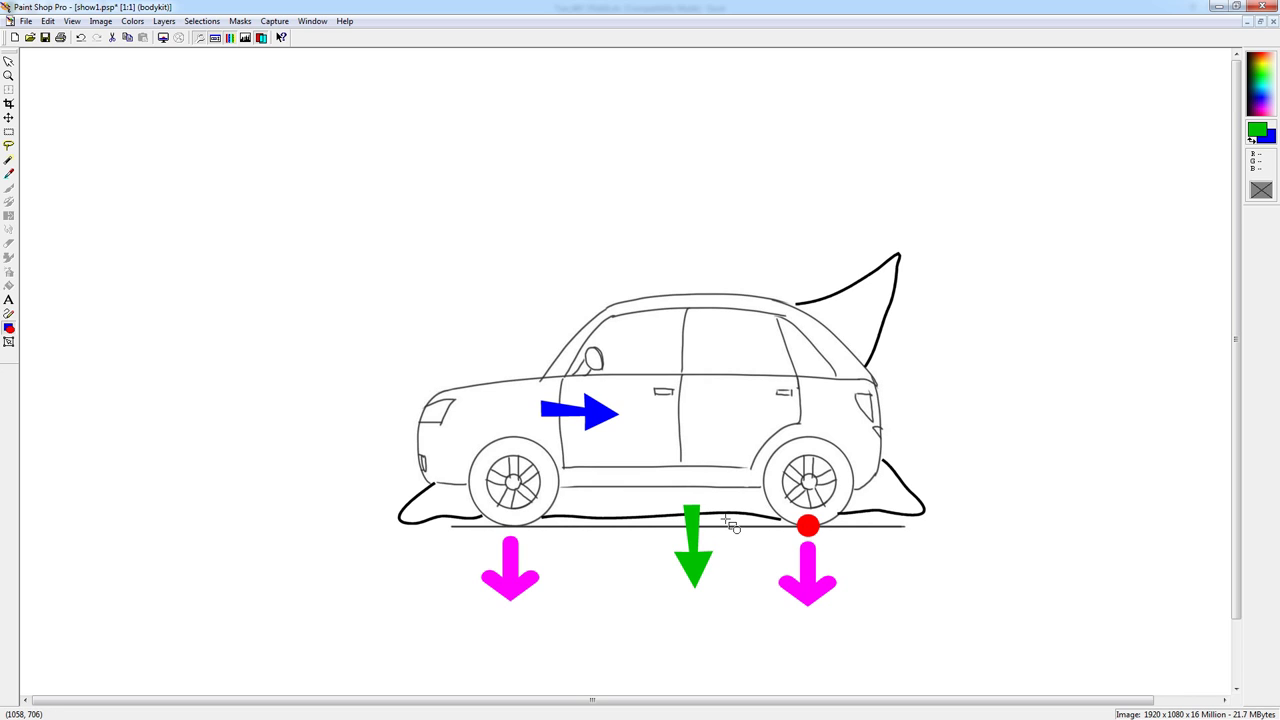
pyautogui.moveTo(770, 440)
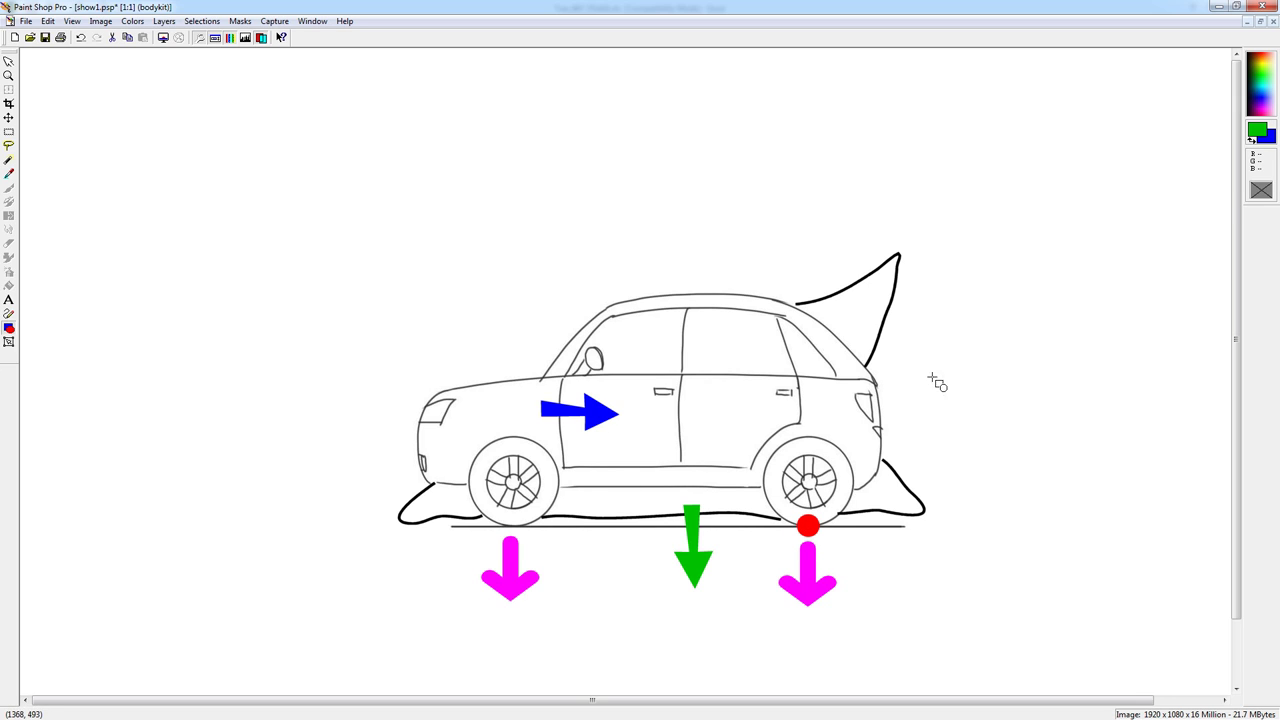
pyautogui.moveTo(758, 580)
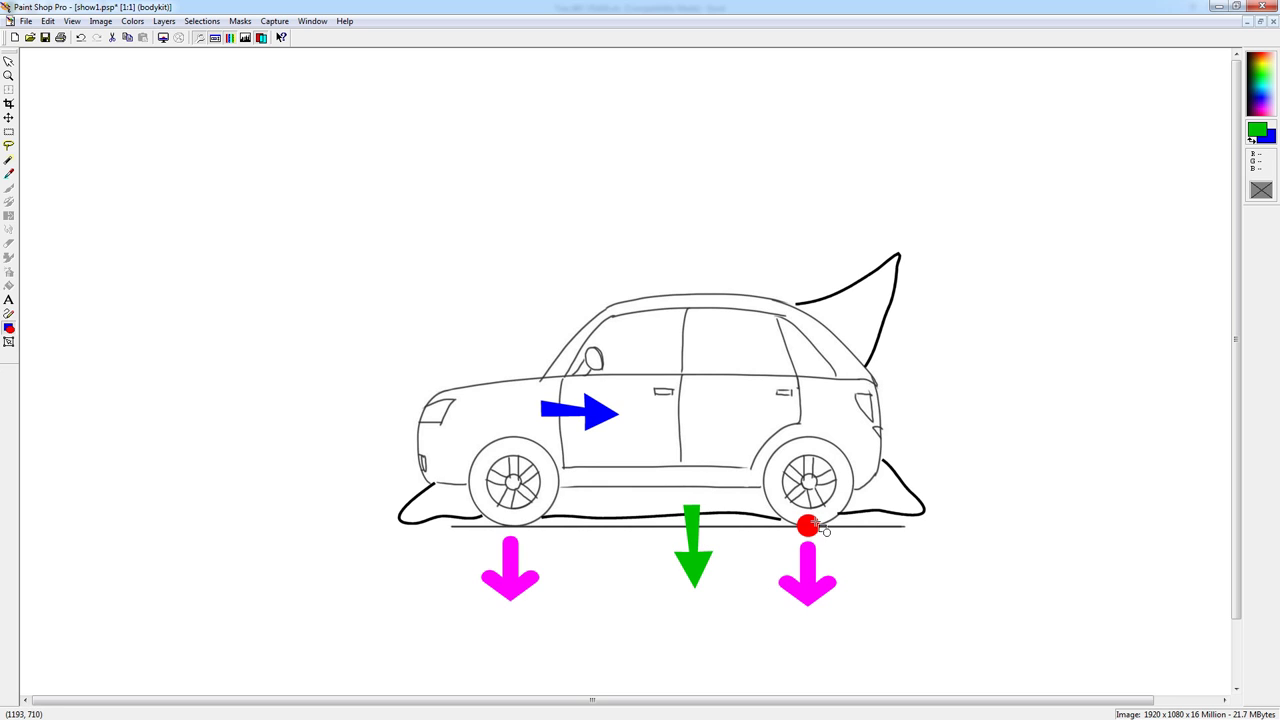
pyautogui.moveTo(836, 524)
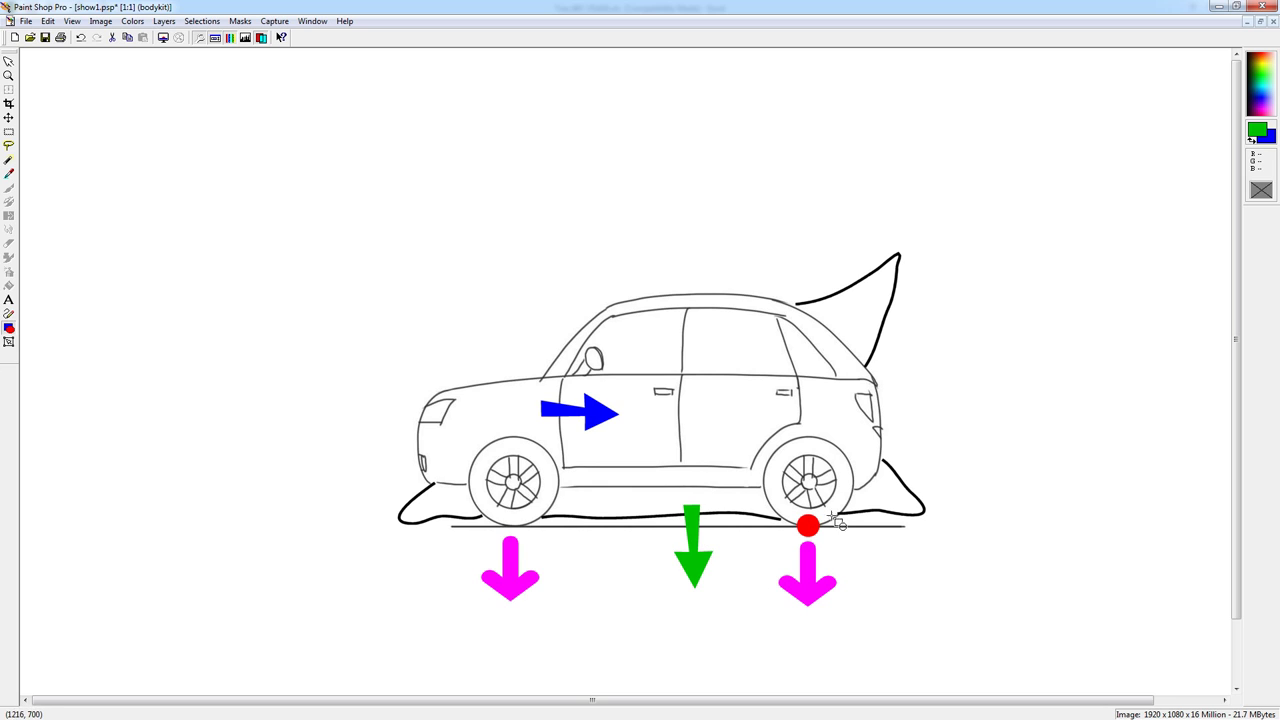
pyautogui.moveTo(884, 410)
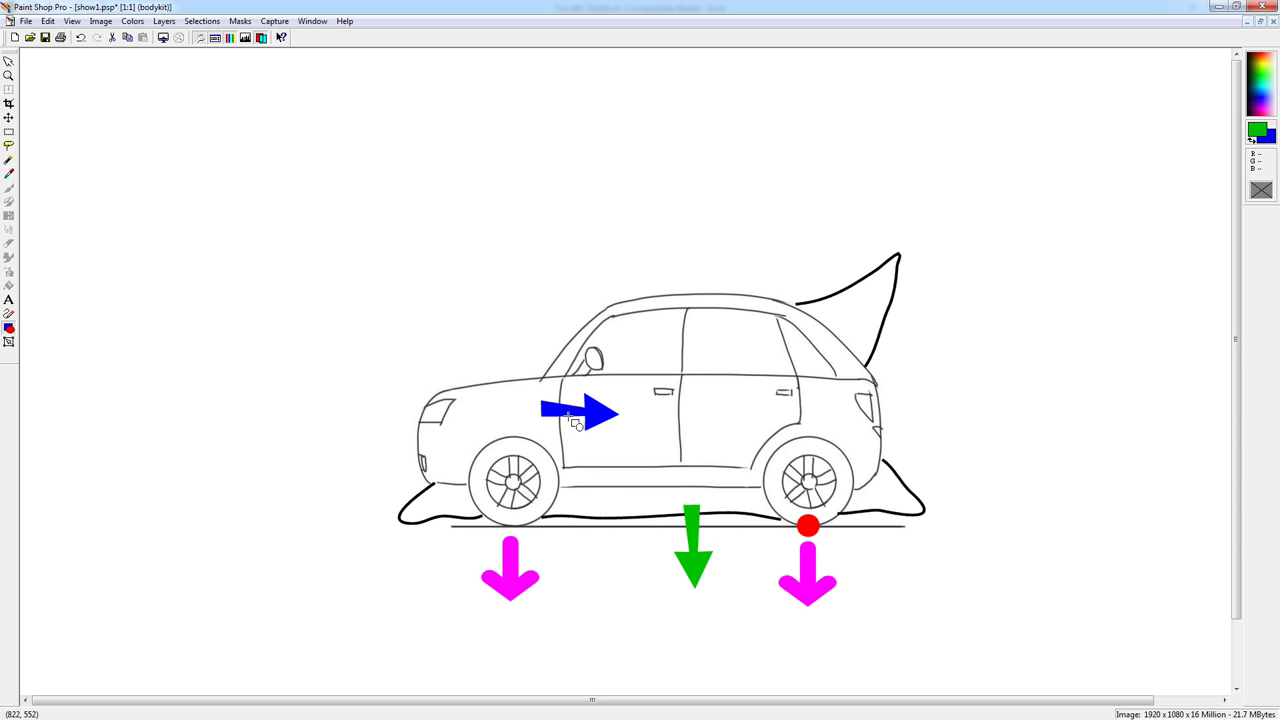
pyautogui.moveTo(556, 562)
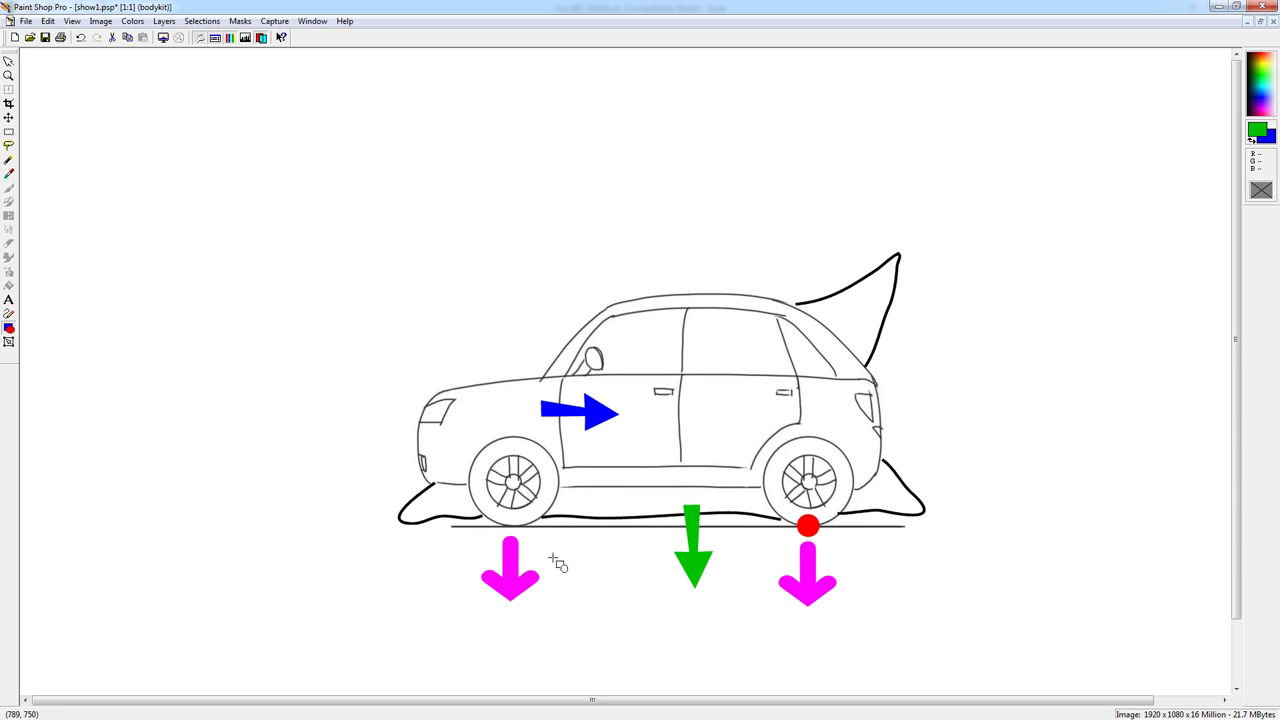
pyautogui.moveTo(488, 212)
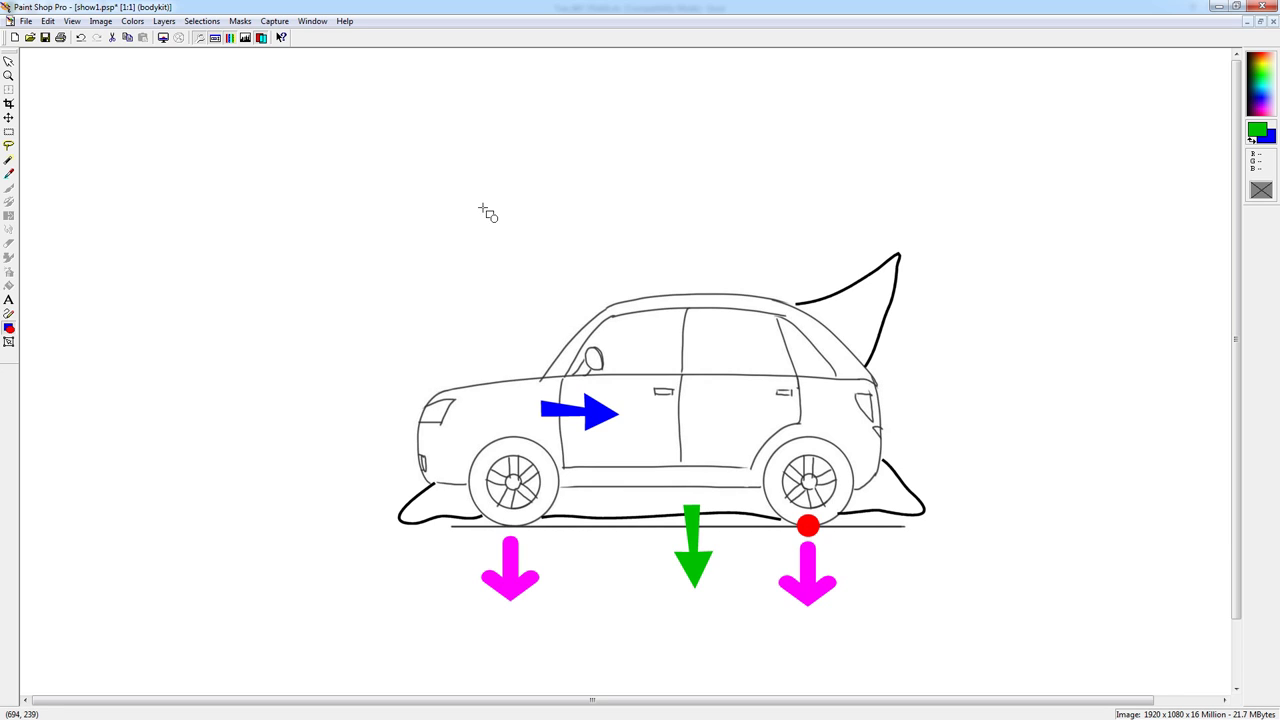
pyautogui.moveTo(482, 136)
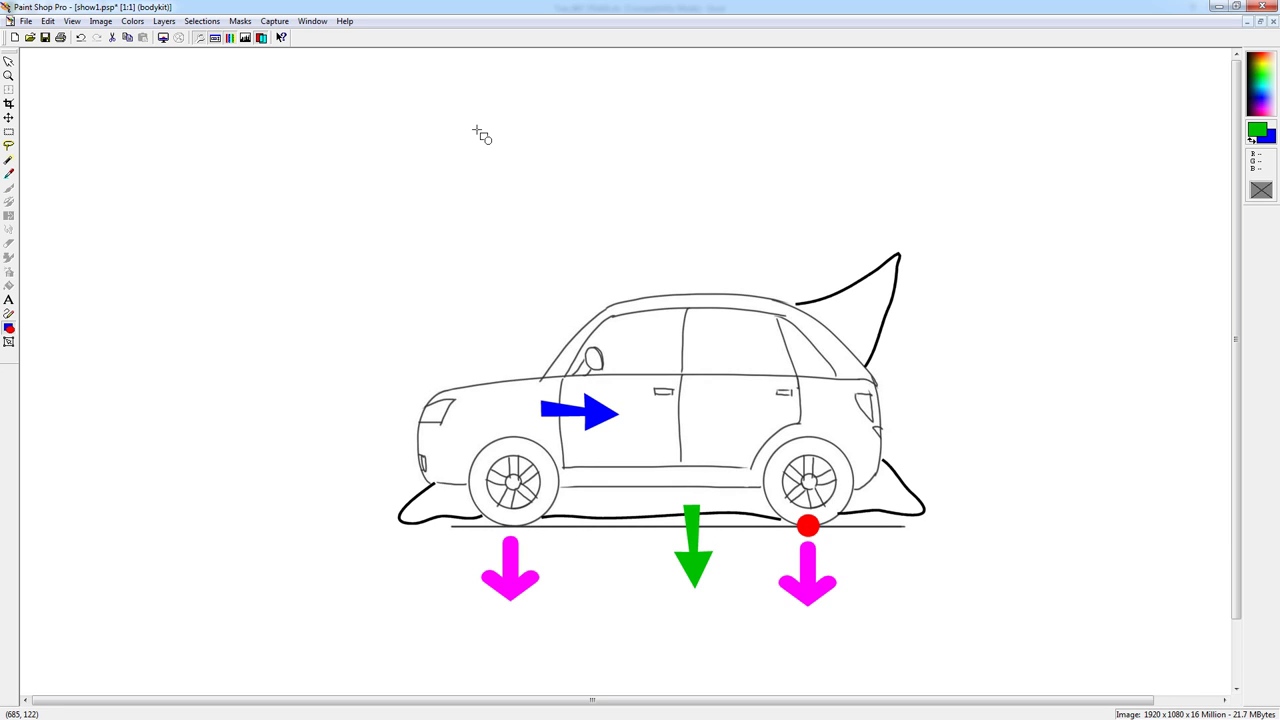
pyautogui.moveTo(780, 536)
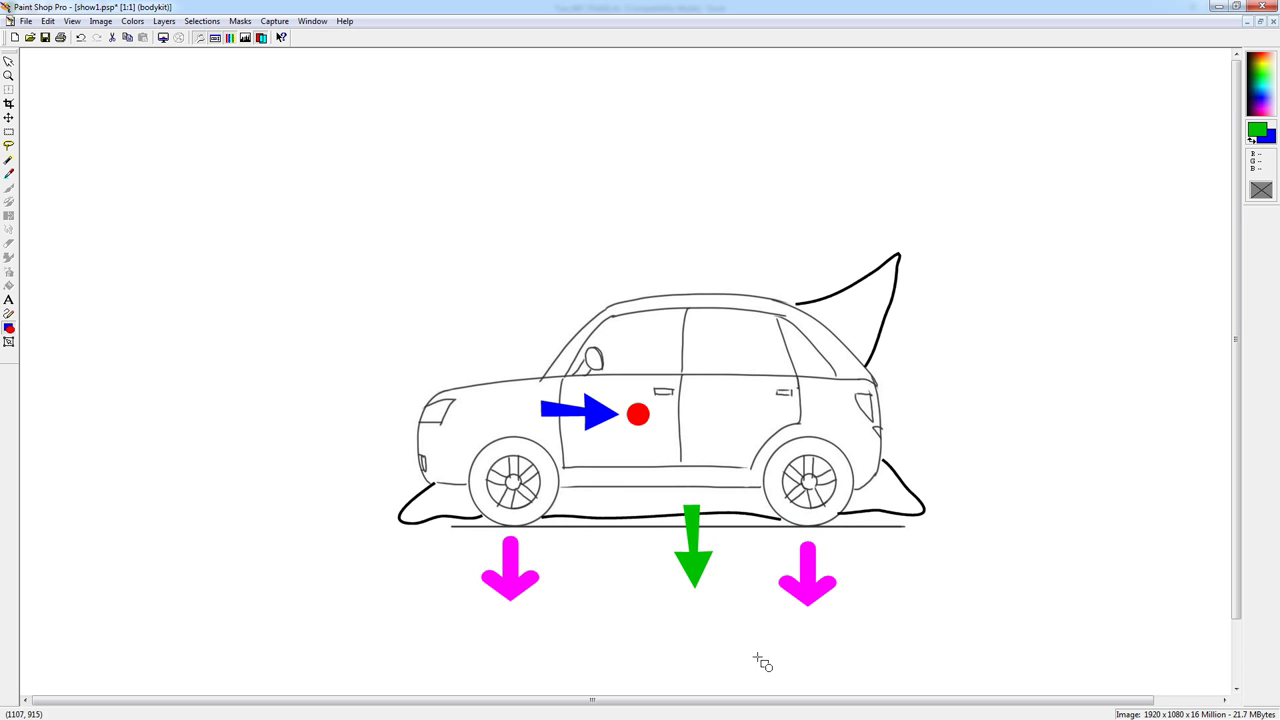
pyautogui.moveTo(584, 420)
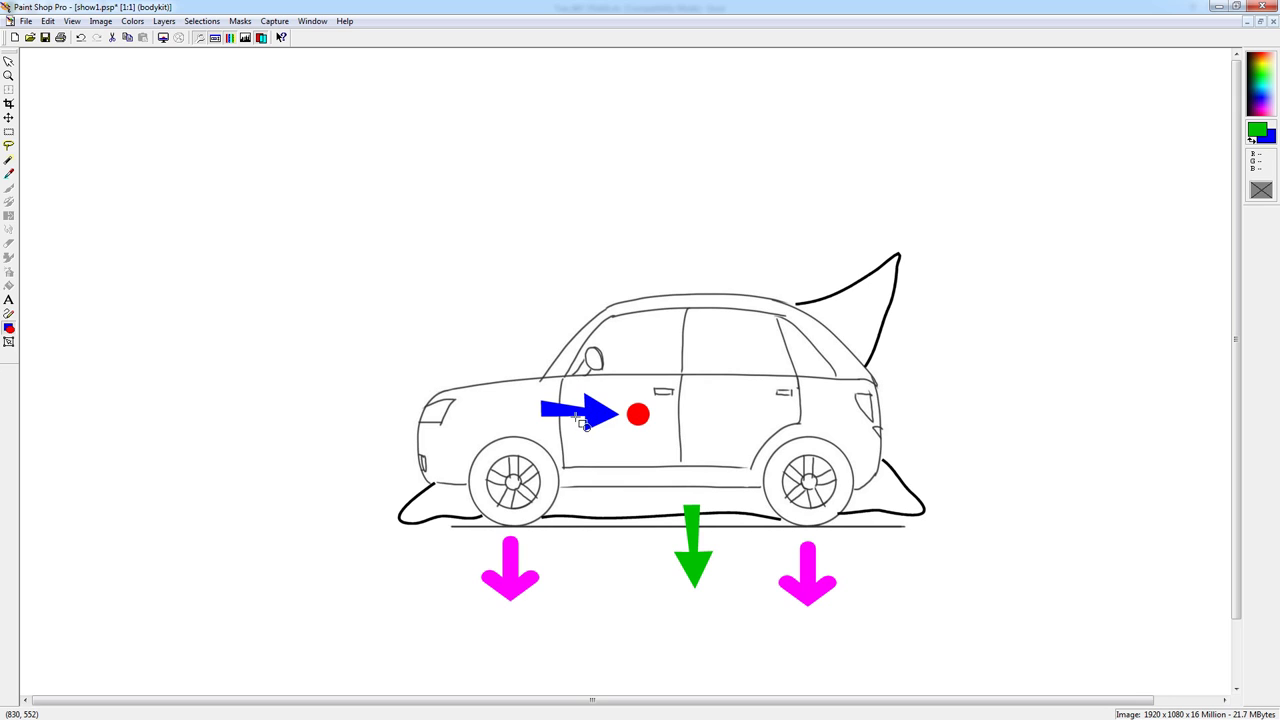
pyautogui.moveTo(658, 414)
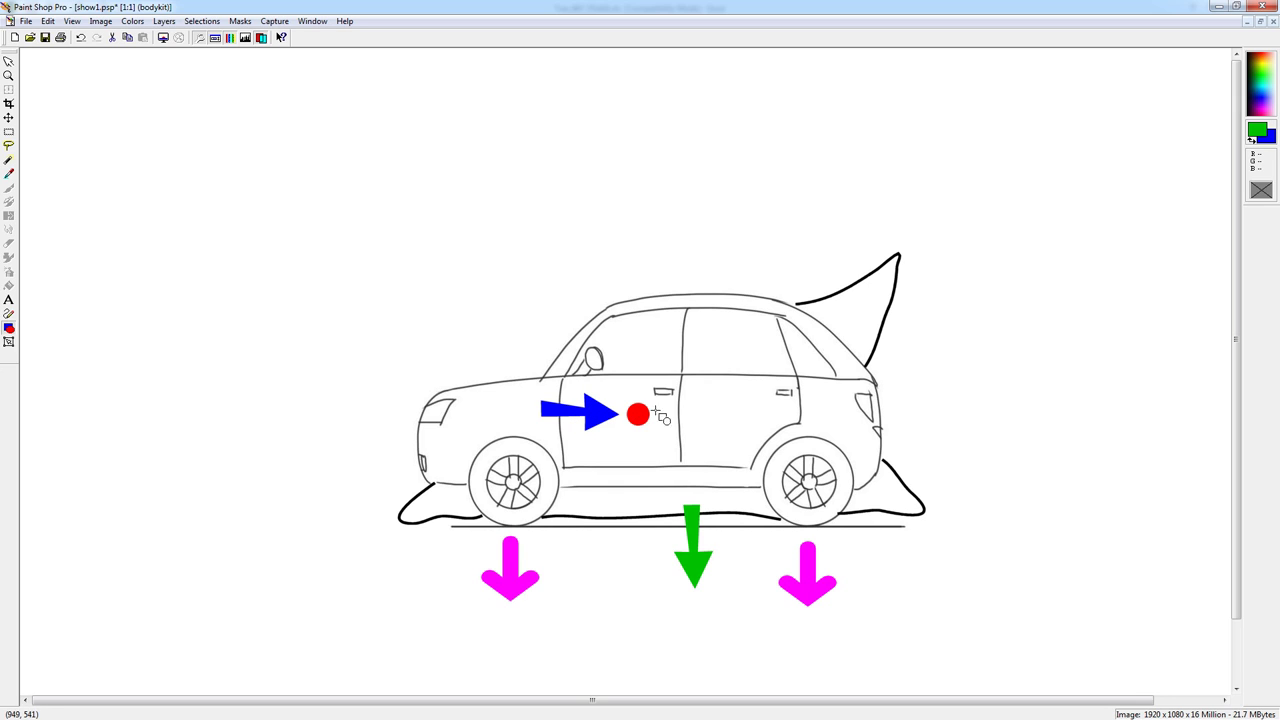
pyautogui.moveTo(650, 392)
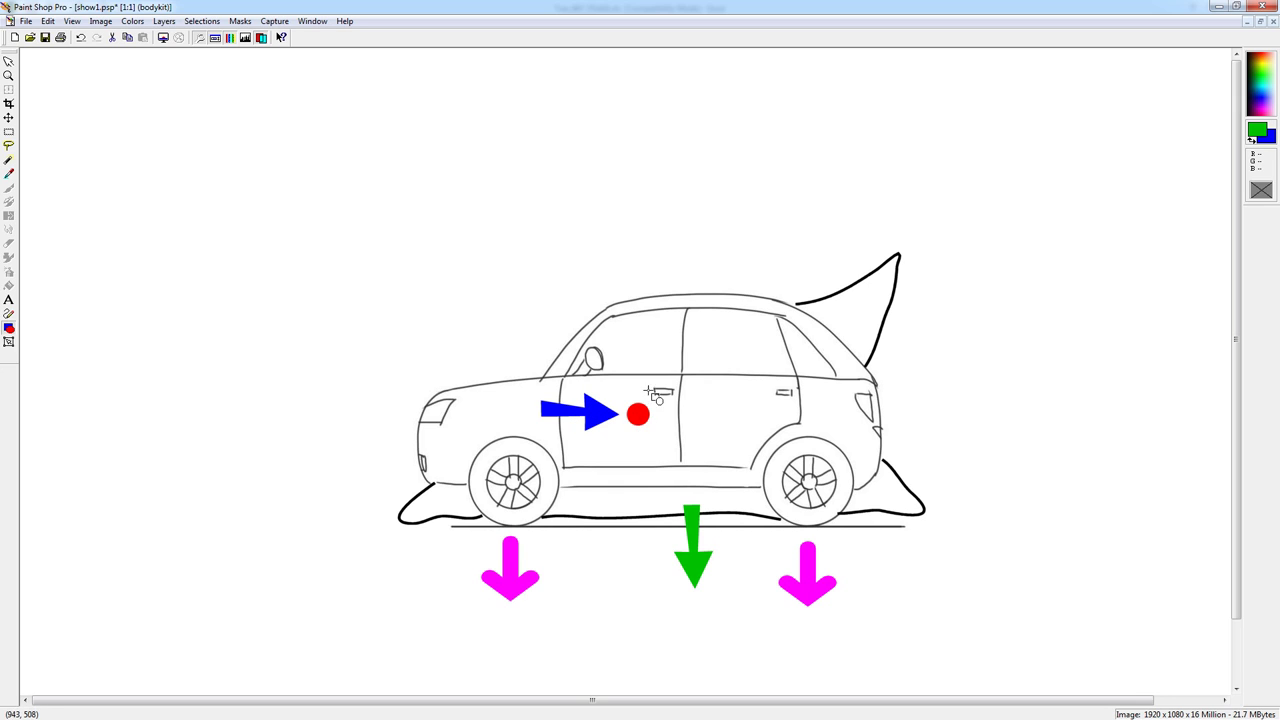
pyautogui.moveTo(552, 482)
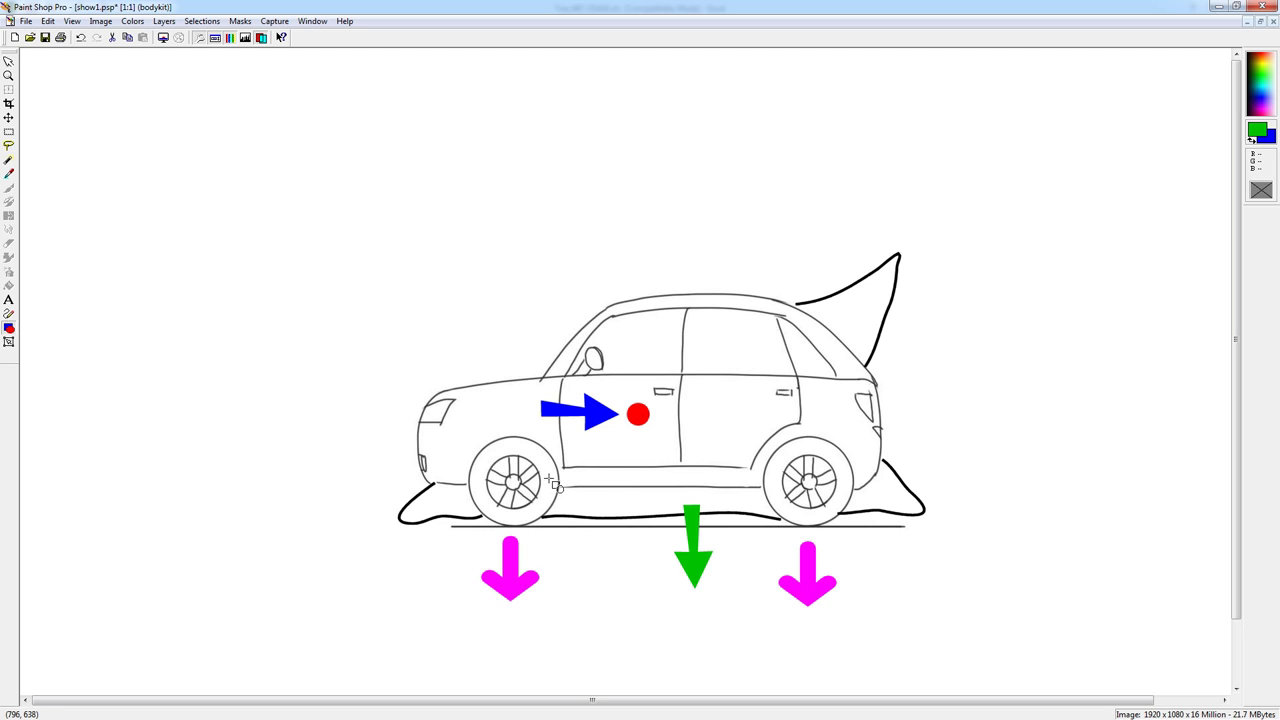
pyautogui.moveTo(604, 420)
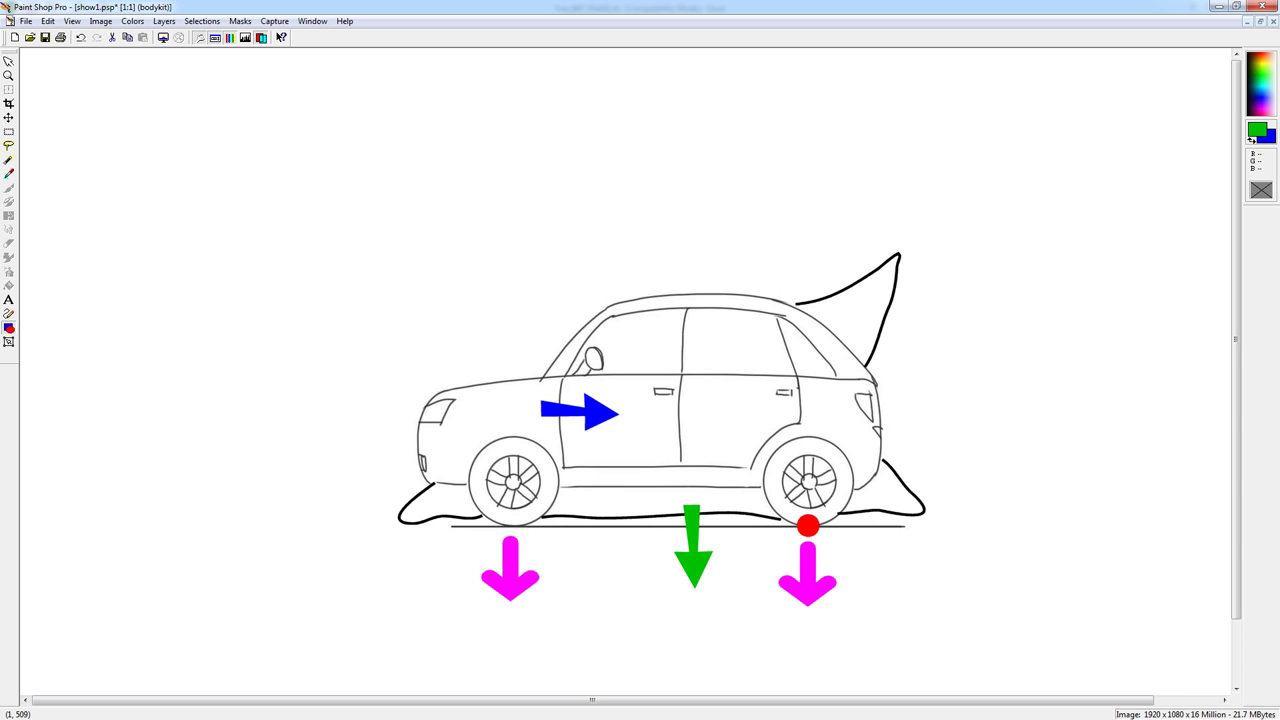
pyautogui.moveTo(68, 504)
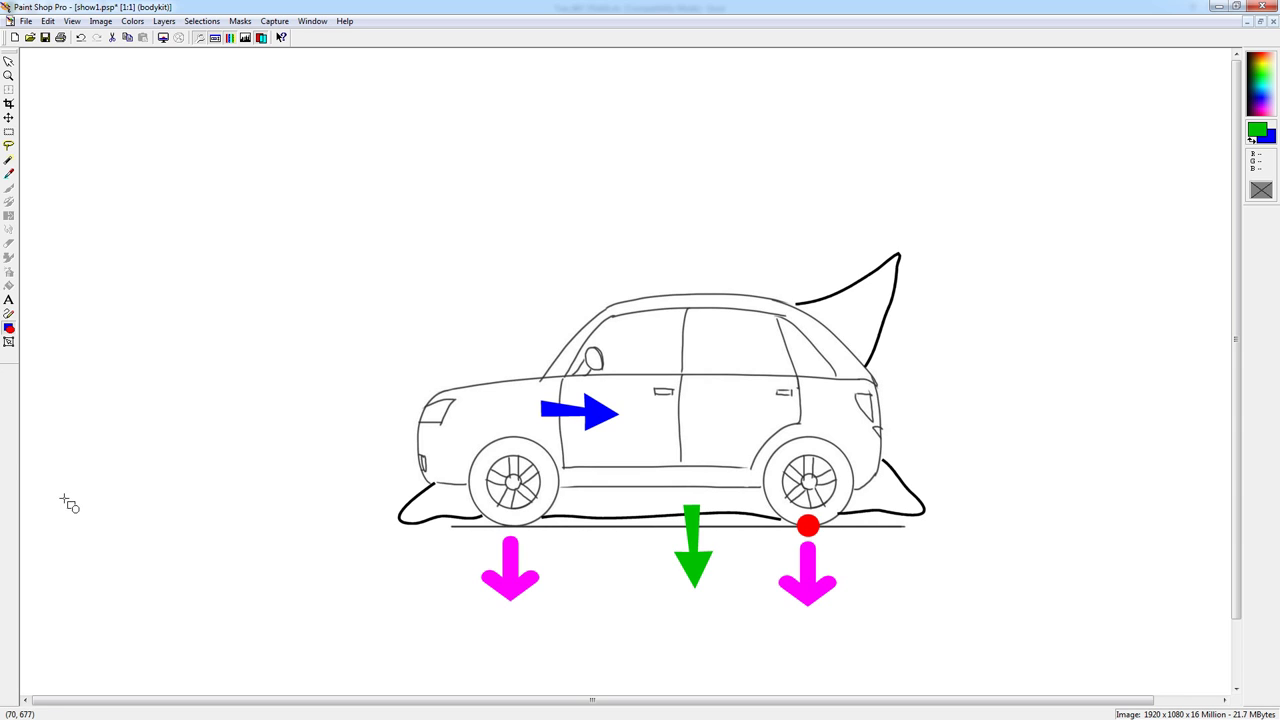
pyautogui.moveTo(824, 540)
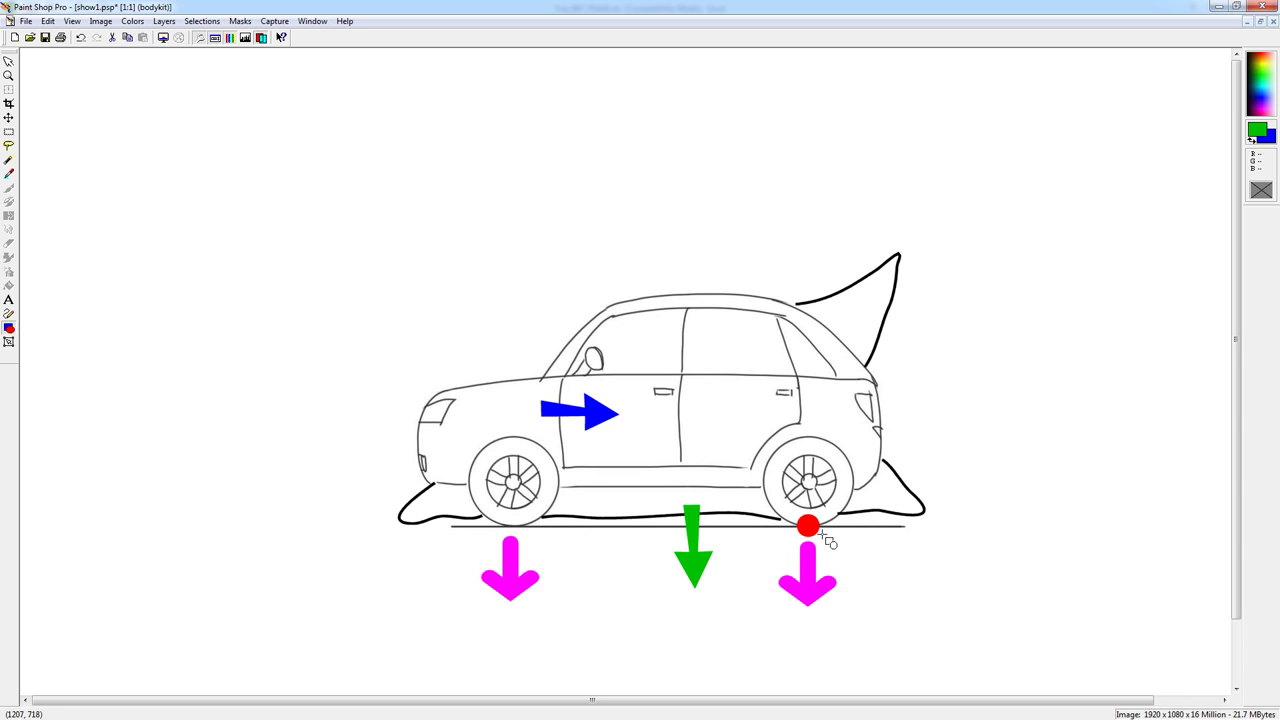
pyautogui.moveTo(560, 418)
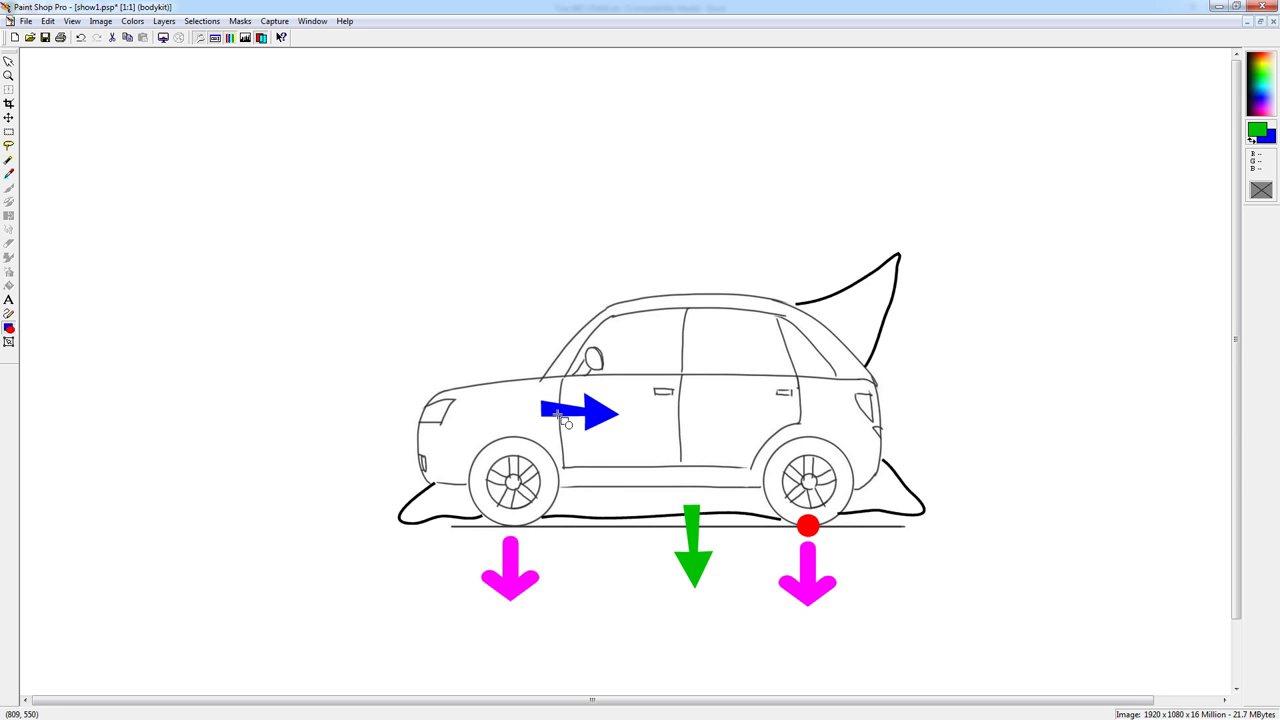
pyautogui.moveTo(788, 498)
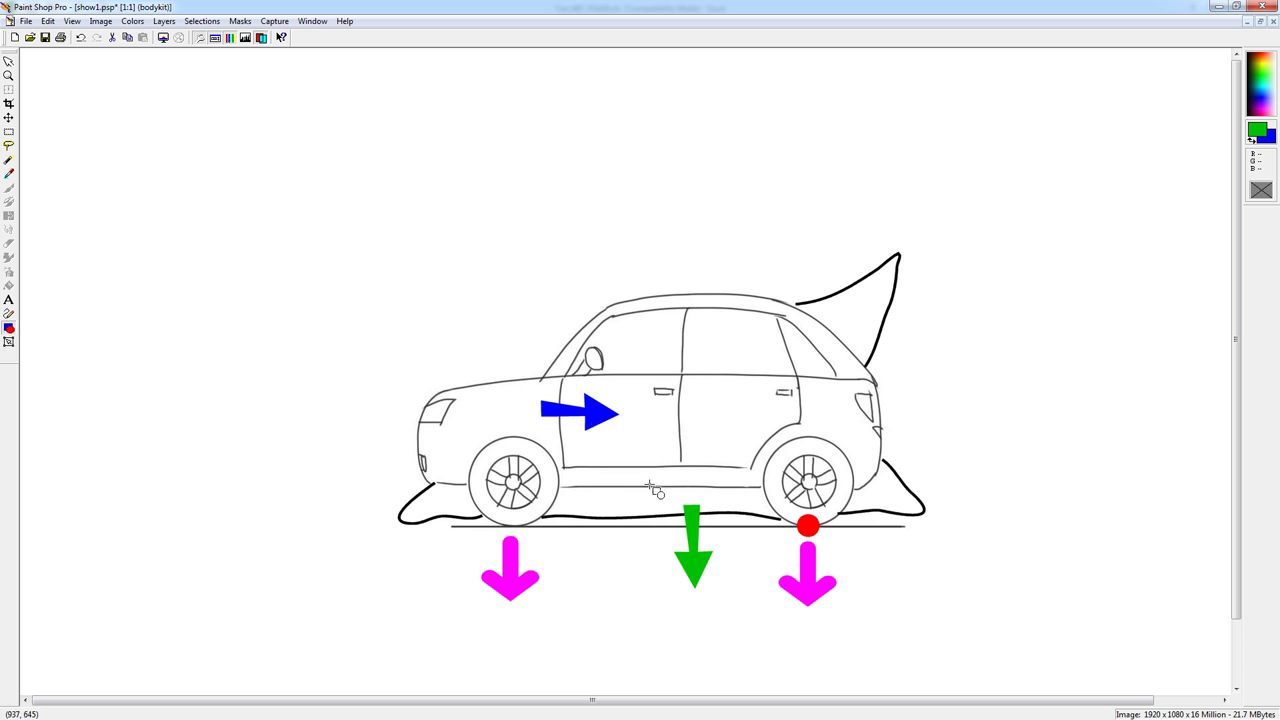
pyautogui.moveTo(496, 392)
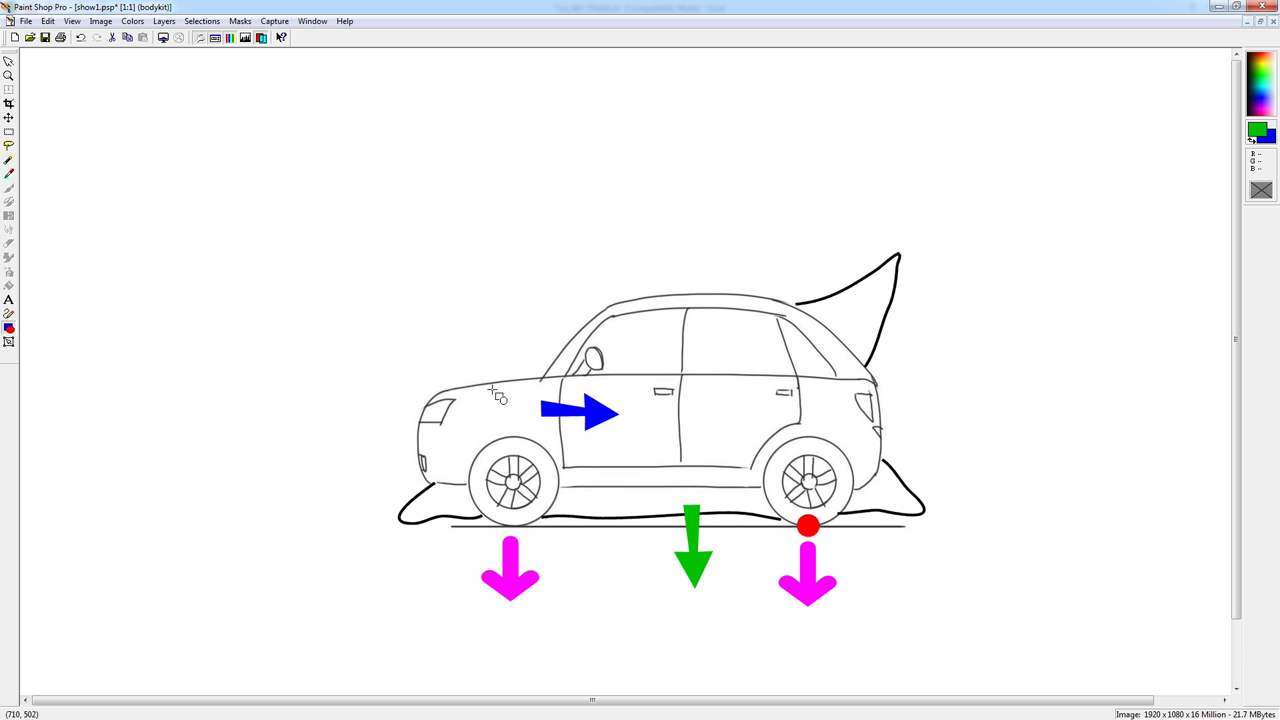
pyautogui.moveTo(496, 388)
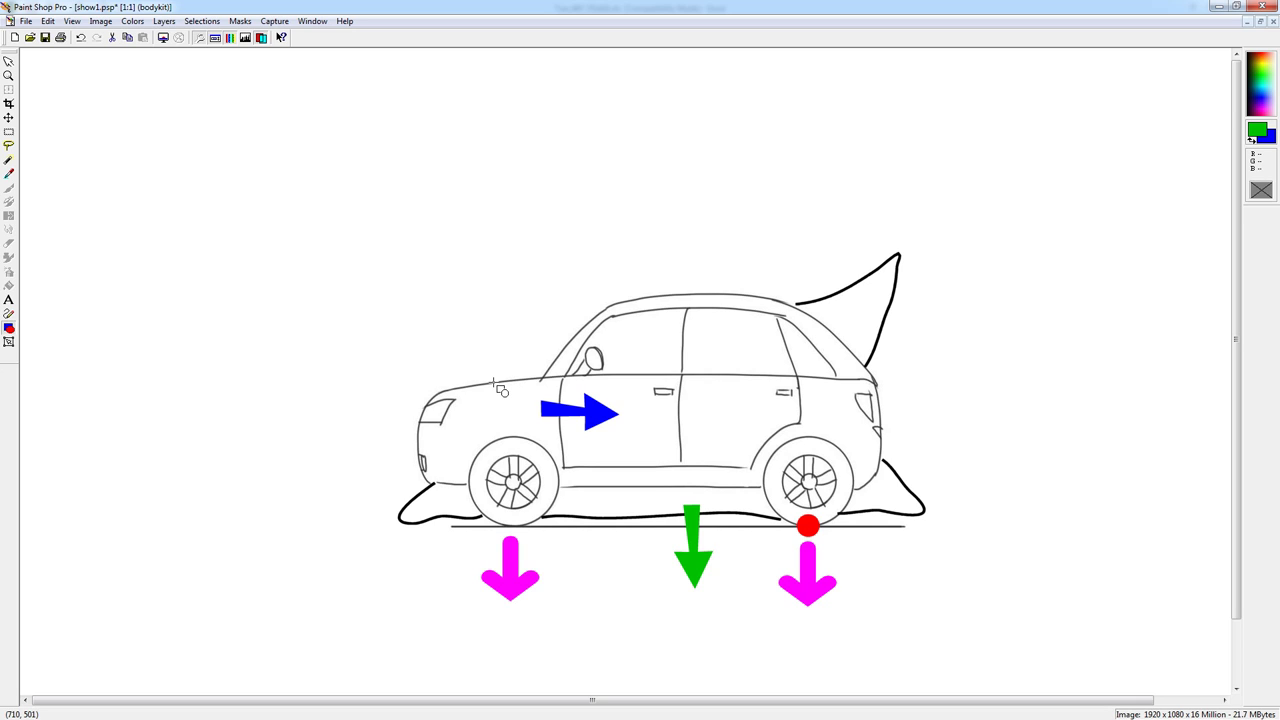
pyautogui.moveTo(416, 512)
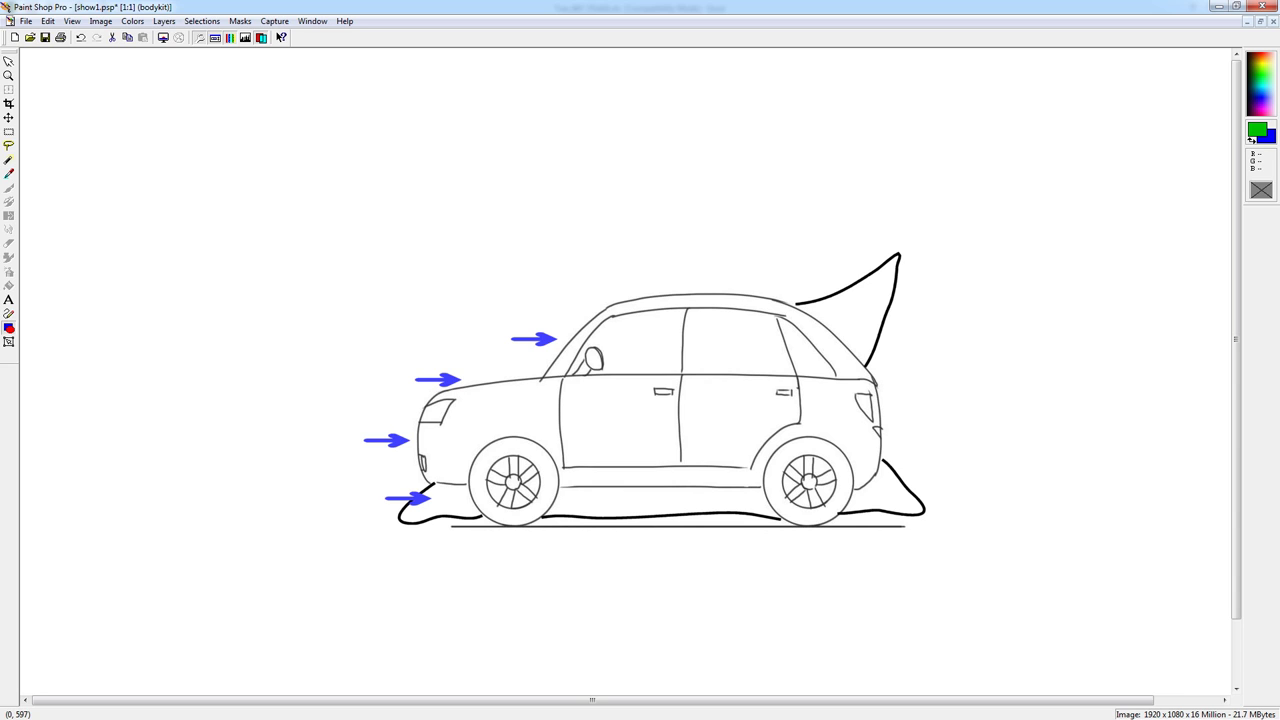
pyautogui.moveTo(516, 308)
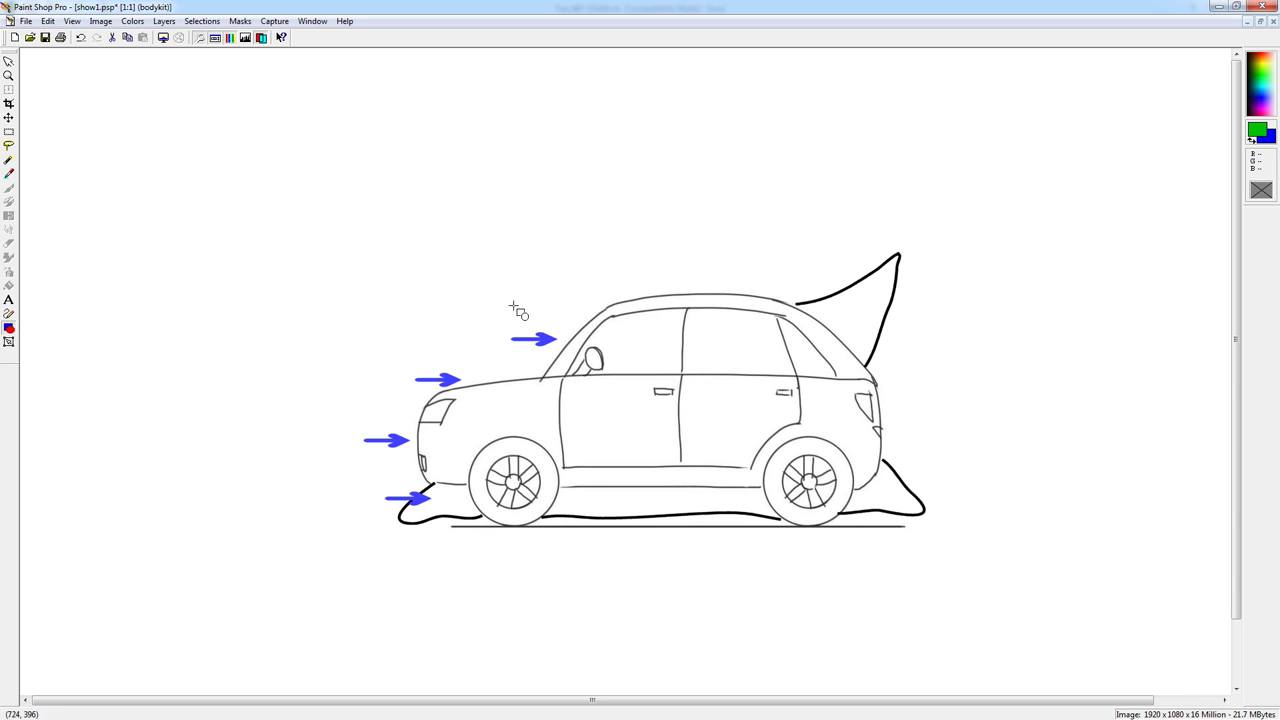
pyautogui.moveTo(316, 428)
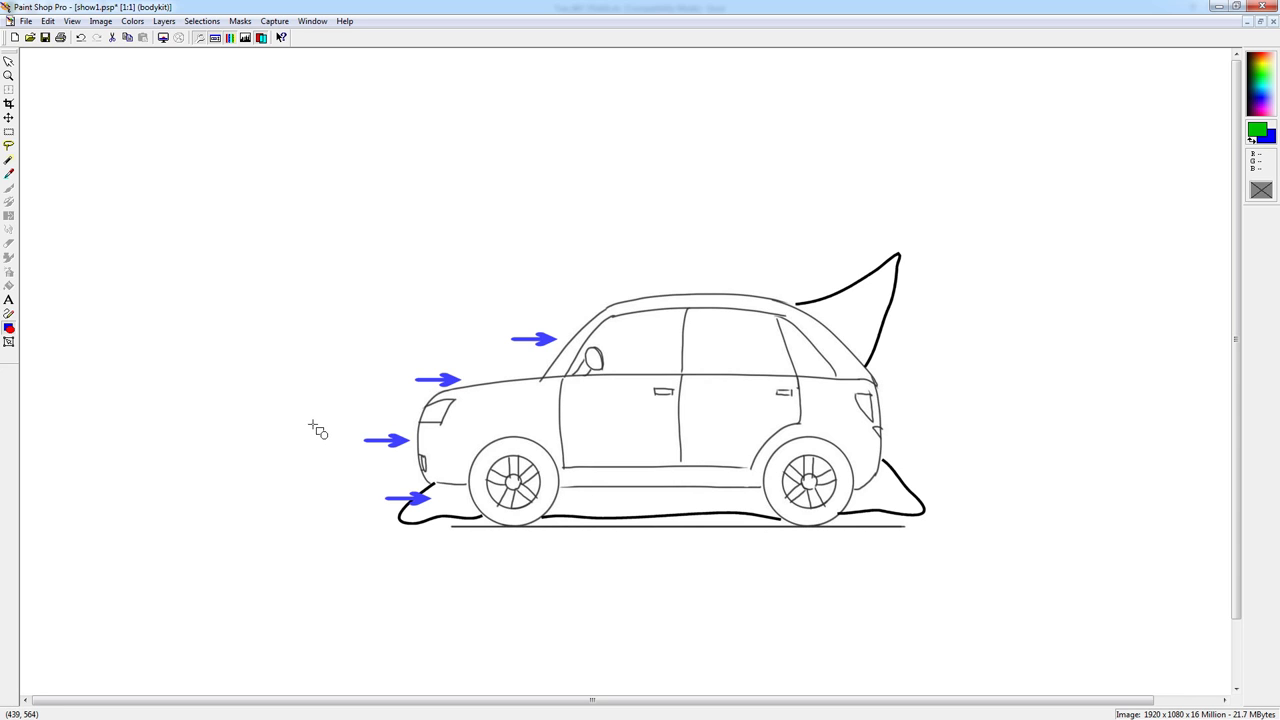
pyautogui.moveTo(698, 434)
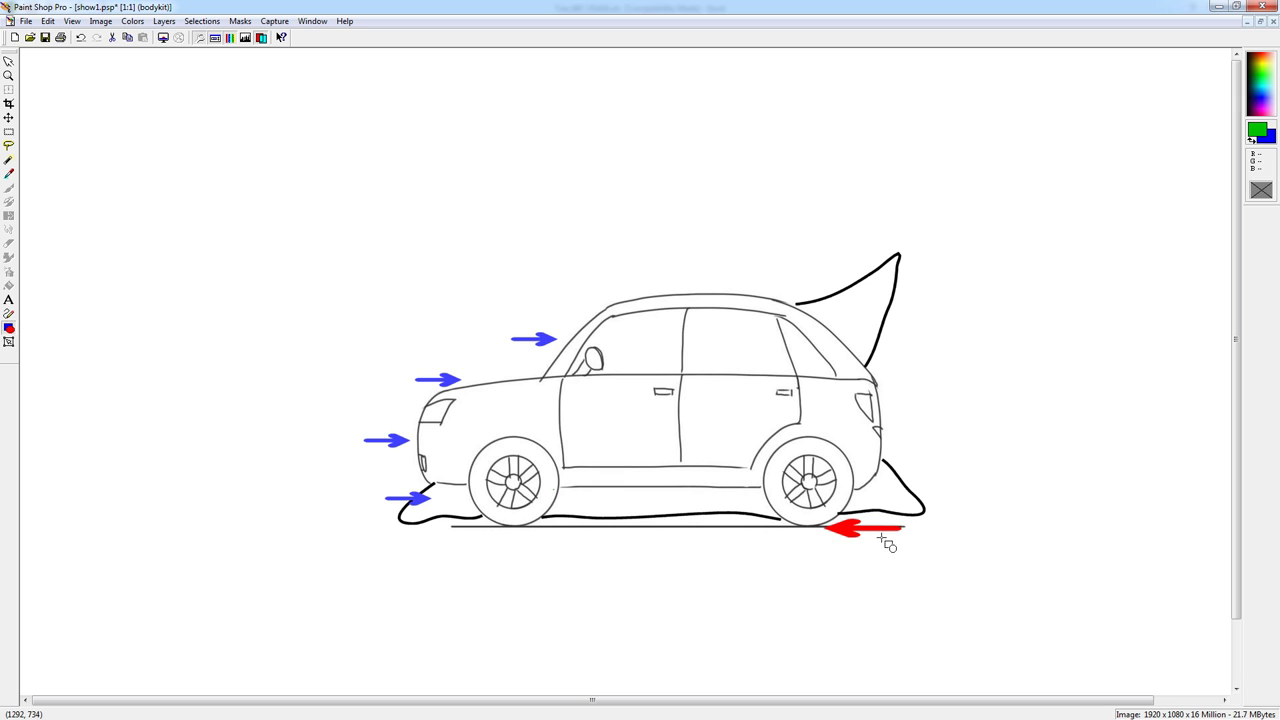
pyautogui.moveTo(612, 456)
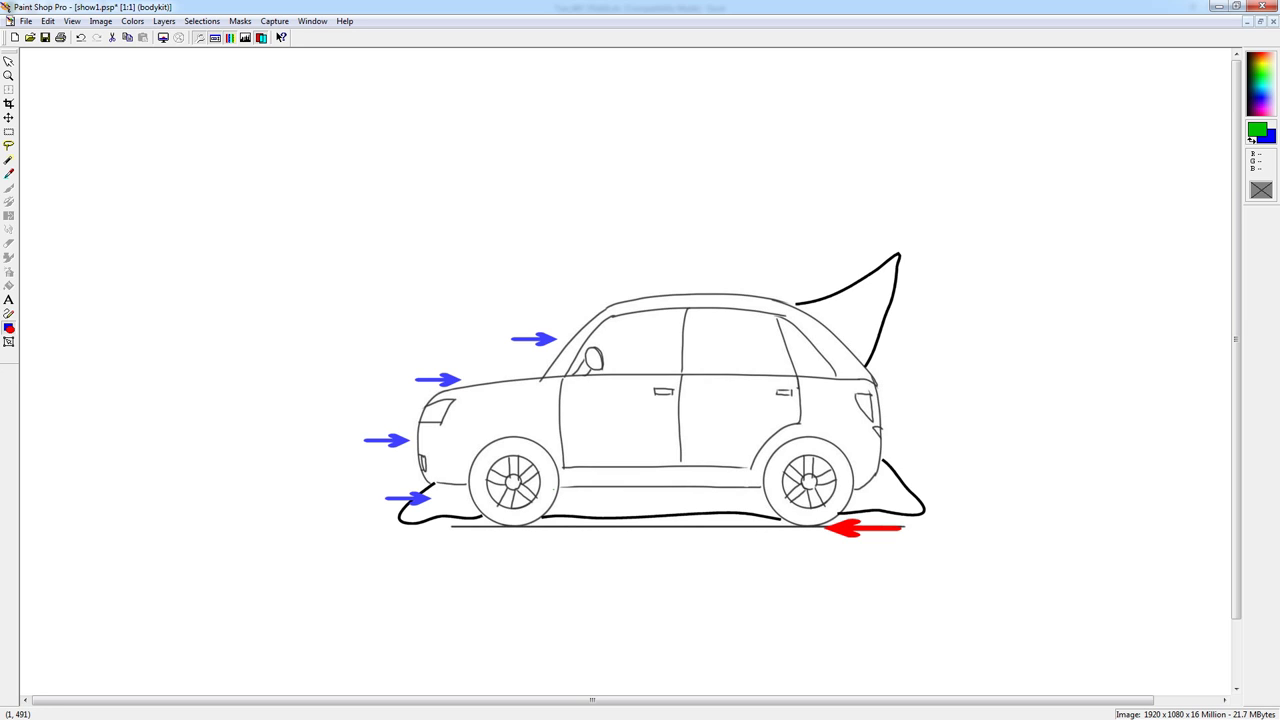
# - Place the red reference dot on the car's door
pyautogui.click(638, 414)
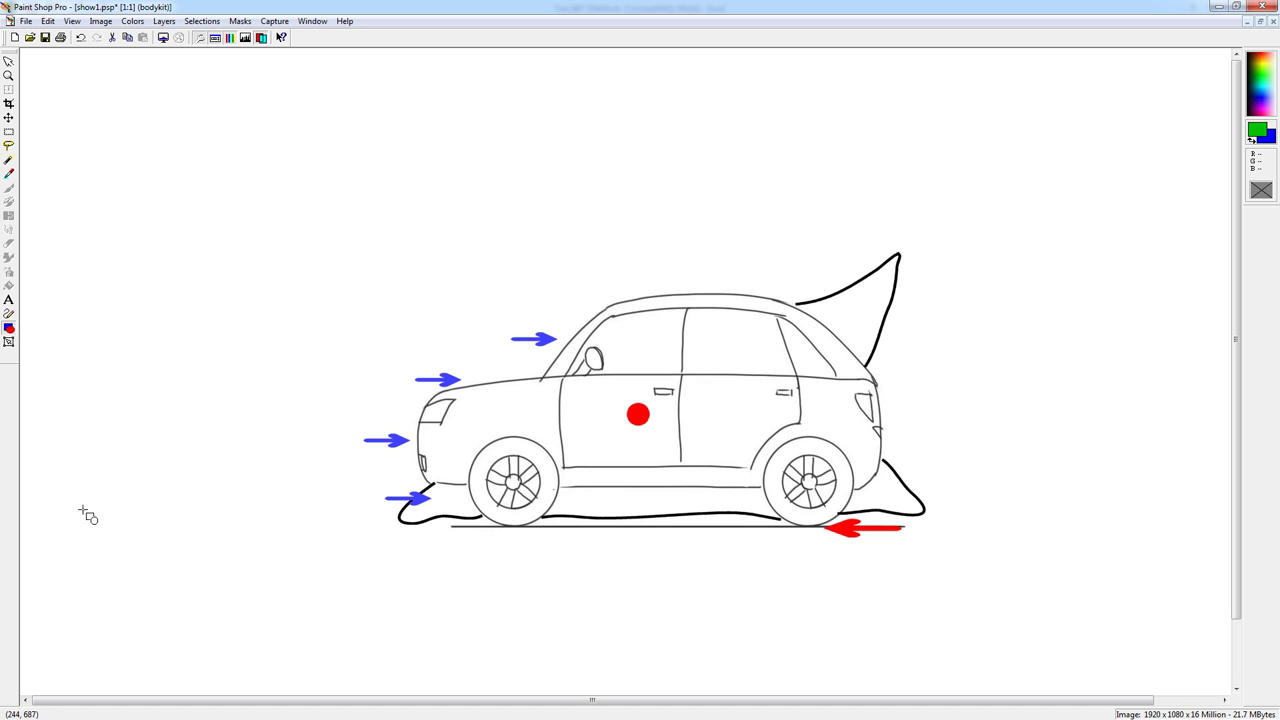
pyautogui.moveTo(848, 544)
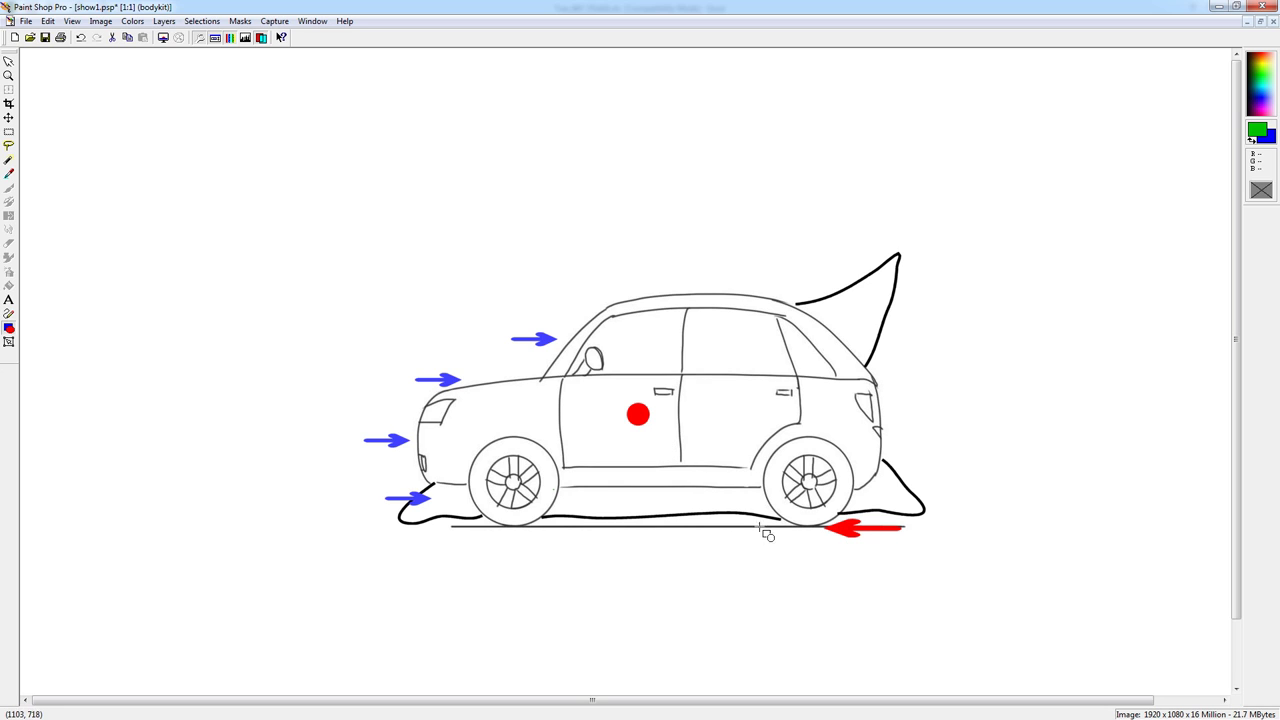
pyautogui.moveTo(644, 544)
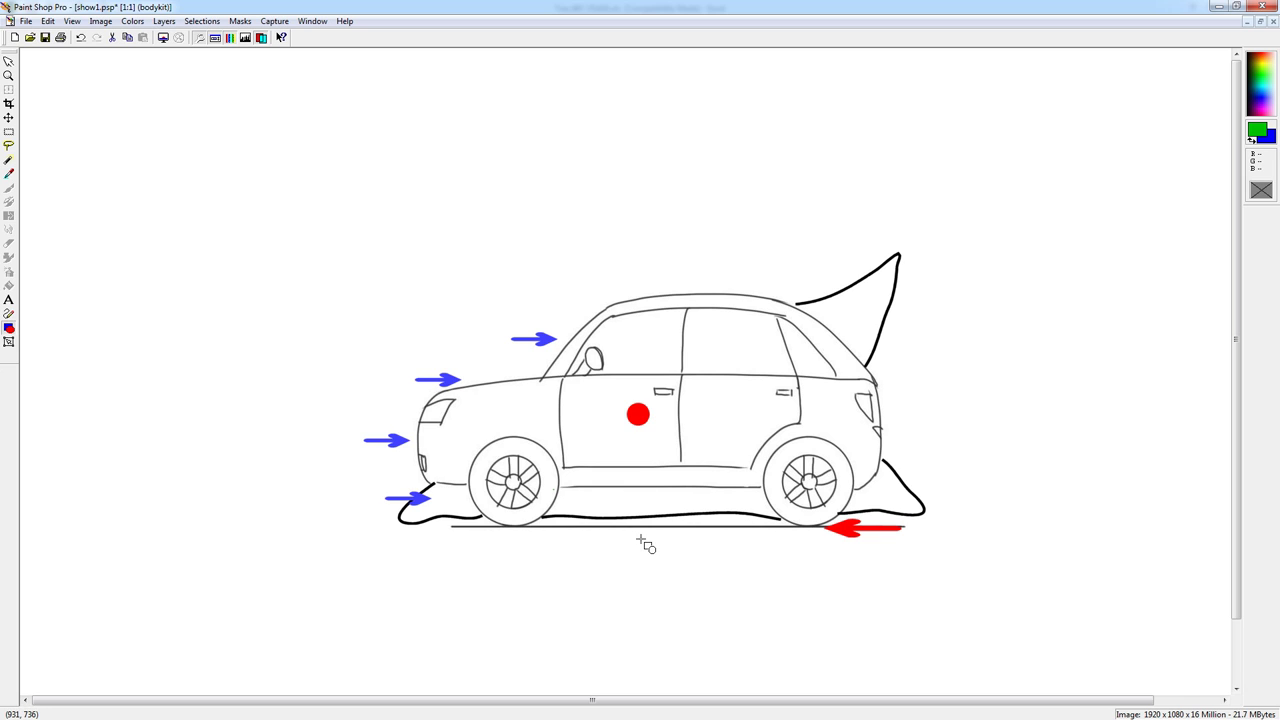
pyautogui.moveTo(866, 298)
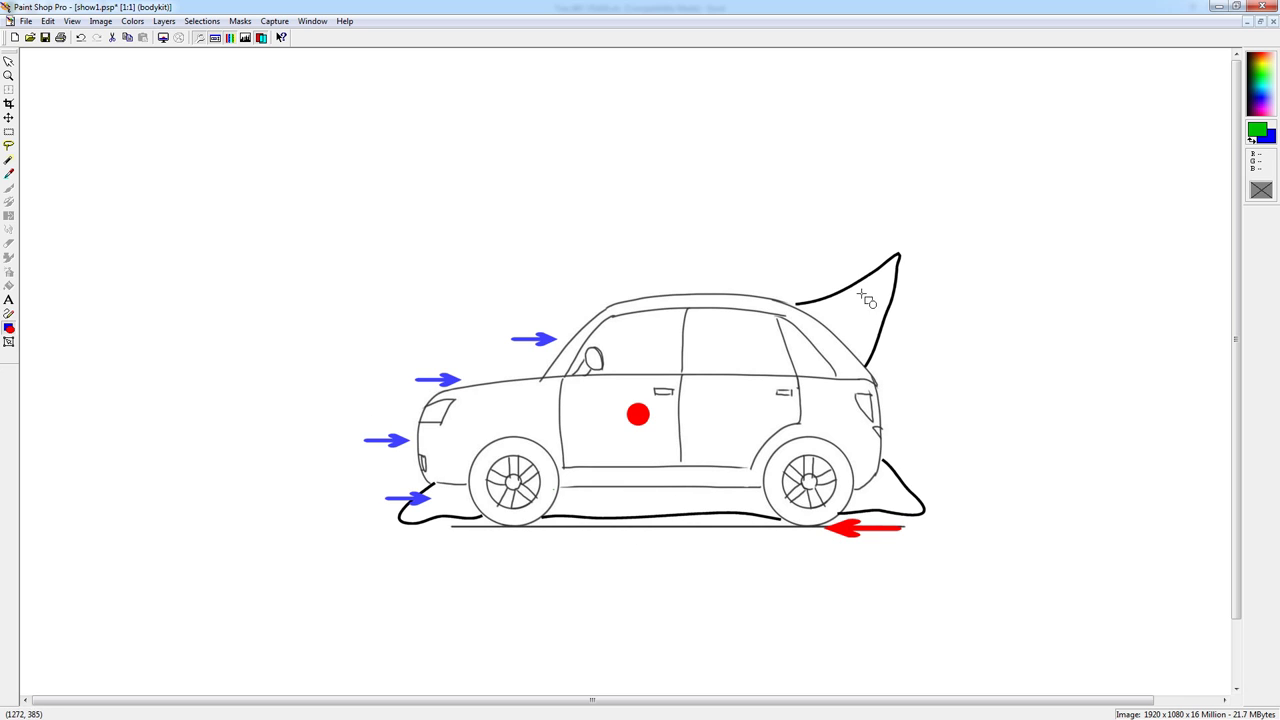
pyautogui.moveTo(430, 378)
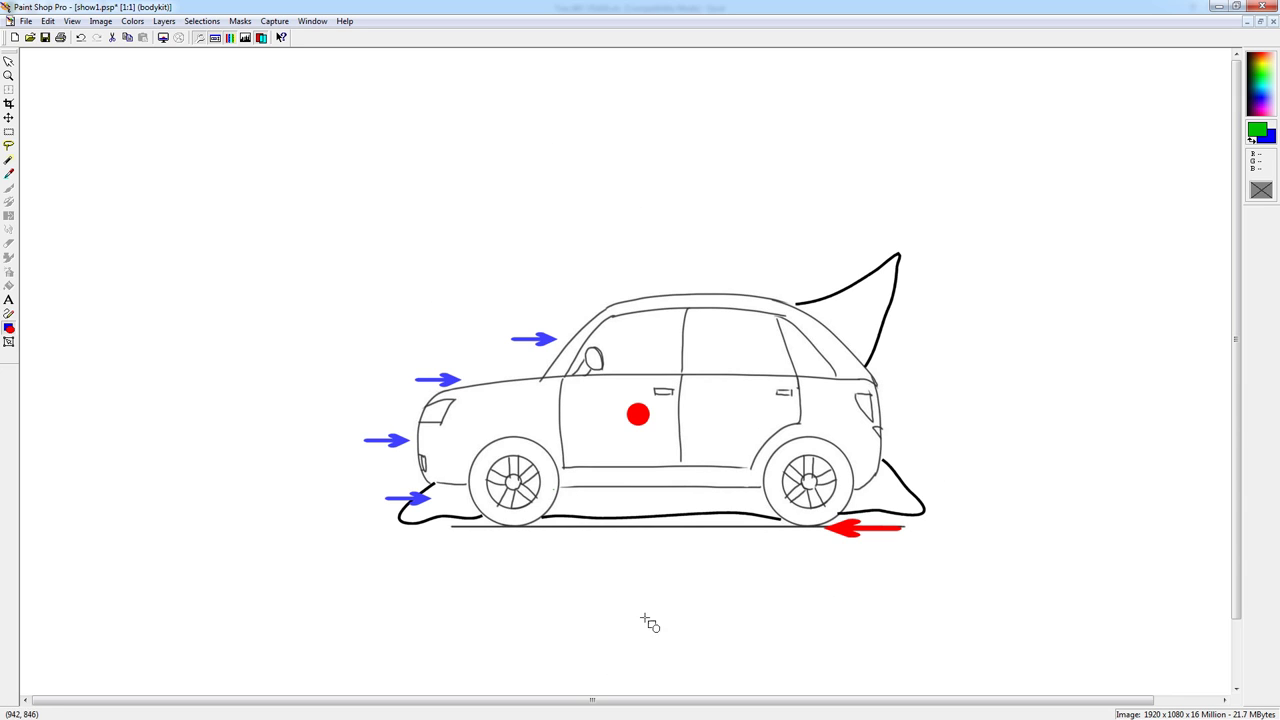
pyautogui.moveTo(736, 444)
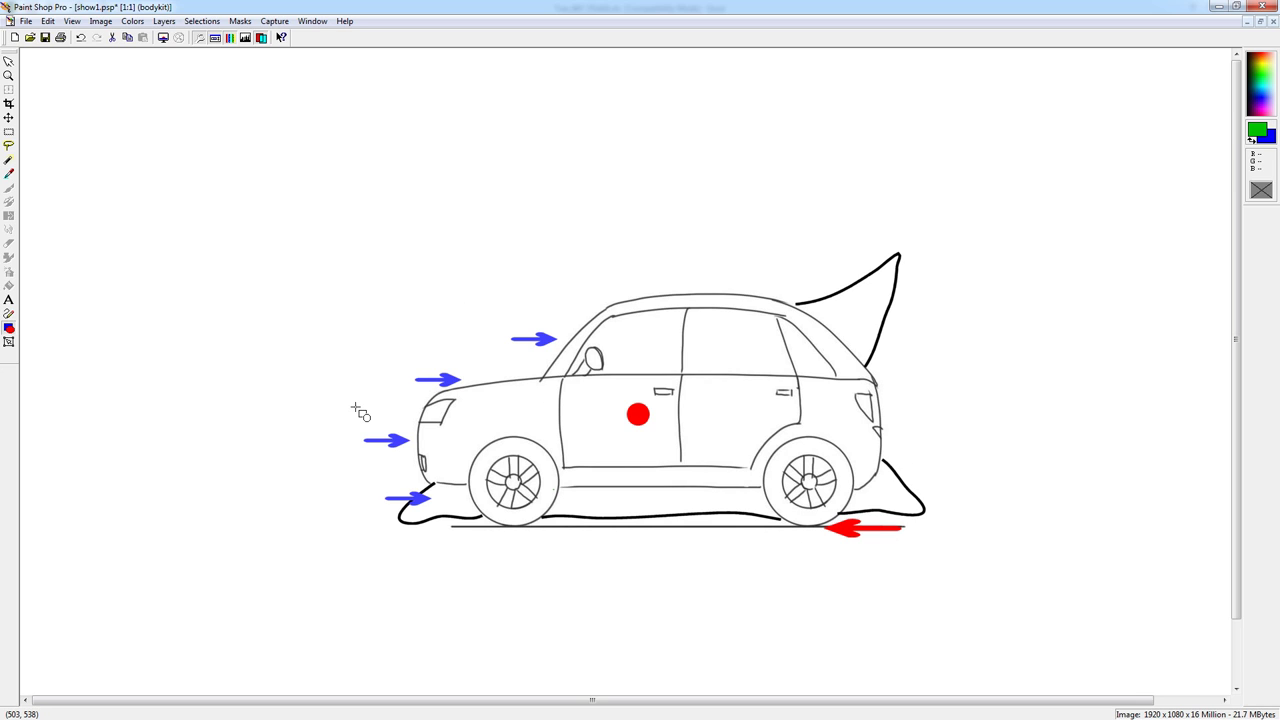
pyautogui.moveTo(244, 382)
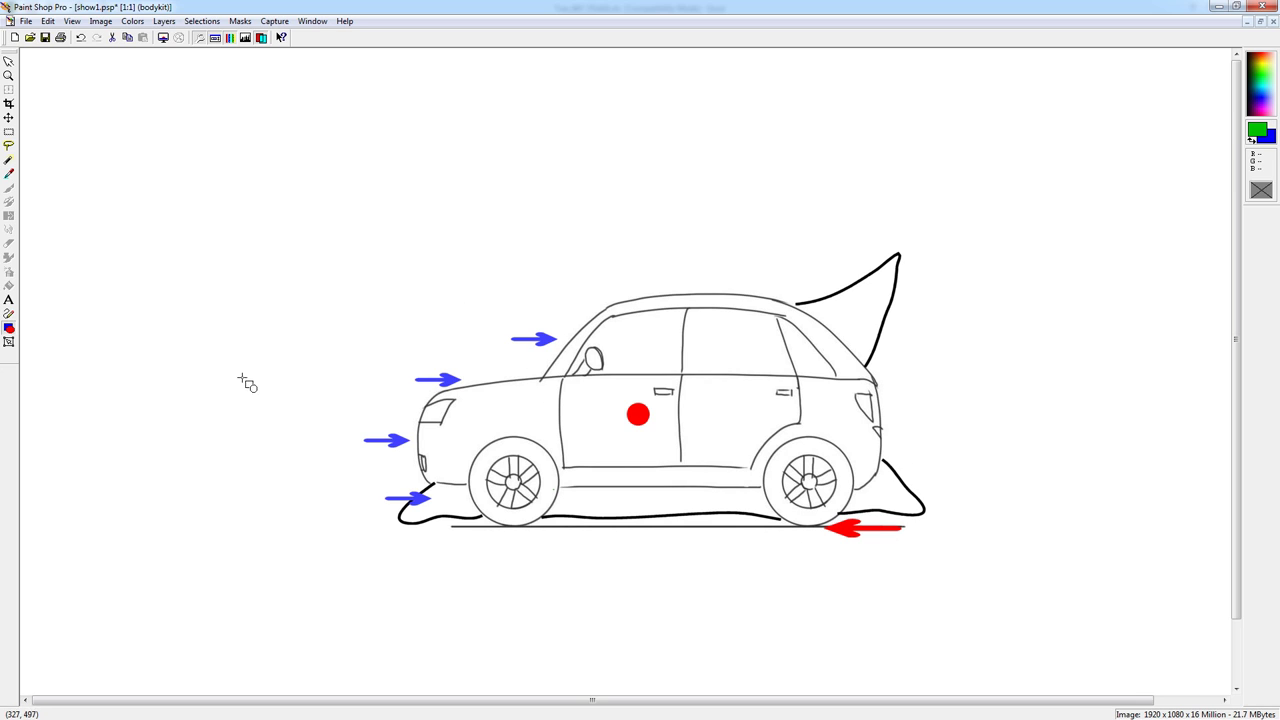
pyautogui.moveTo(244, 386)
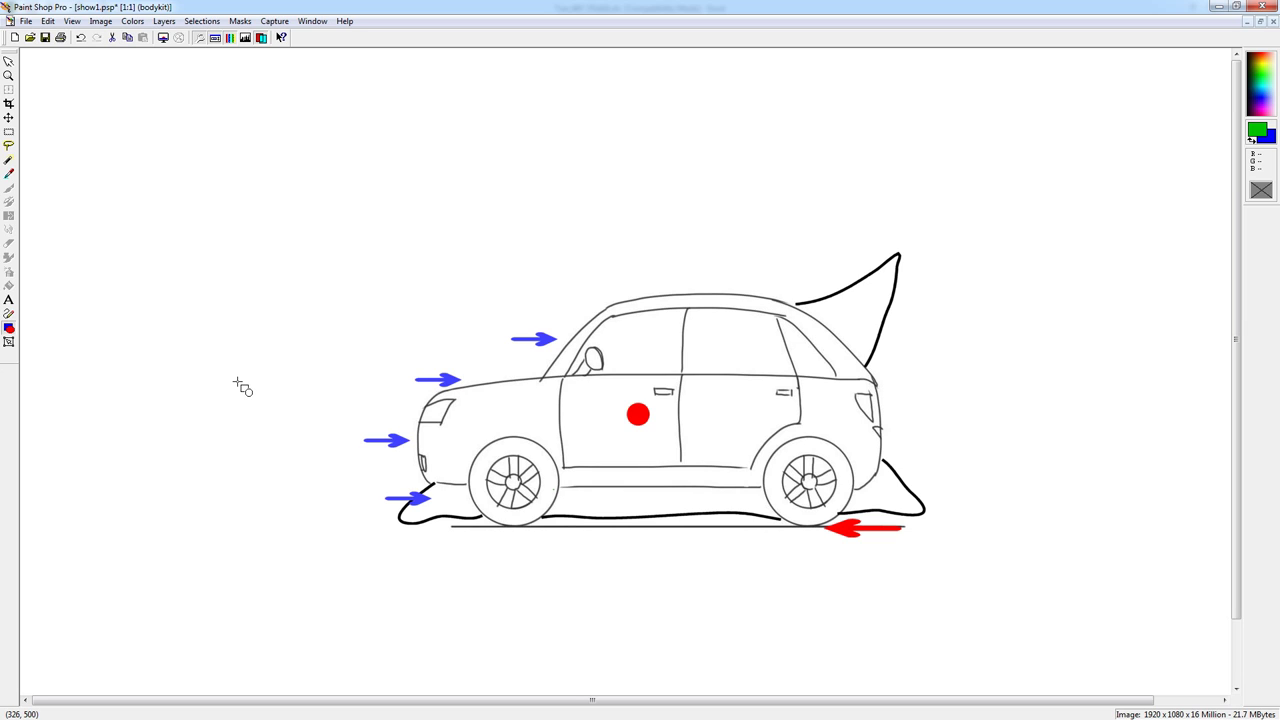
pyautogui.moveTo(480, 414)
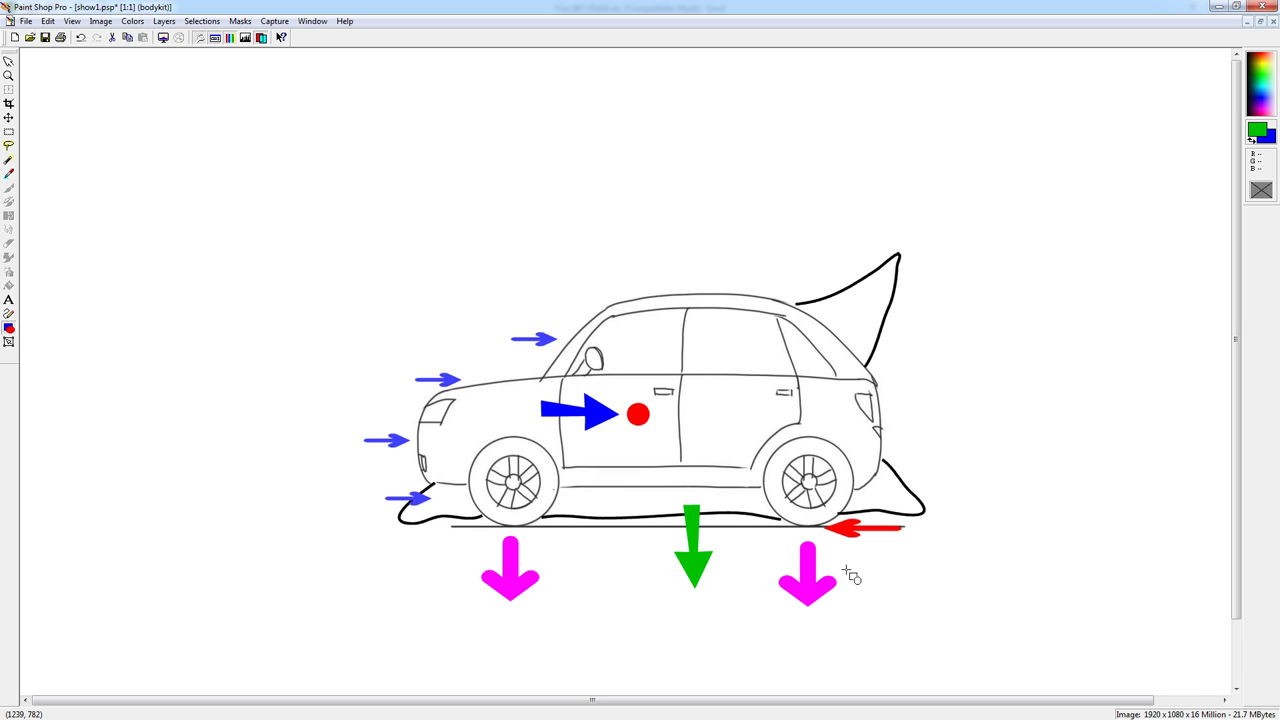
pyautogui.moveTo(872, 536)
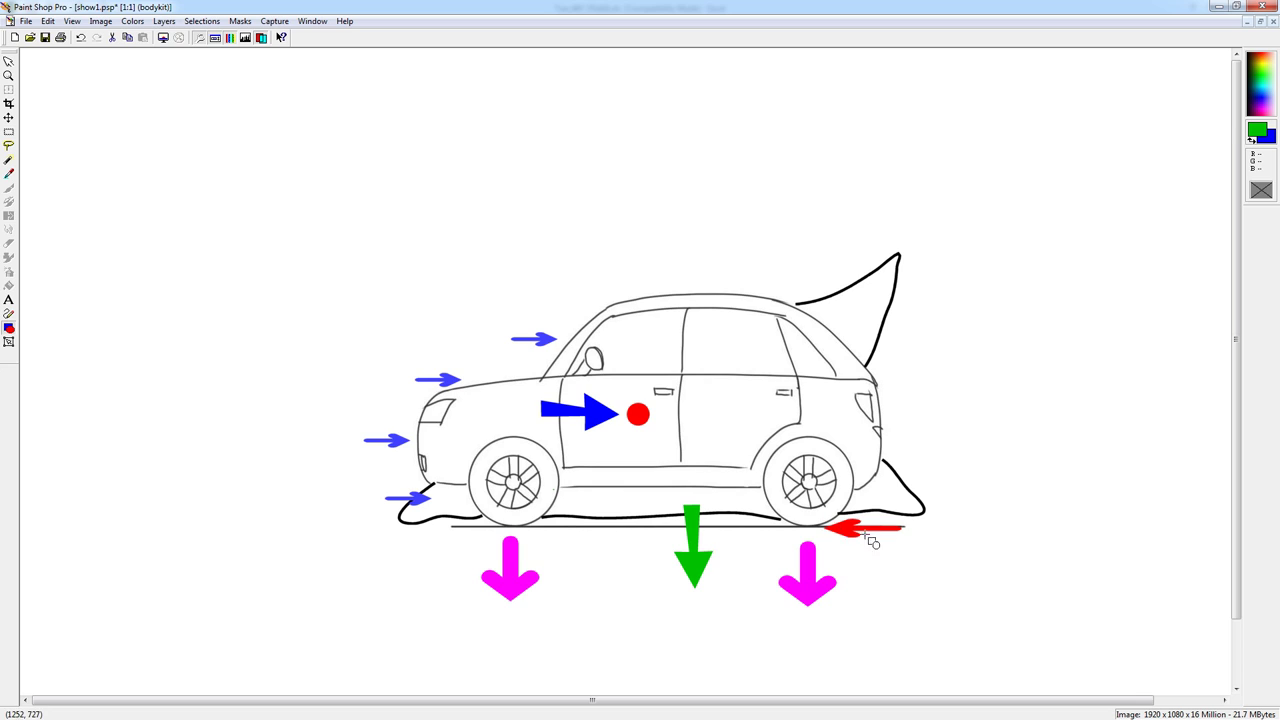
pyautogui.moveTo(856, 530)
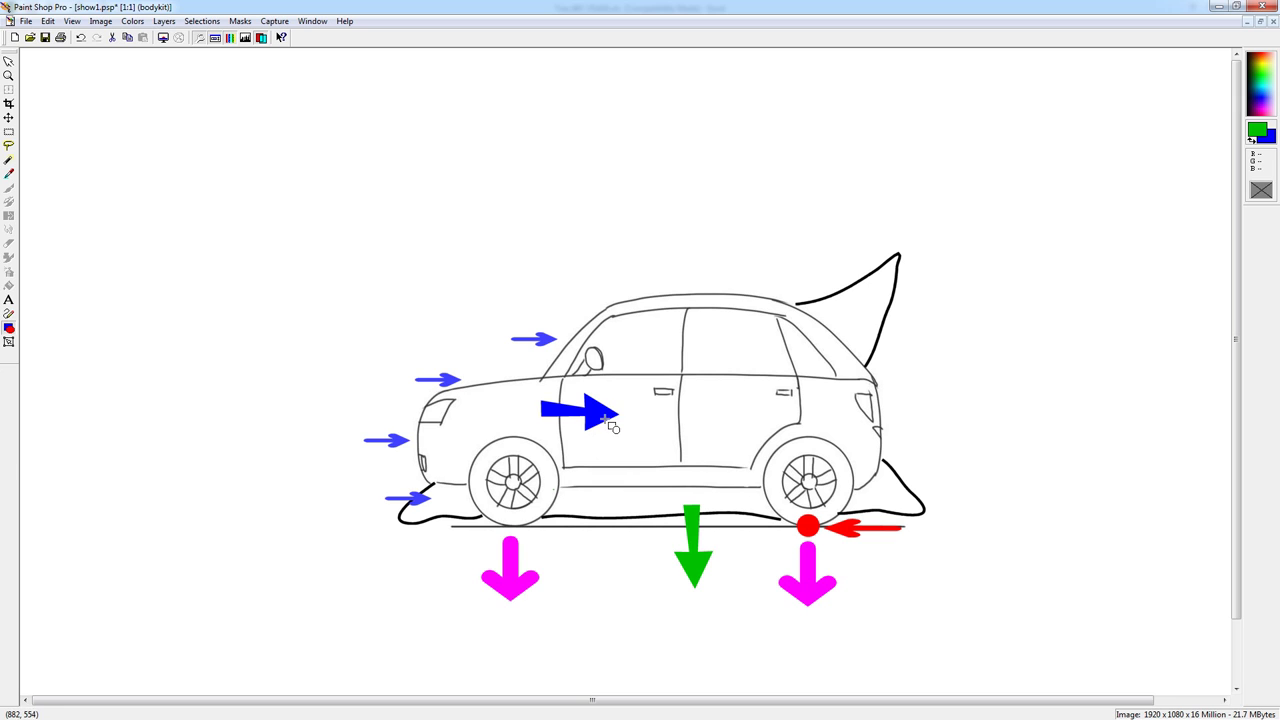
pyautogui.moveTo(640, 414)
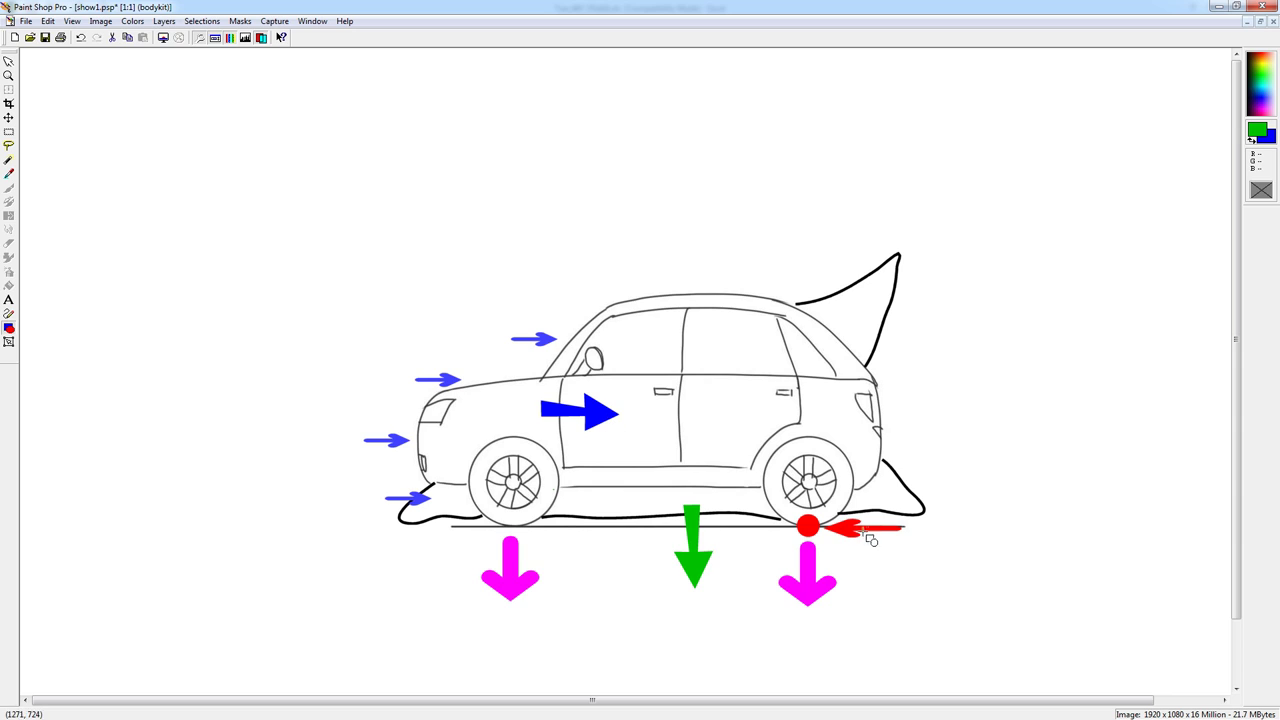
pyautogui.moveTo(164, 510)
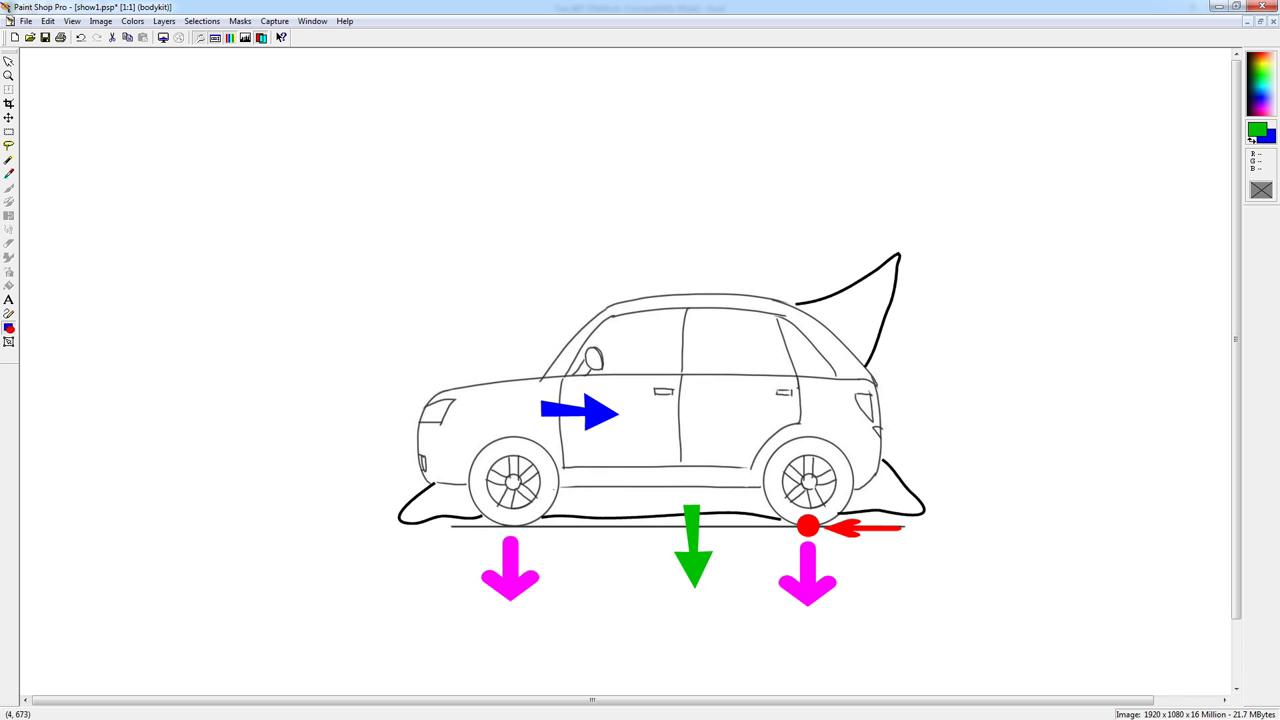
pyautogui.moveTo(640, 464)
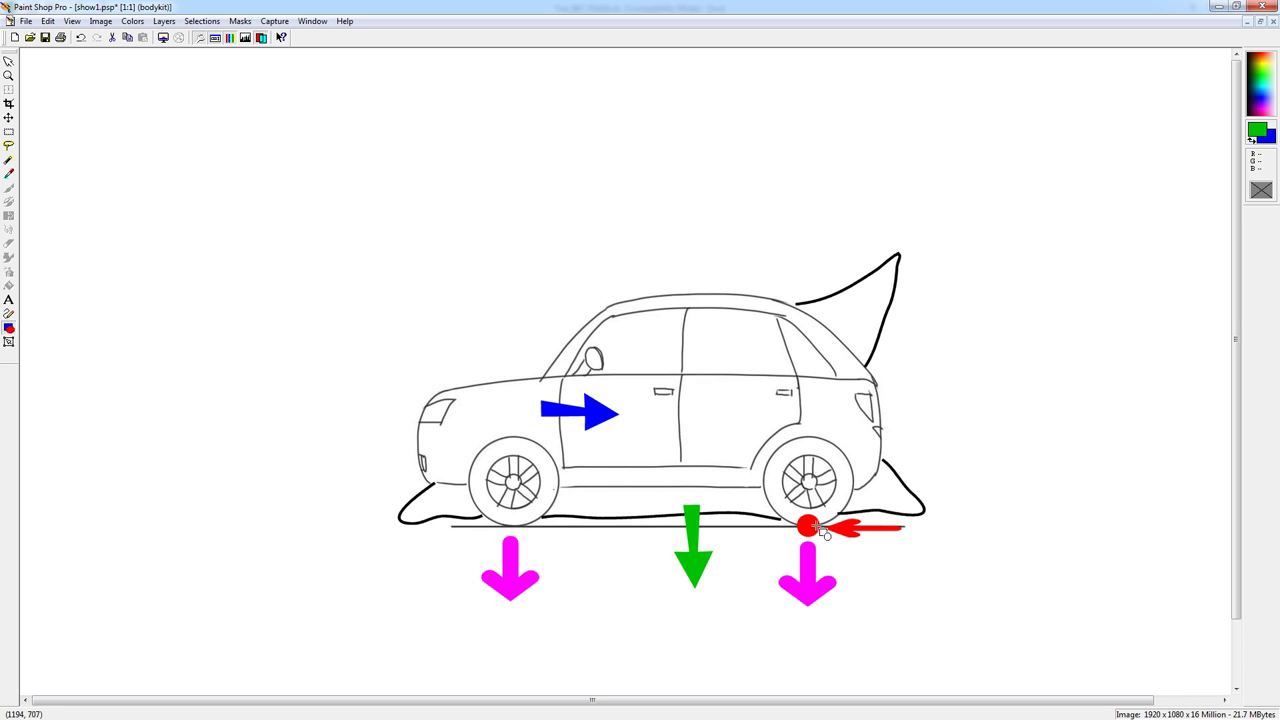
pyautogui.moveTo(800, 440)
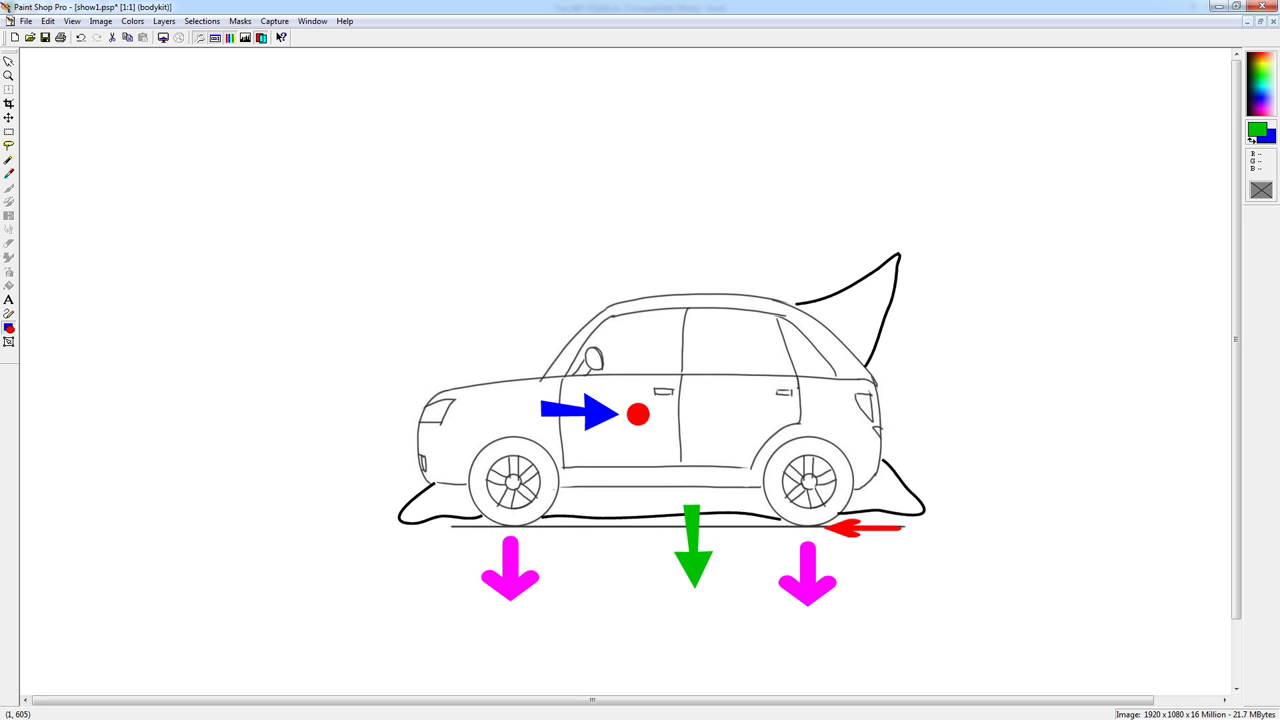
pyautogui.moveTo(876, 536)
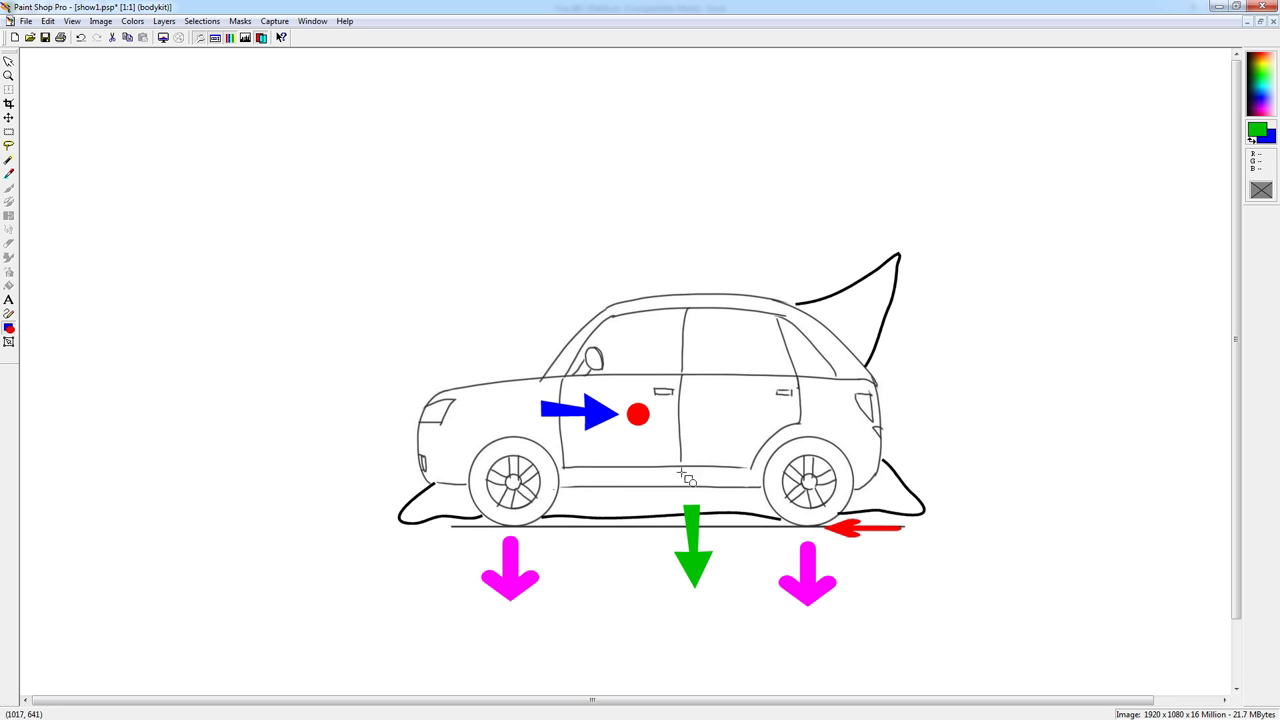
pyautogui.moveTo(936, 142)
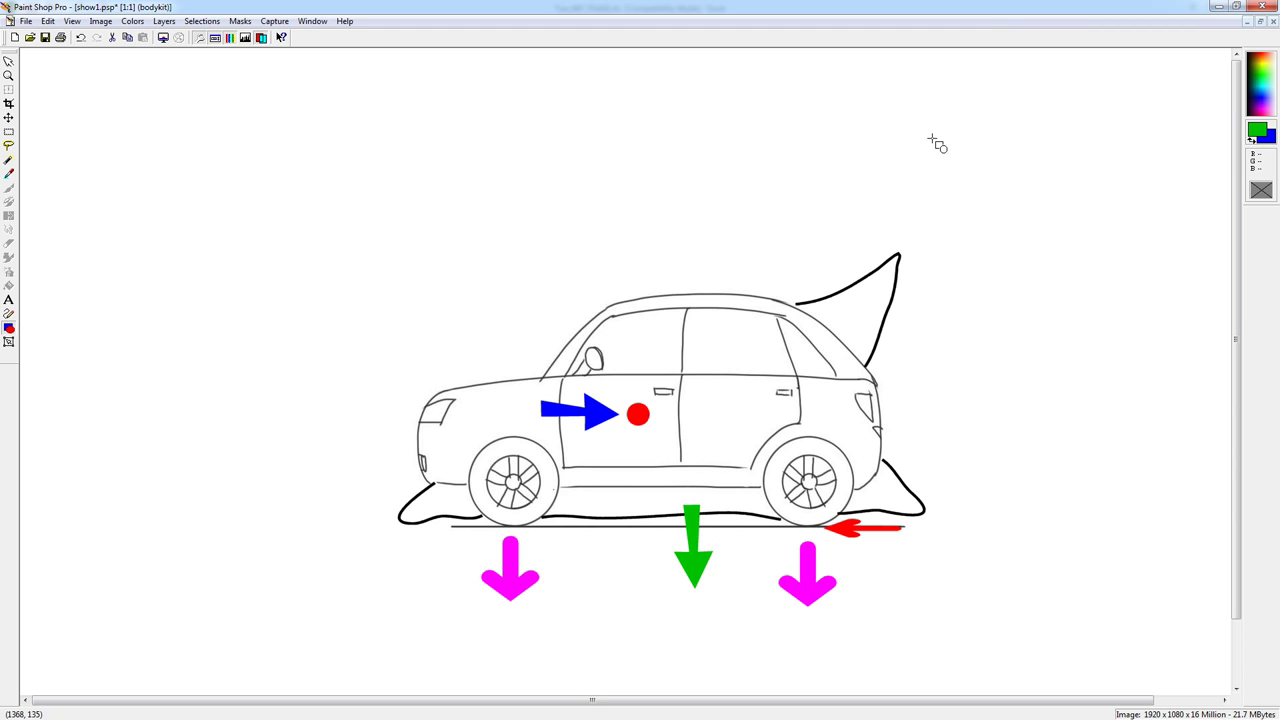
pyautogui.moveTo(688, 348)
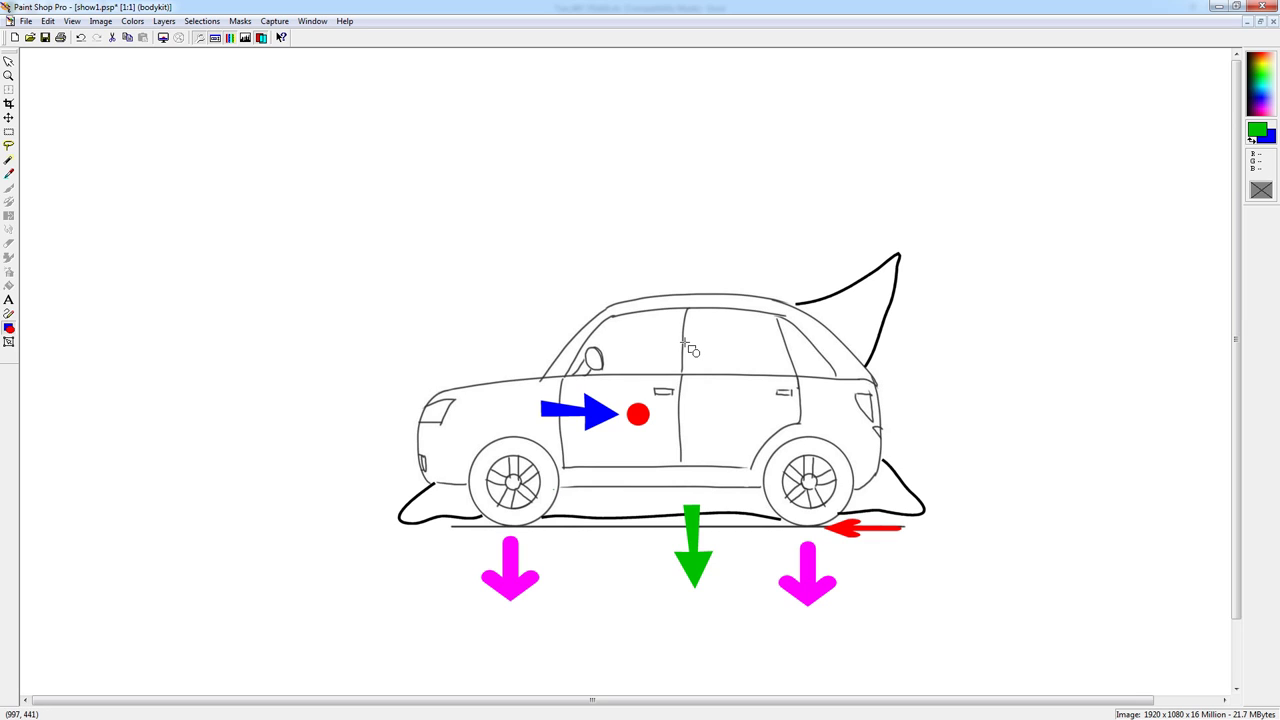
pyautogui.moveTo(536, 404)
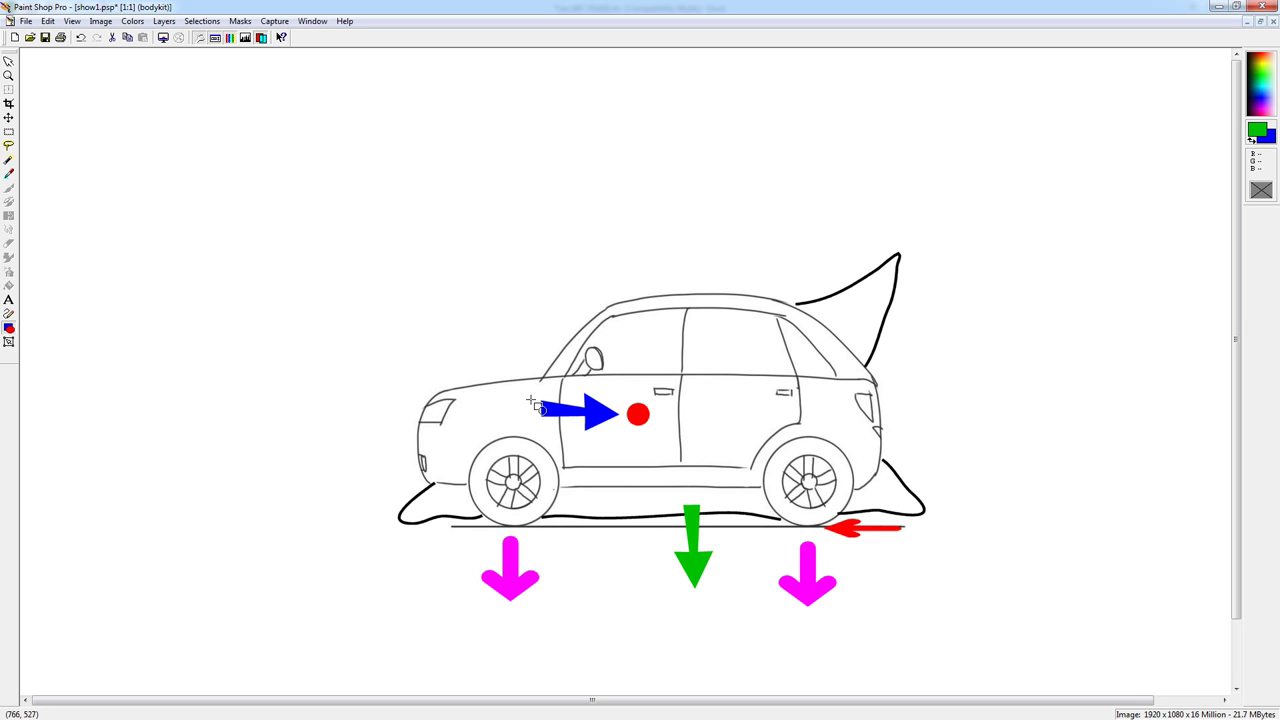
pyautogui.moveTo(536, 400)
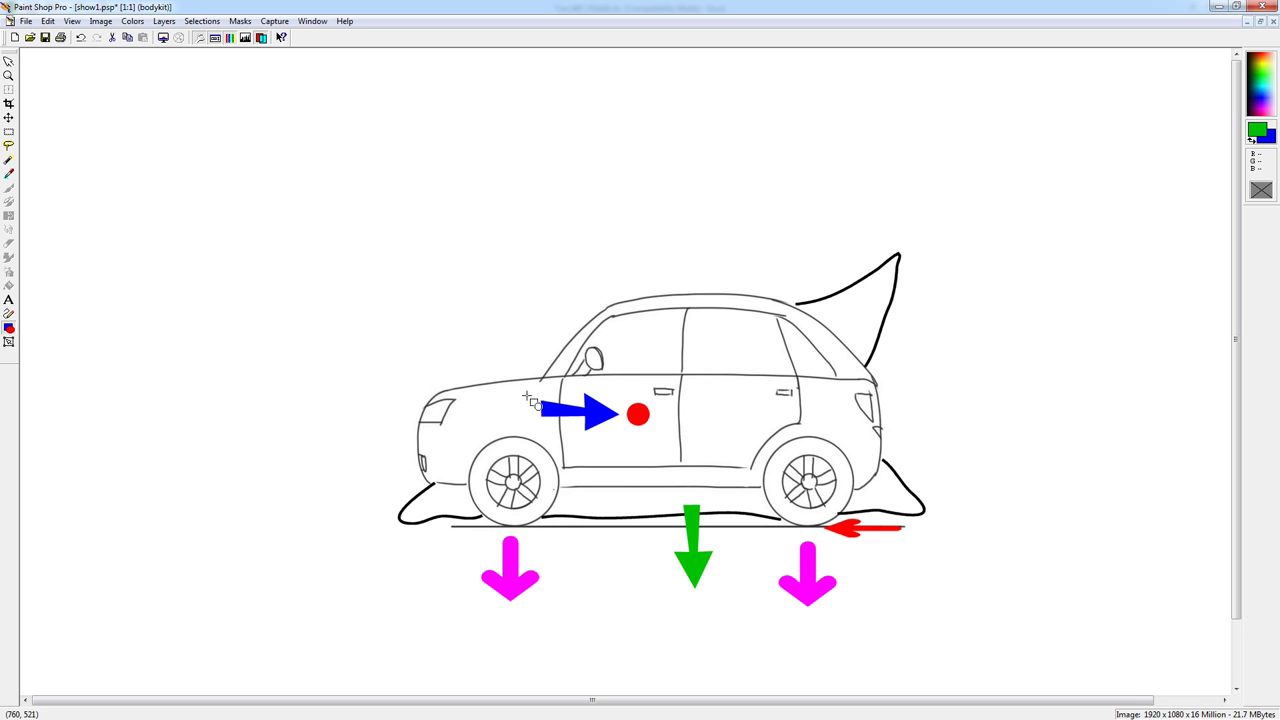
pyautogui.moveTo(512, 388)
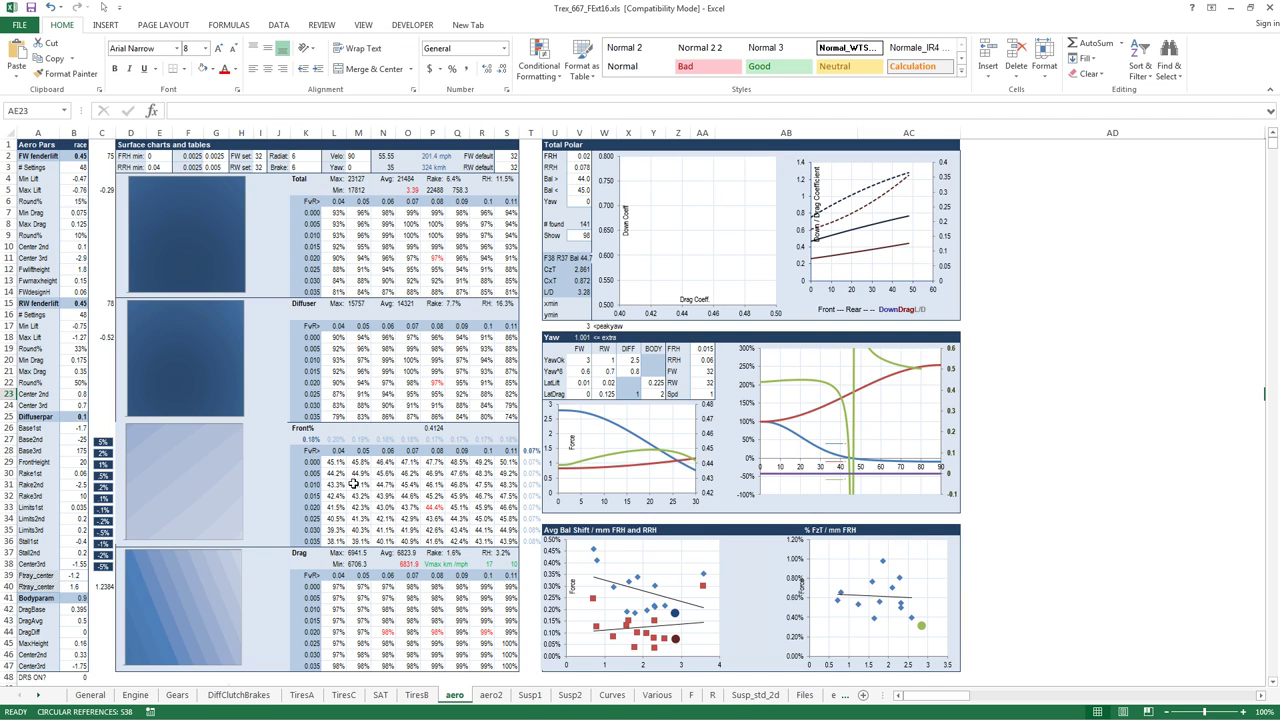
pyautogui.moveTo(322, 456)
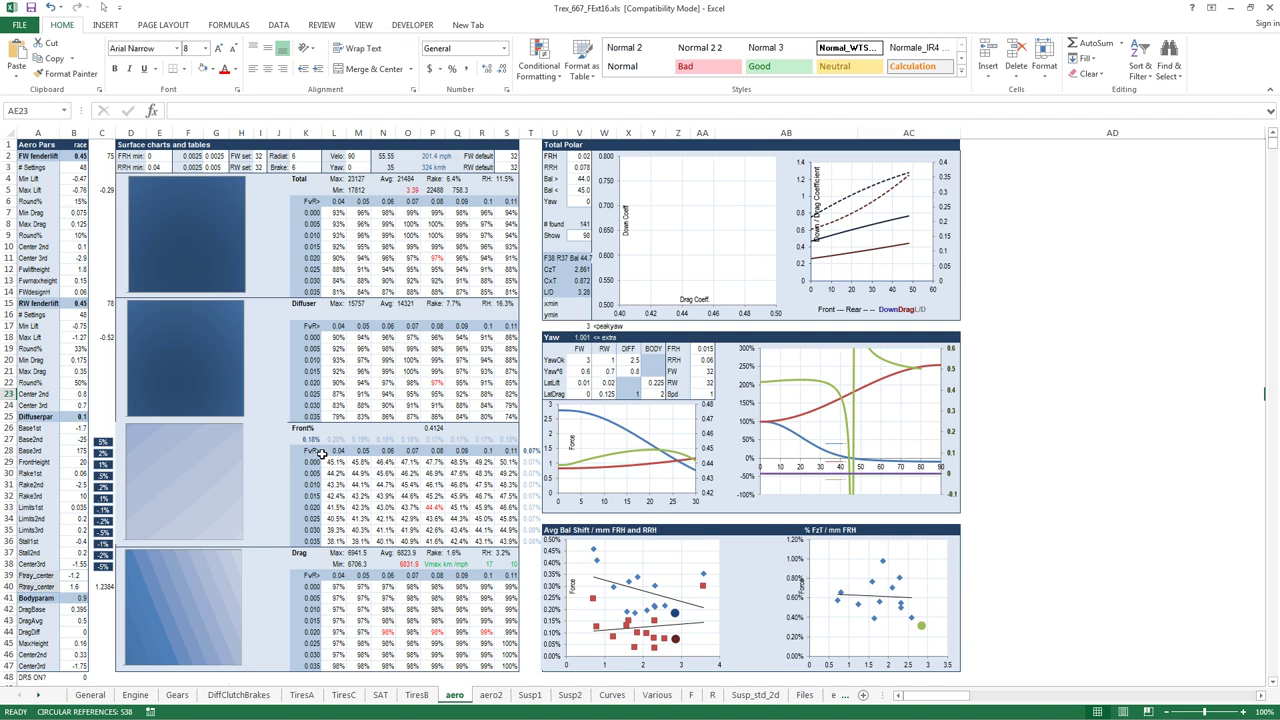
pyautogui.moveTo(416, 508)
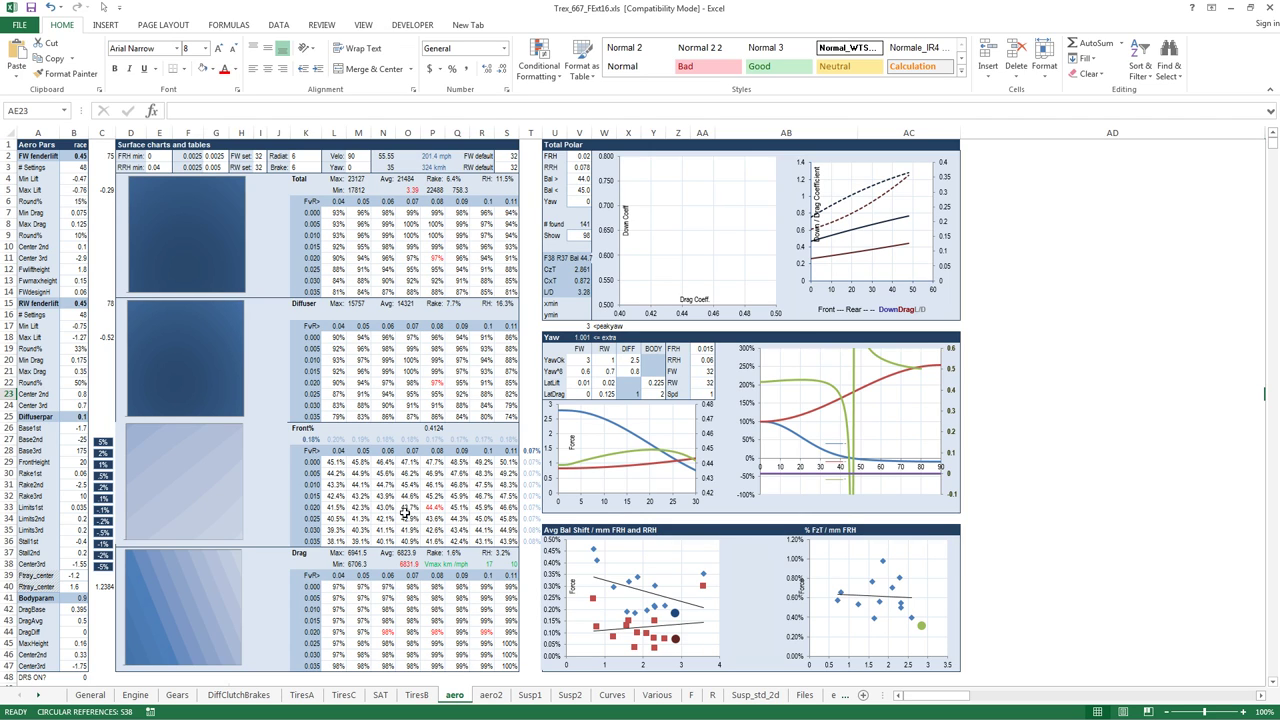
pyautogui.moveTo(438, 500)
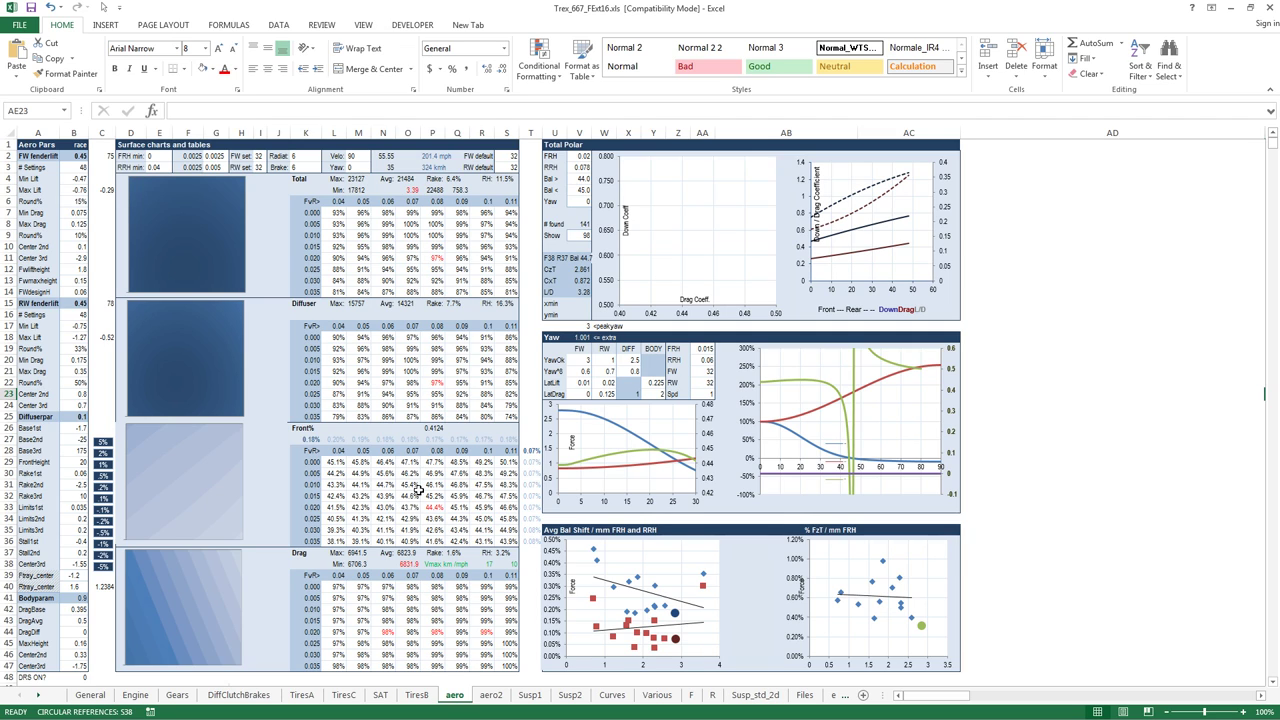
pyautogui.moveTo(440, 510)
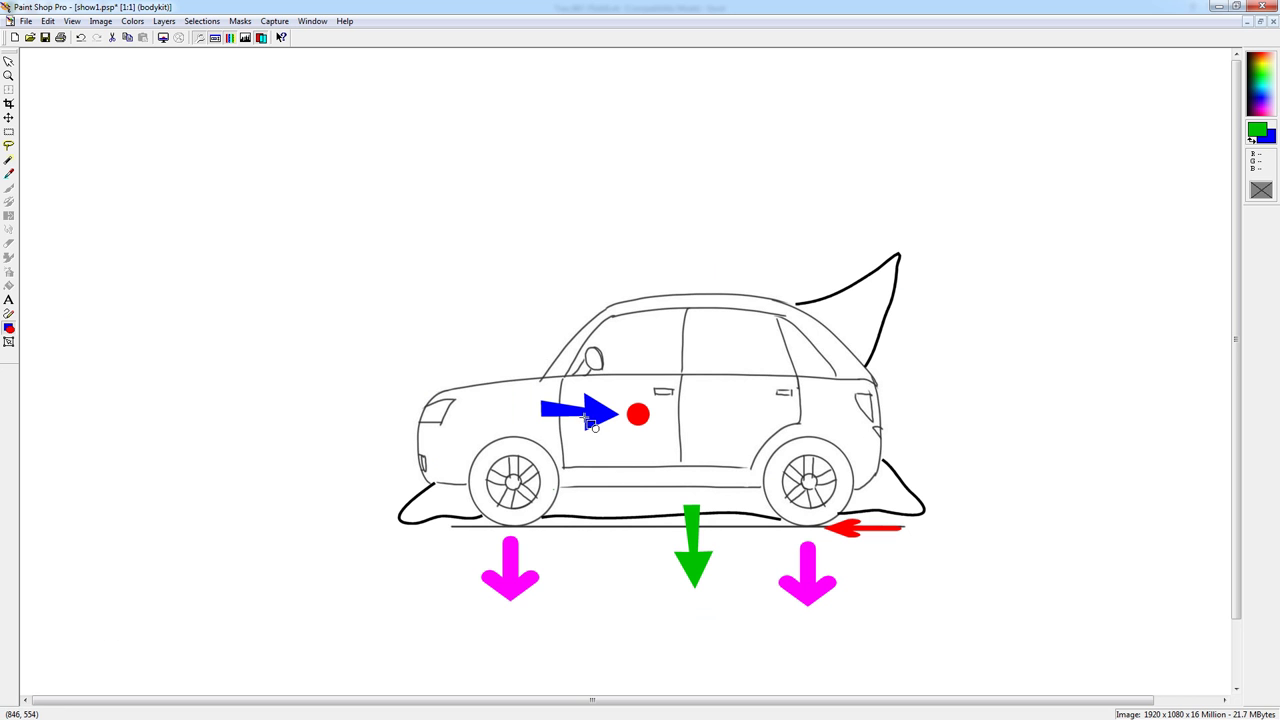
pyautogui.moveTo(638, 444)
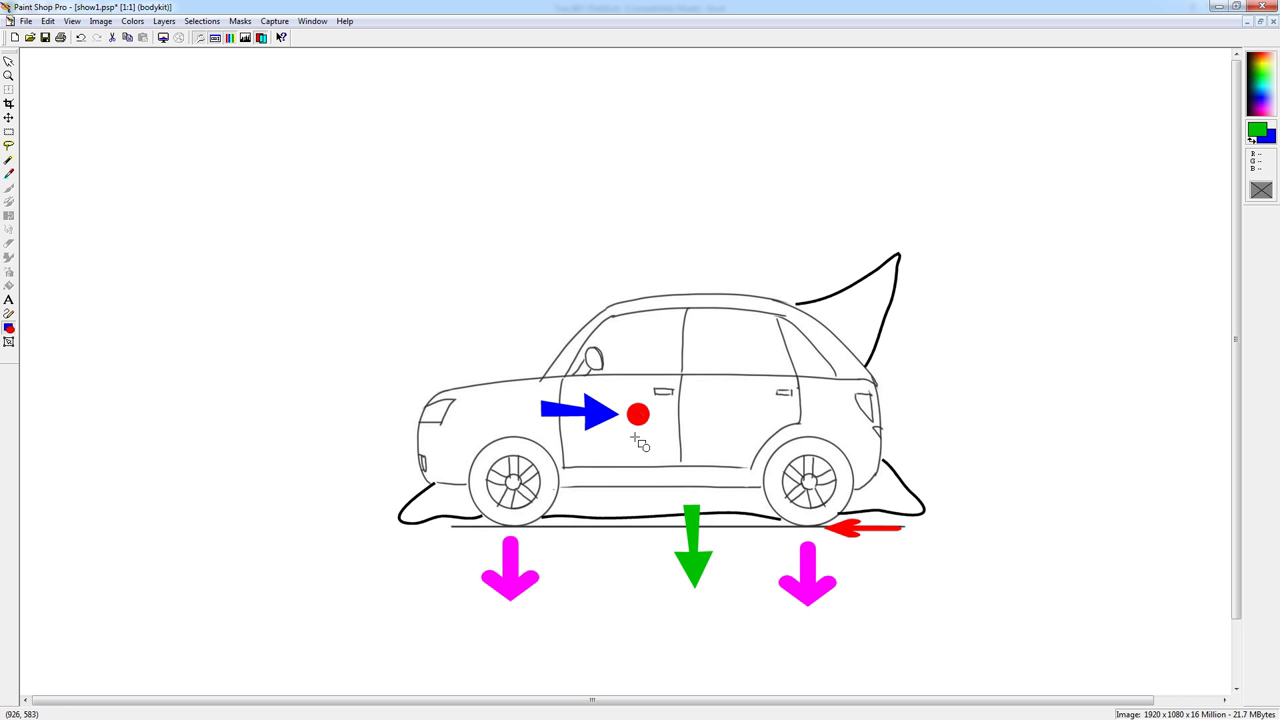
pyautogui.moveTo(588, 356)
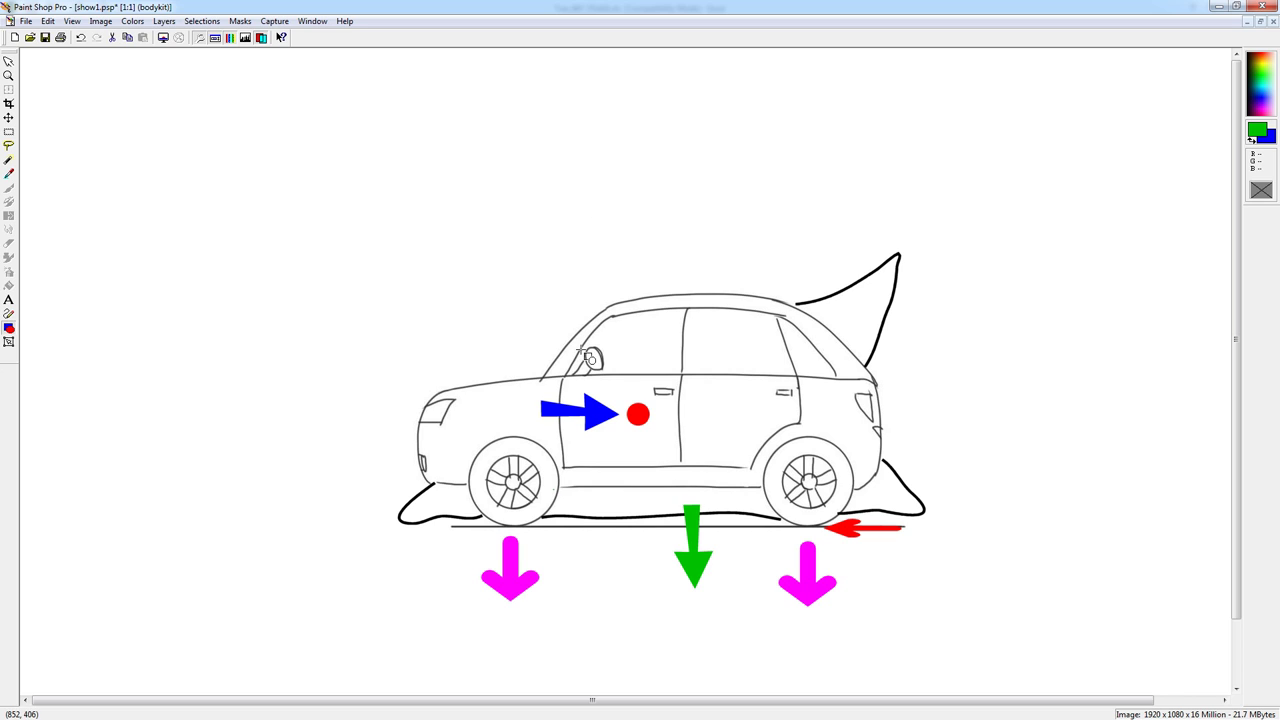
pyautogui.moveTo(532, 378)
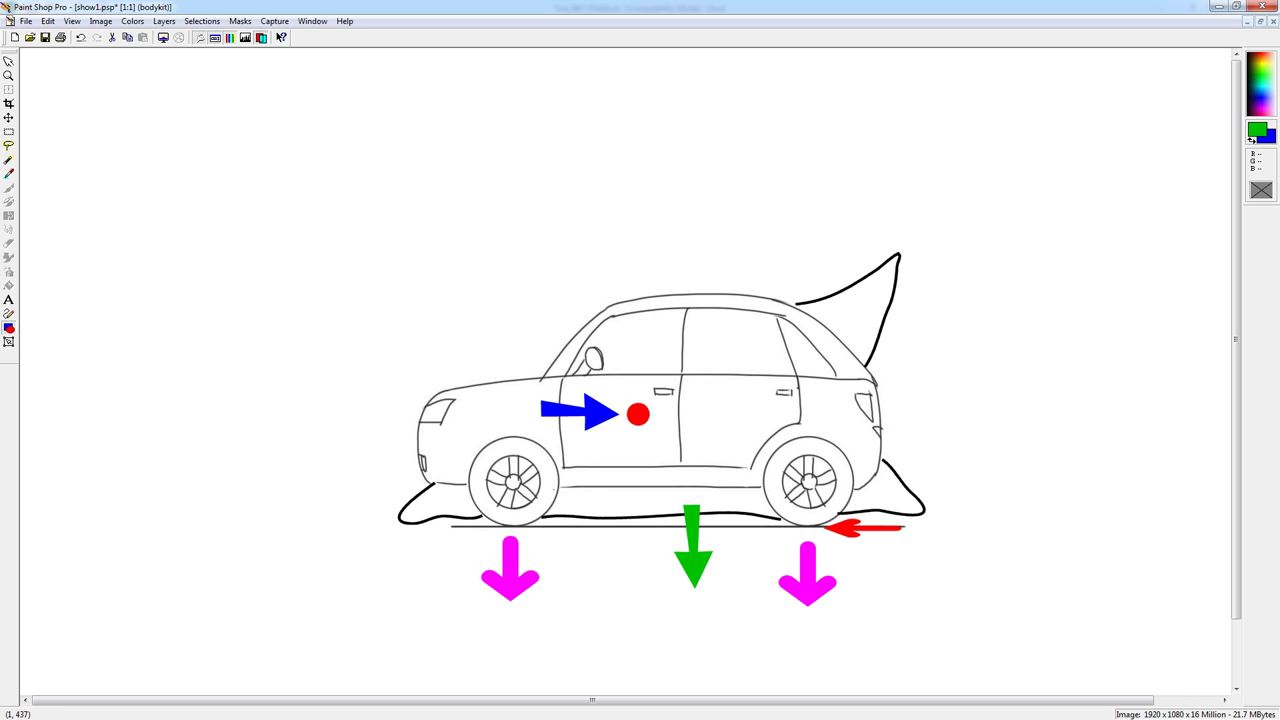
pyautogui.moveTo(716, 480)
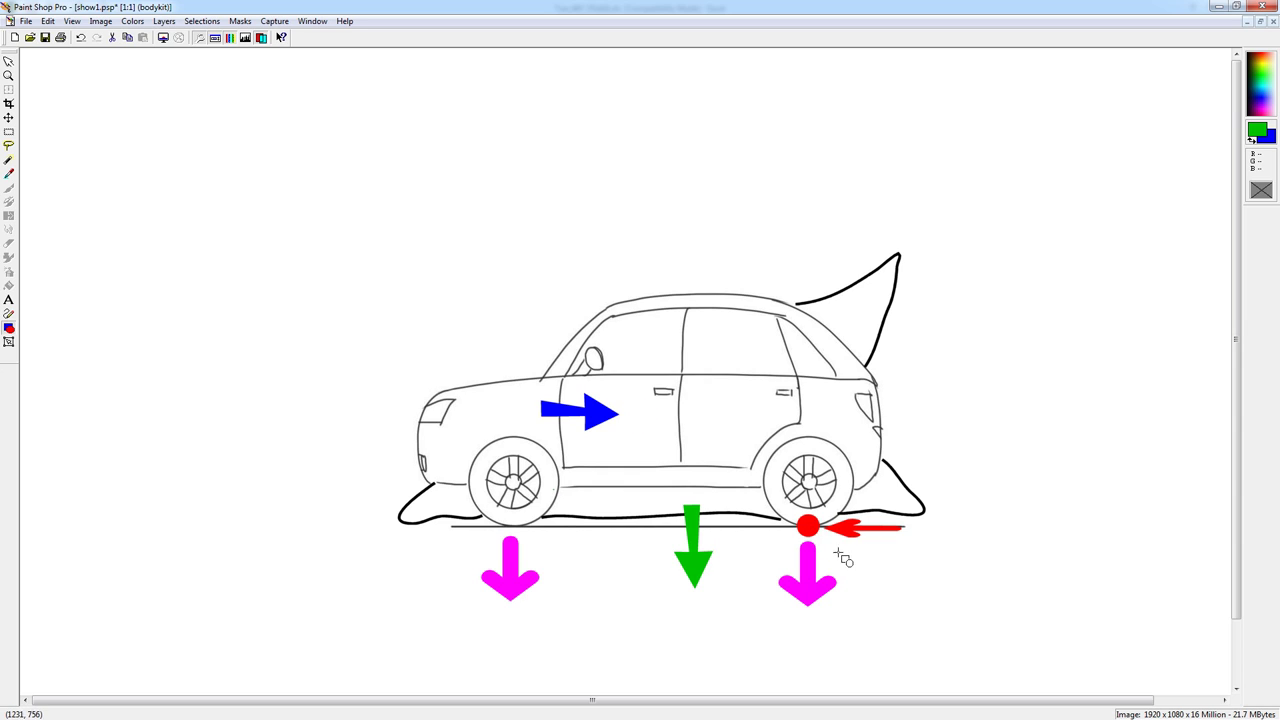
pyautogui.moveTo(596, 420)
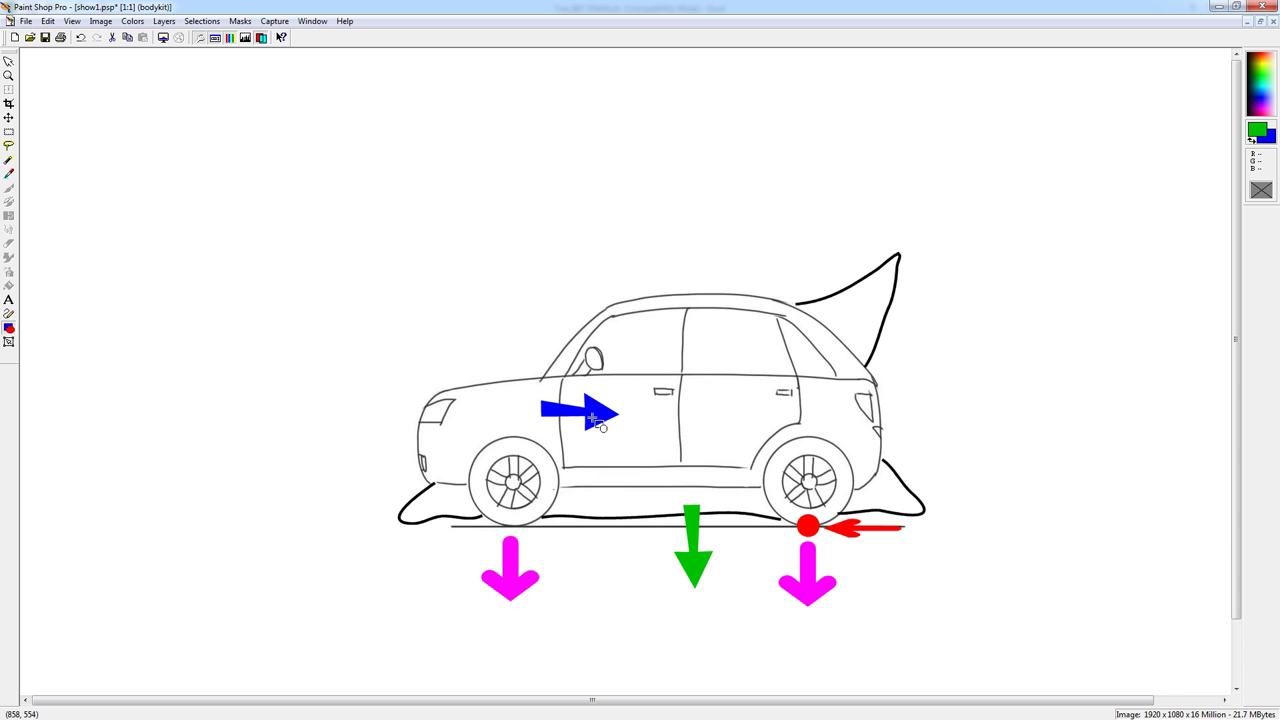
pyautogui.moveTo(604, 324)
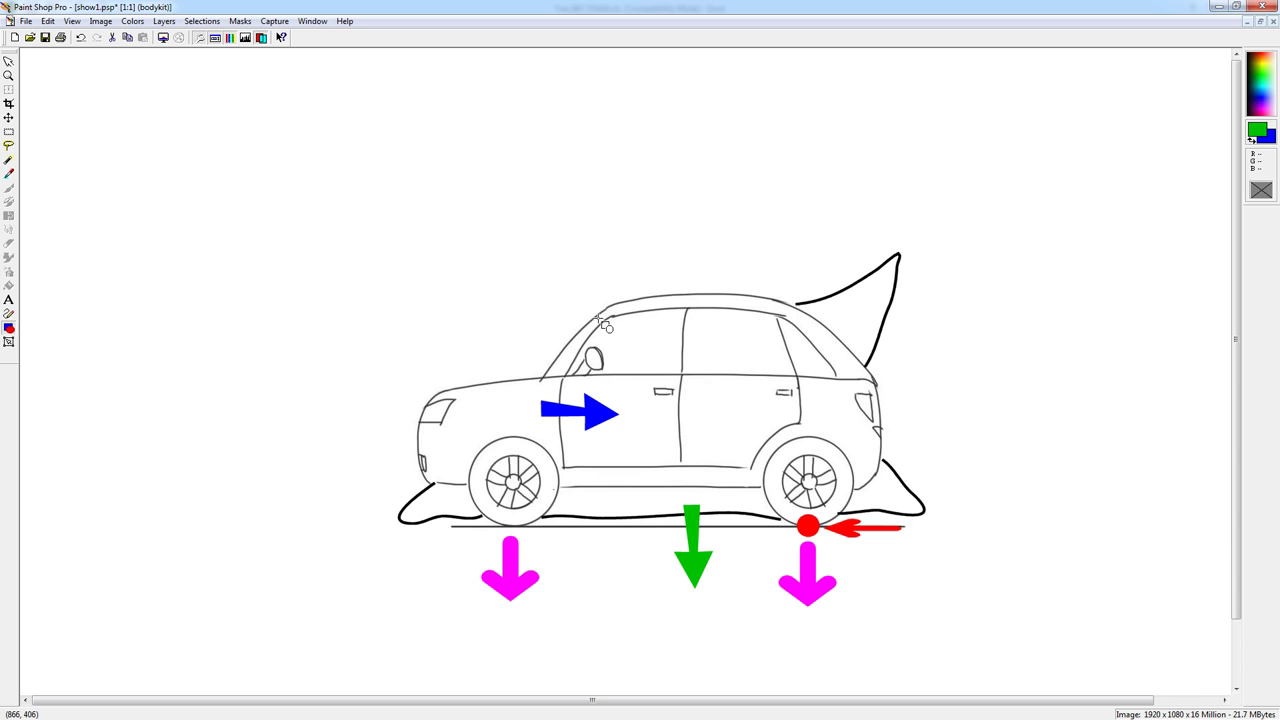
pyautogui.moveTo(616, 350)
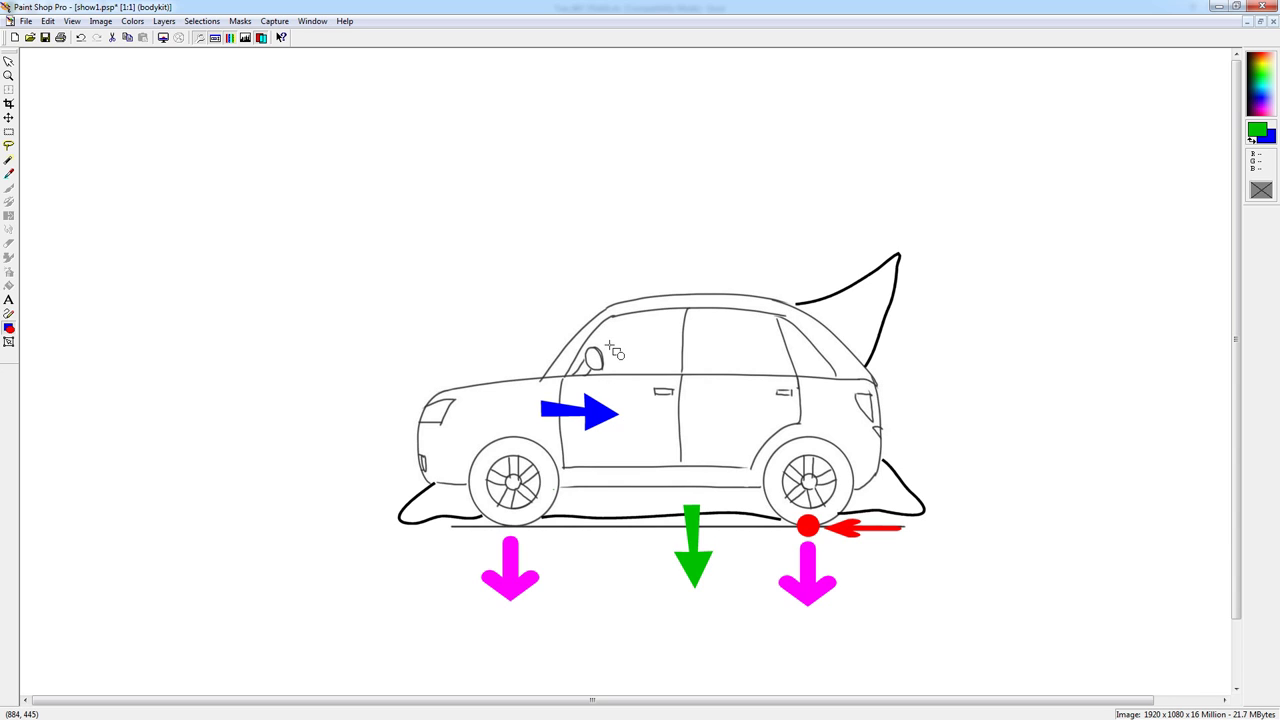
pyautogui.moveTo(992, 350)
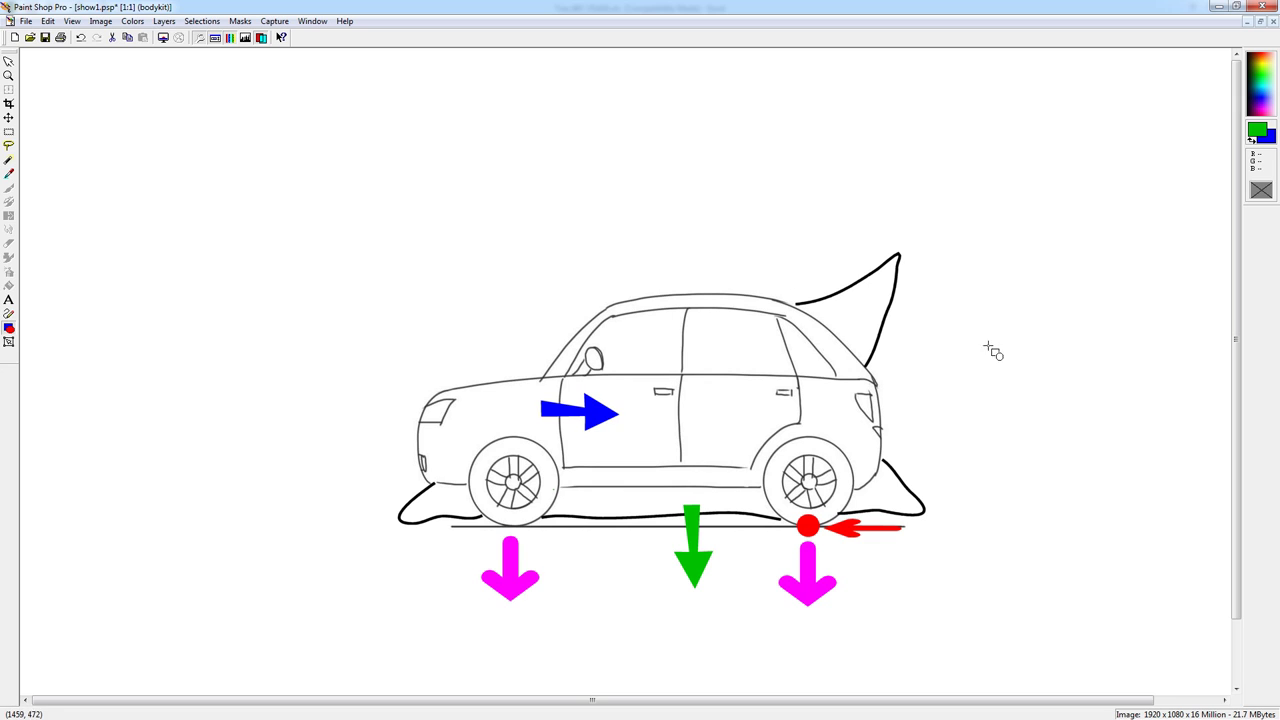
pyautogui.moveTo(456, 556)
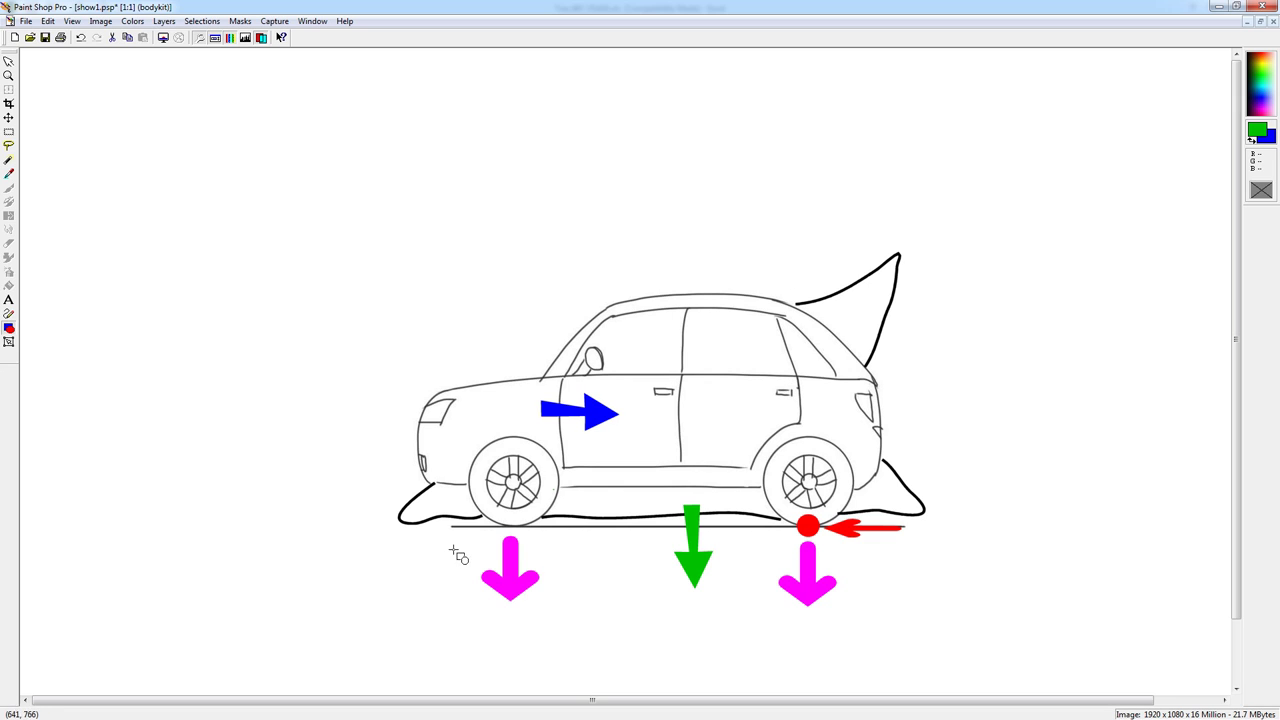
pyautogui.moveTo(928, 492)
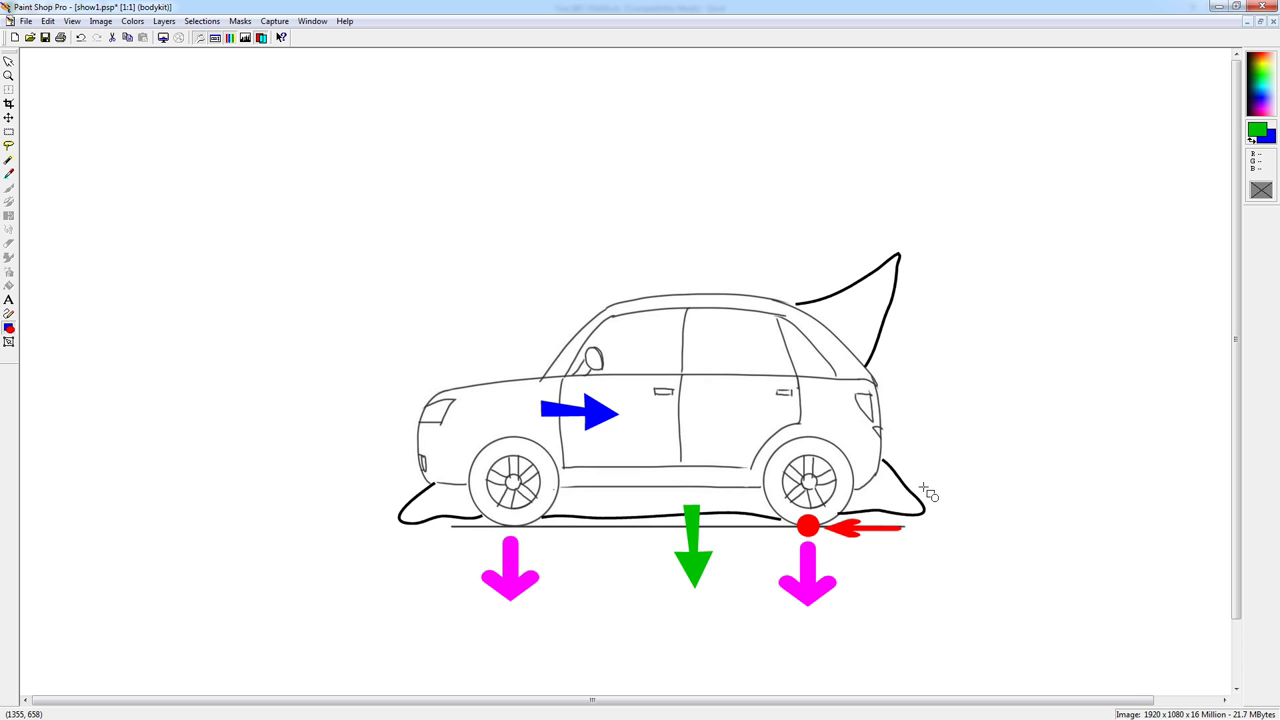
pyautogui.moveTo(476, 318)
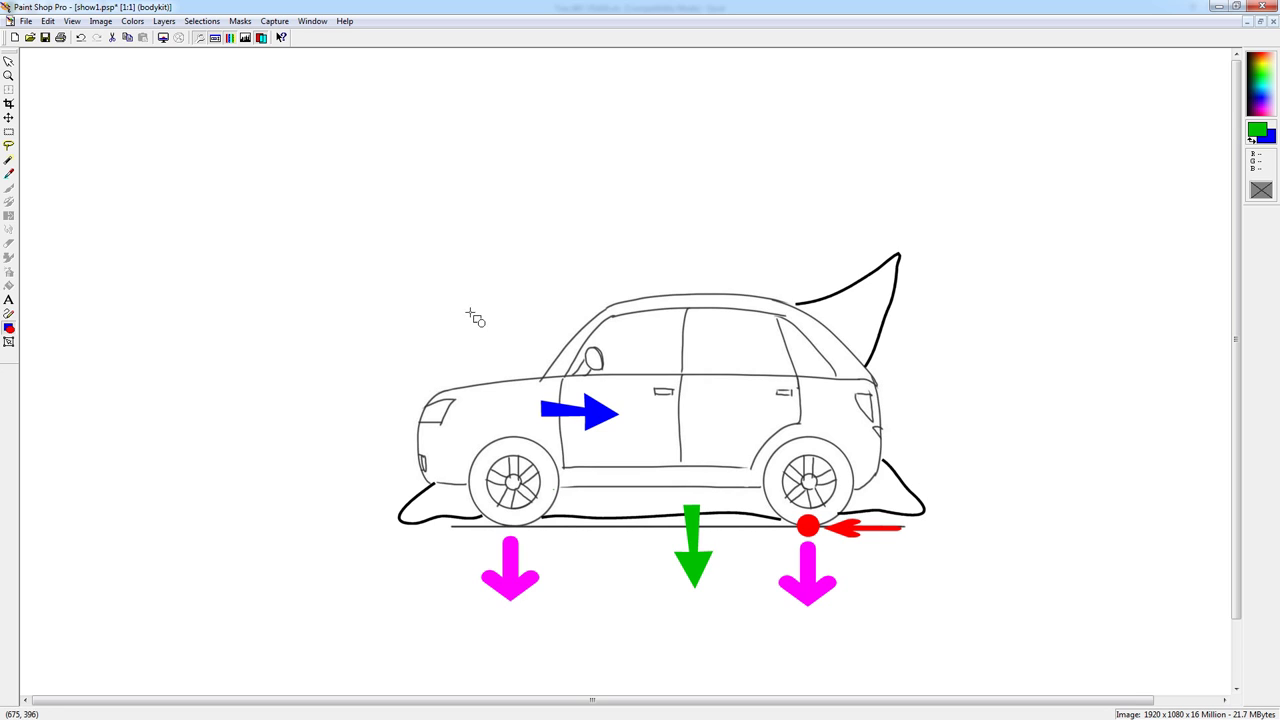
pyautogui.moveTo(414, 436)
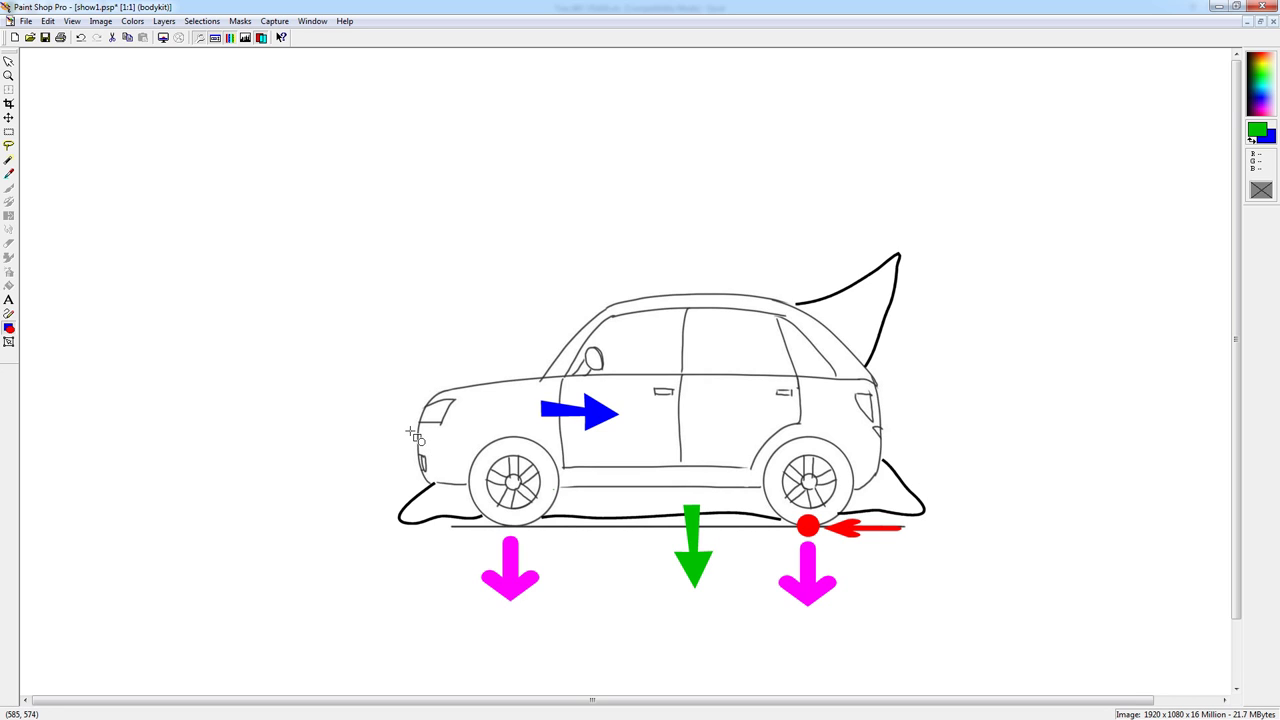
pyautogui.moveTo(398, 430)
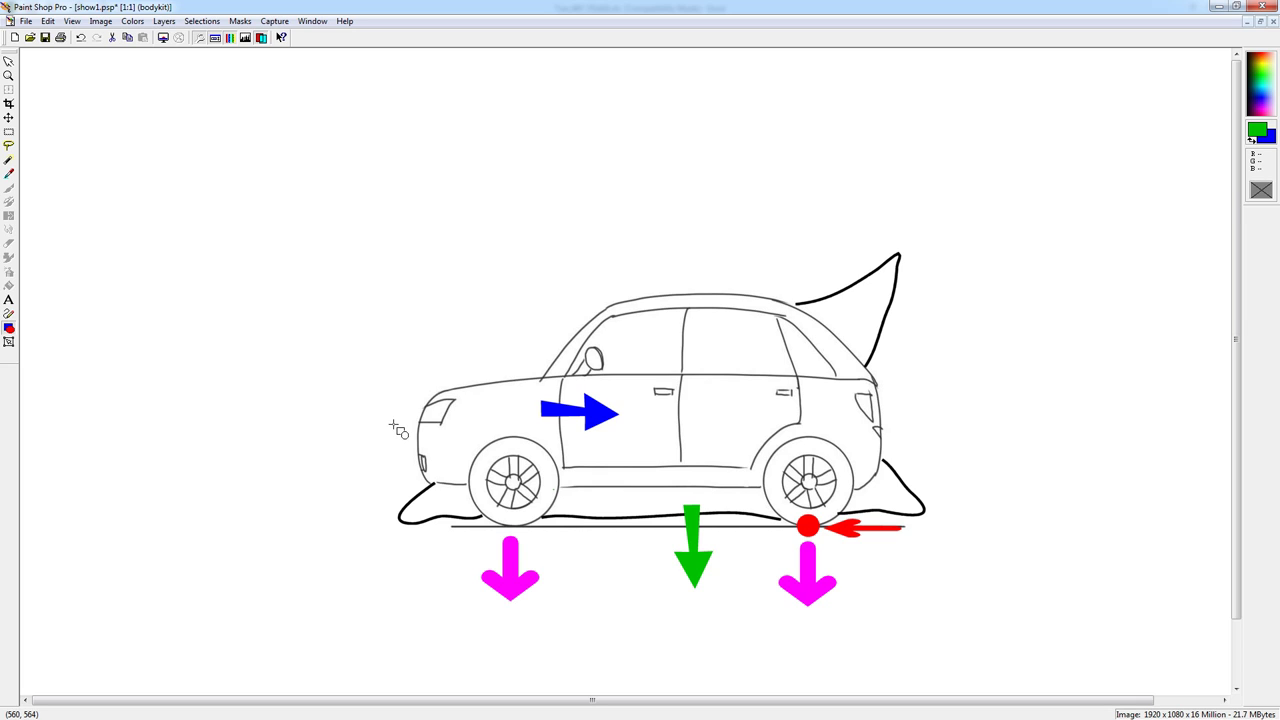
pyautogui.moveTo(128, 412)
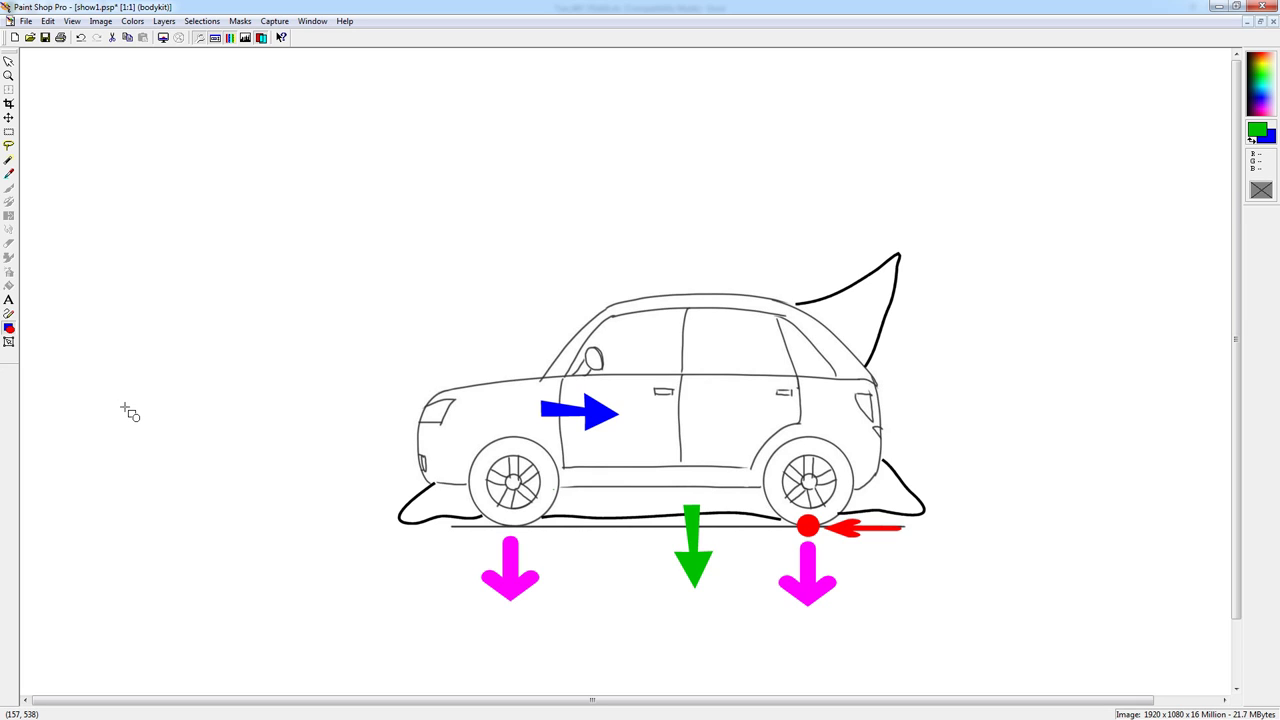
pyautogui.moveTo(96, 412)
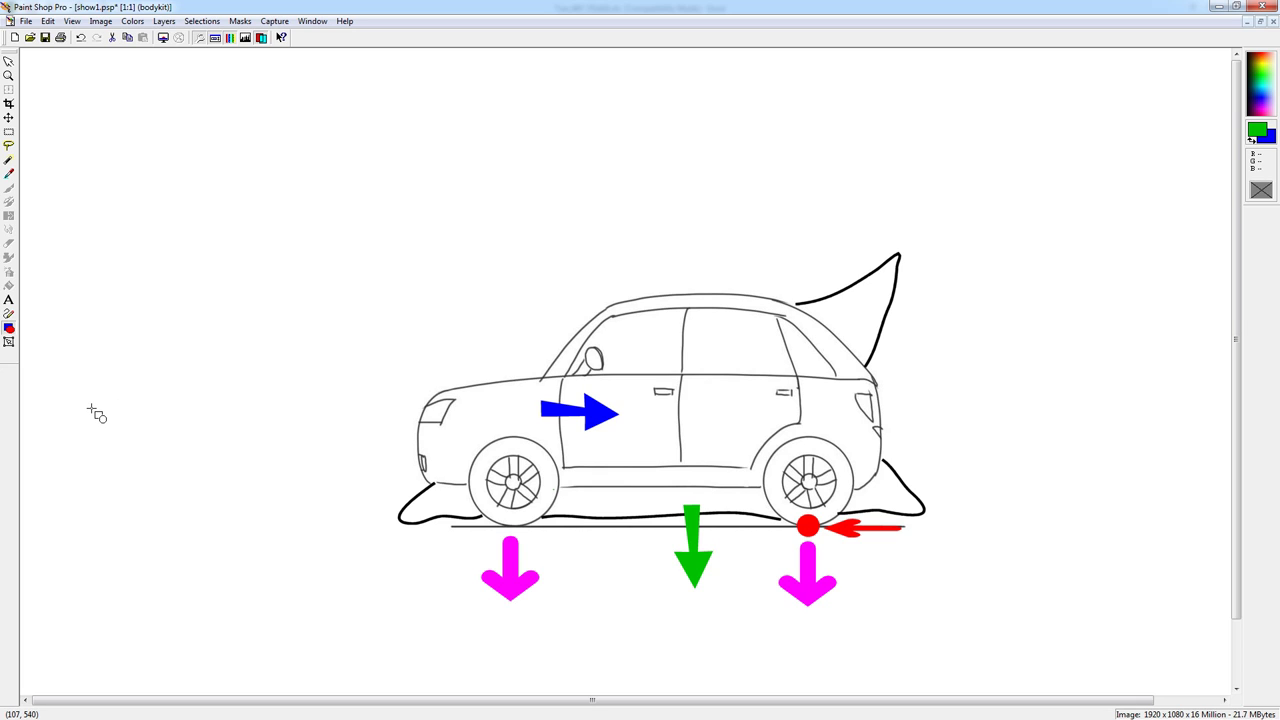
pyautogui.moveTo(108, 438)
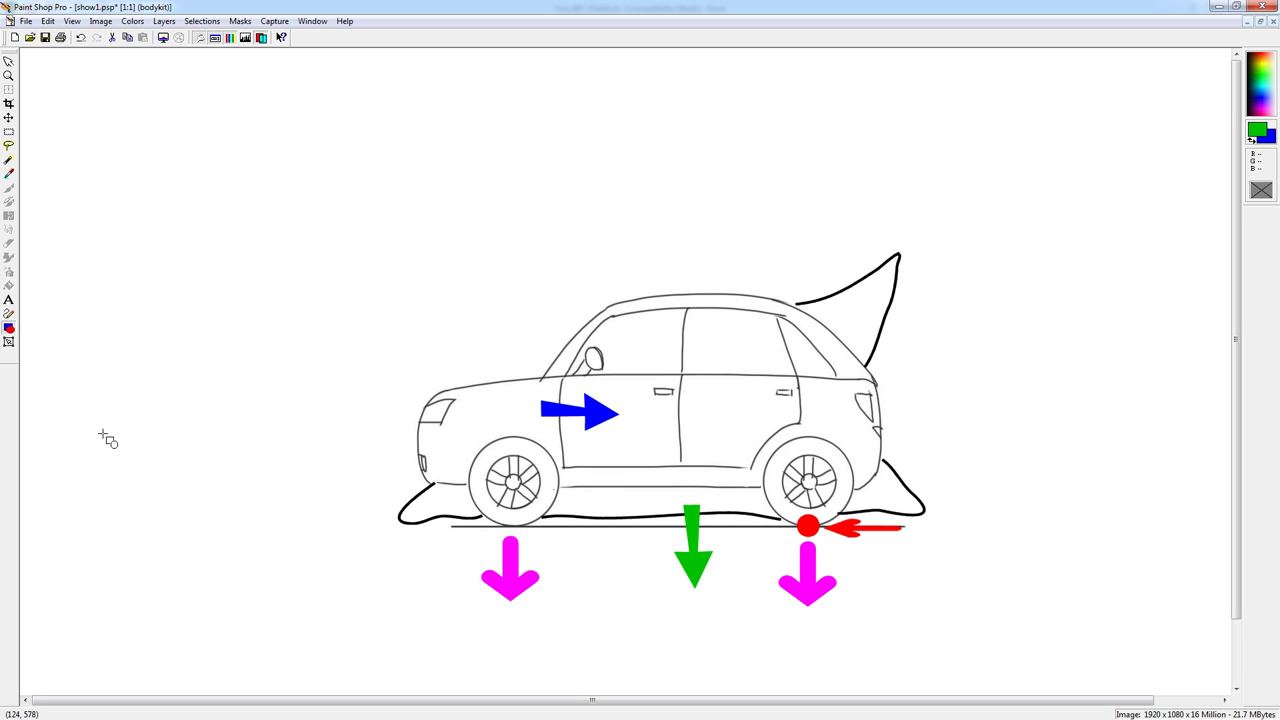
pyautogui.moveTo(108, 440)
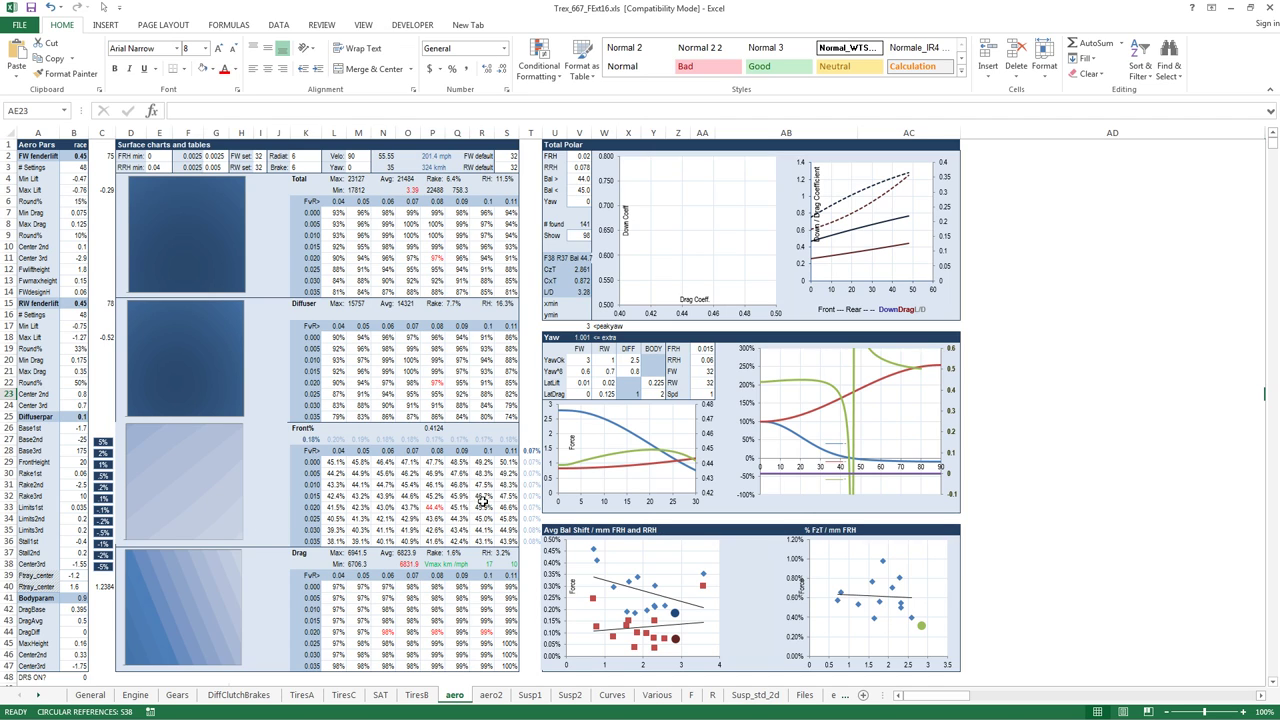
pyautogui.moveTo(424, 512)
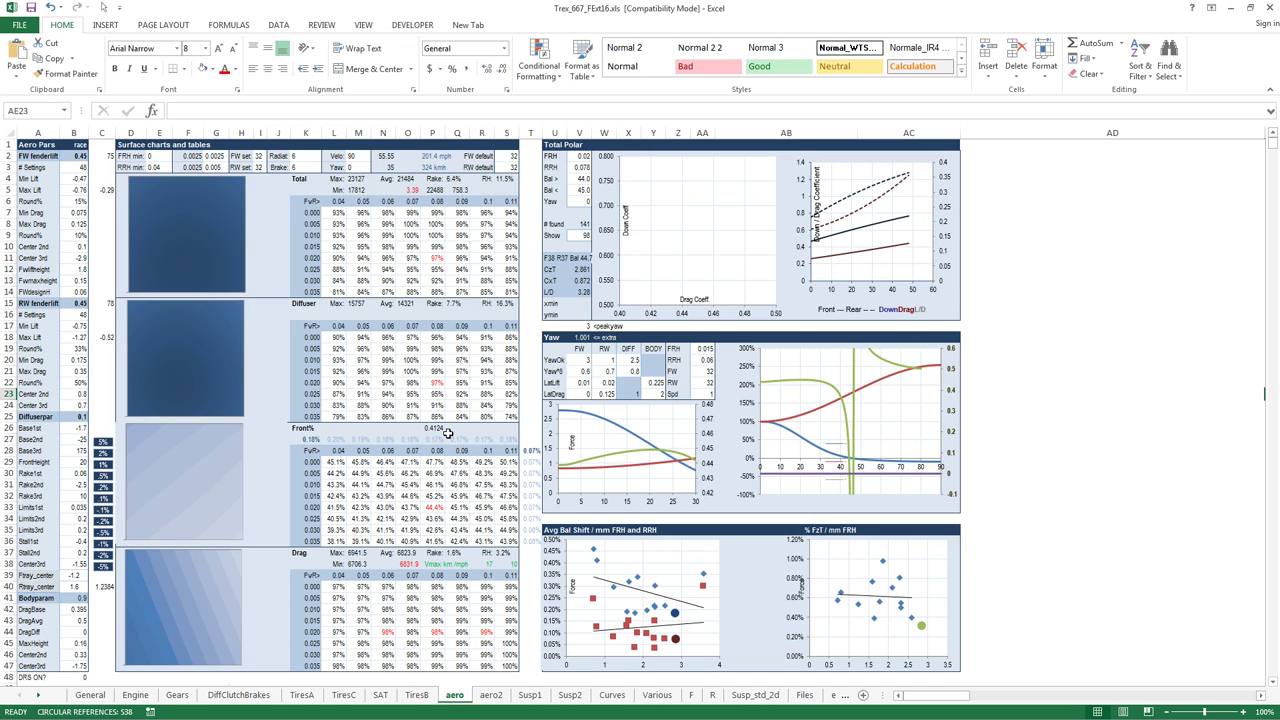
pyautogui.moveTo(448, 434)
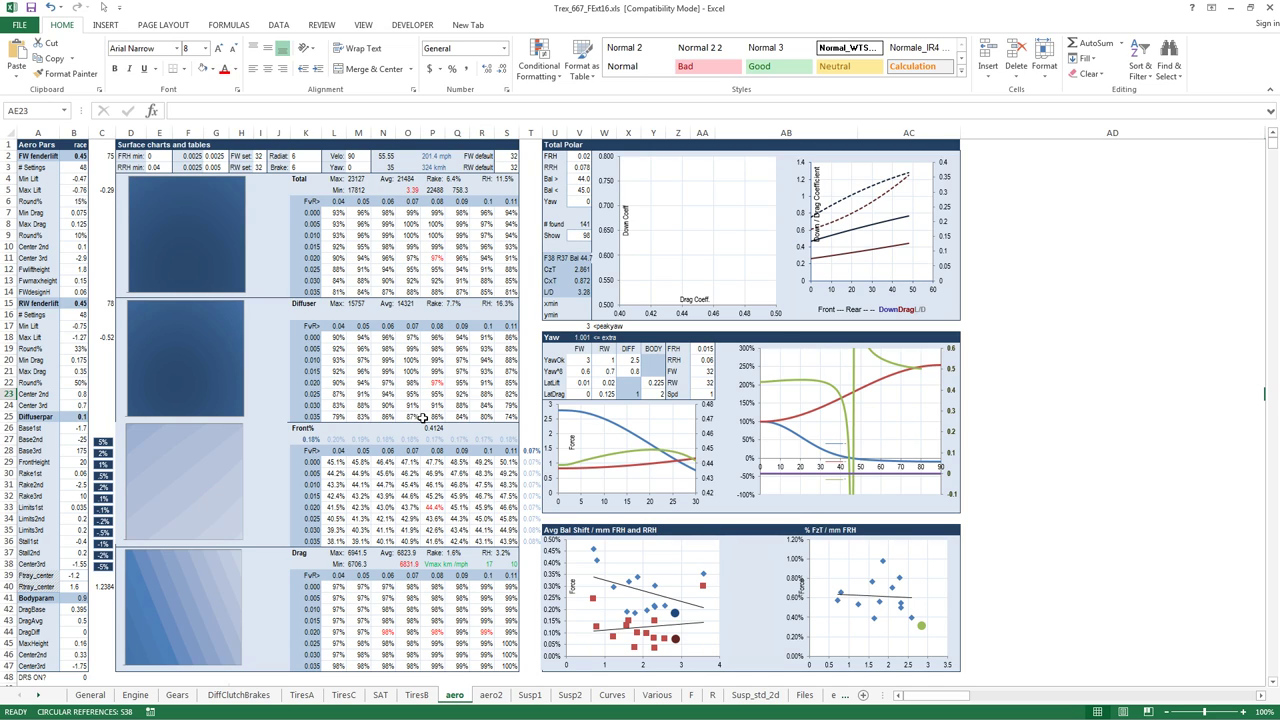
pyautogui.moveTo(404, 396)
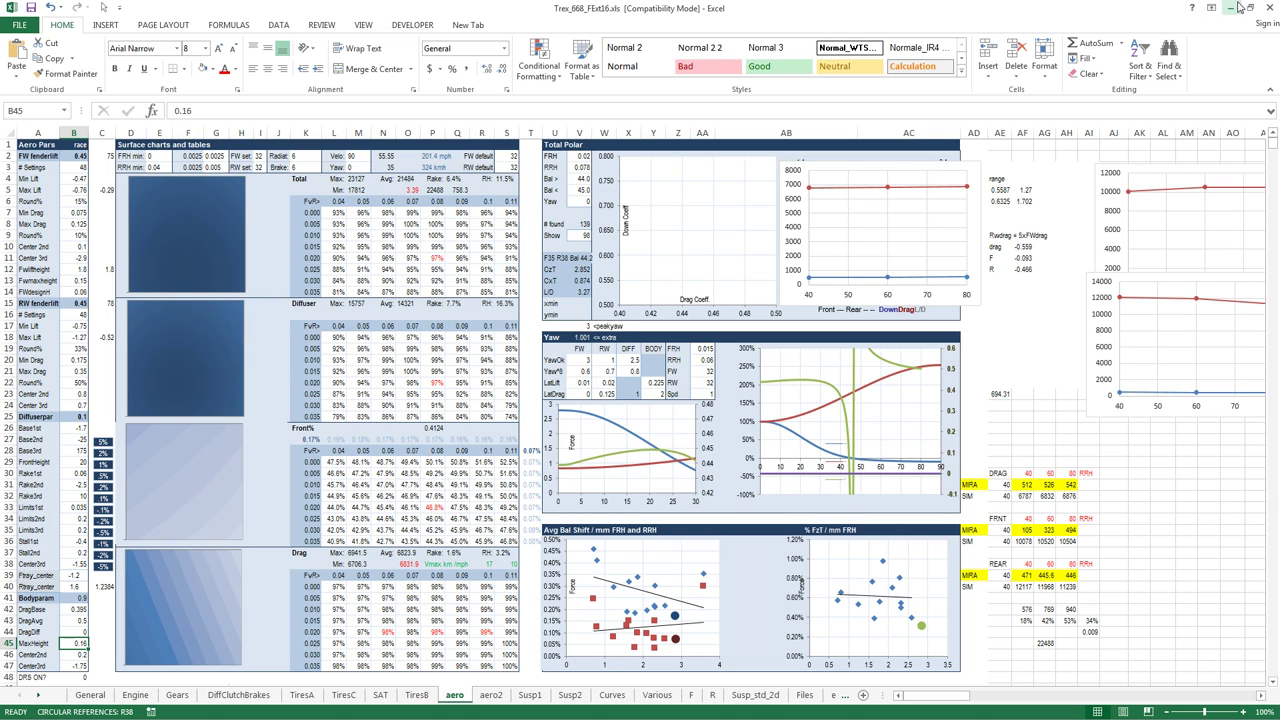
pyautogui.moveTo(1232, 8)
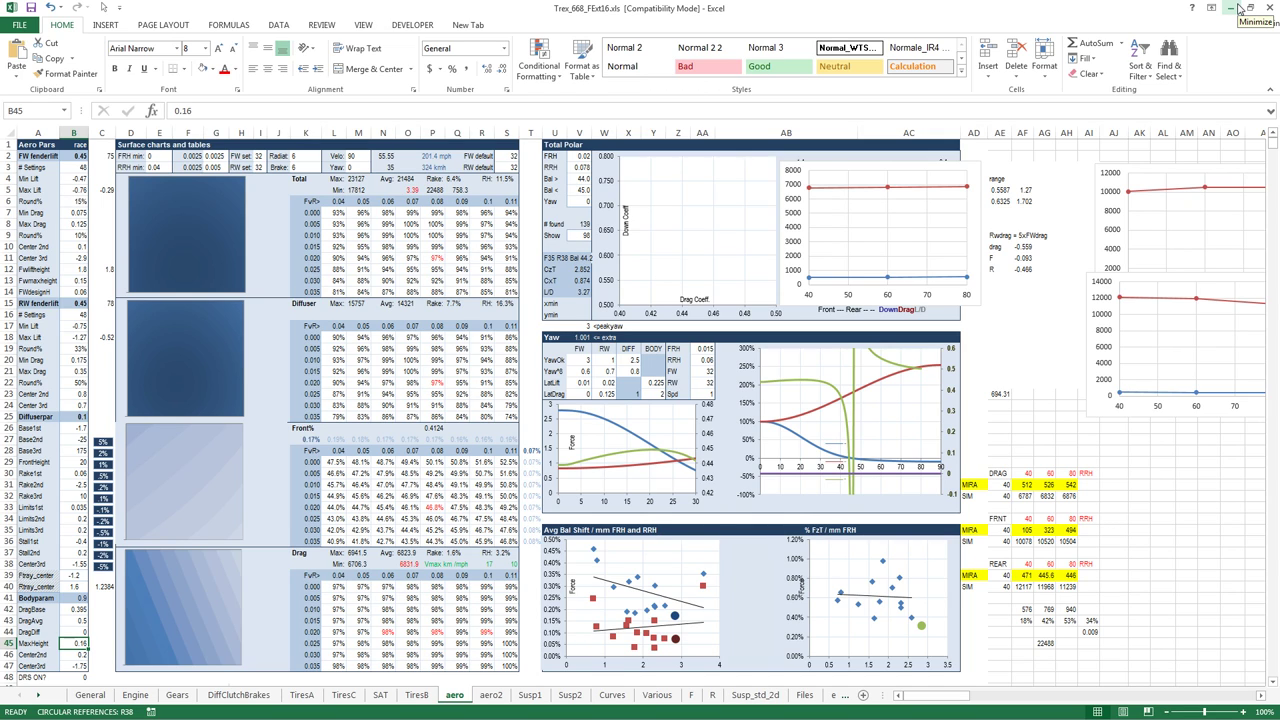